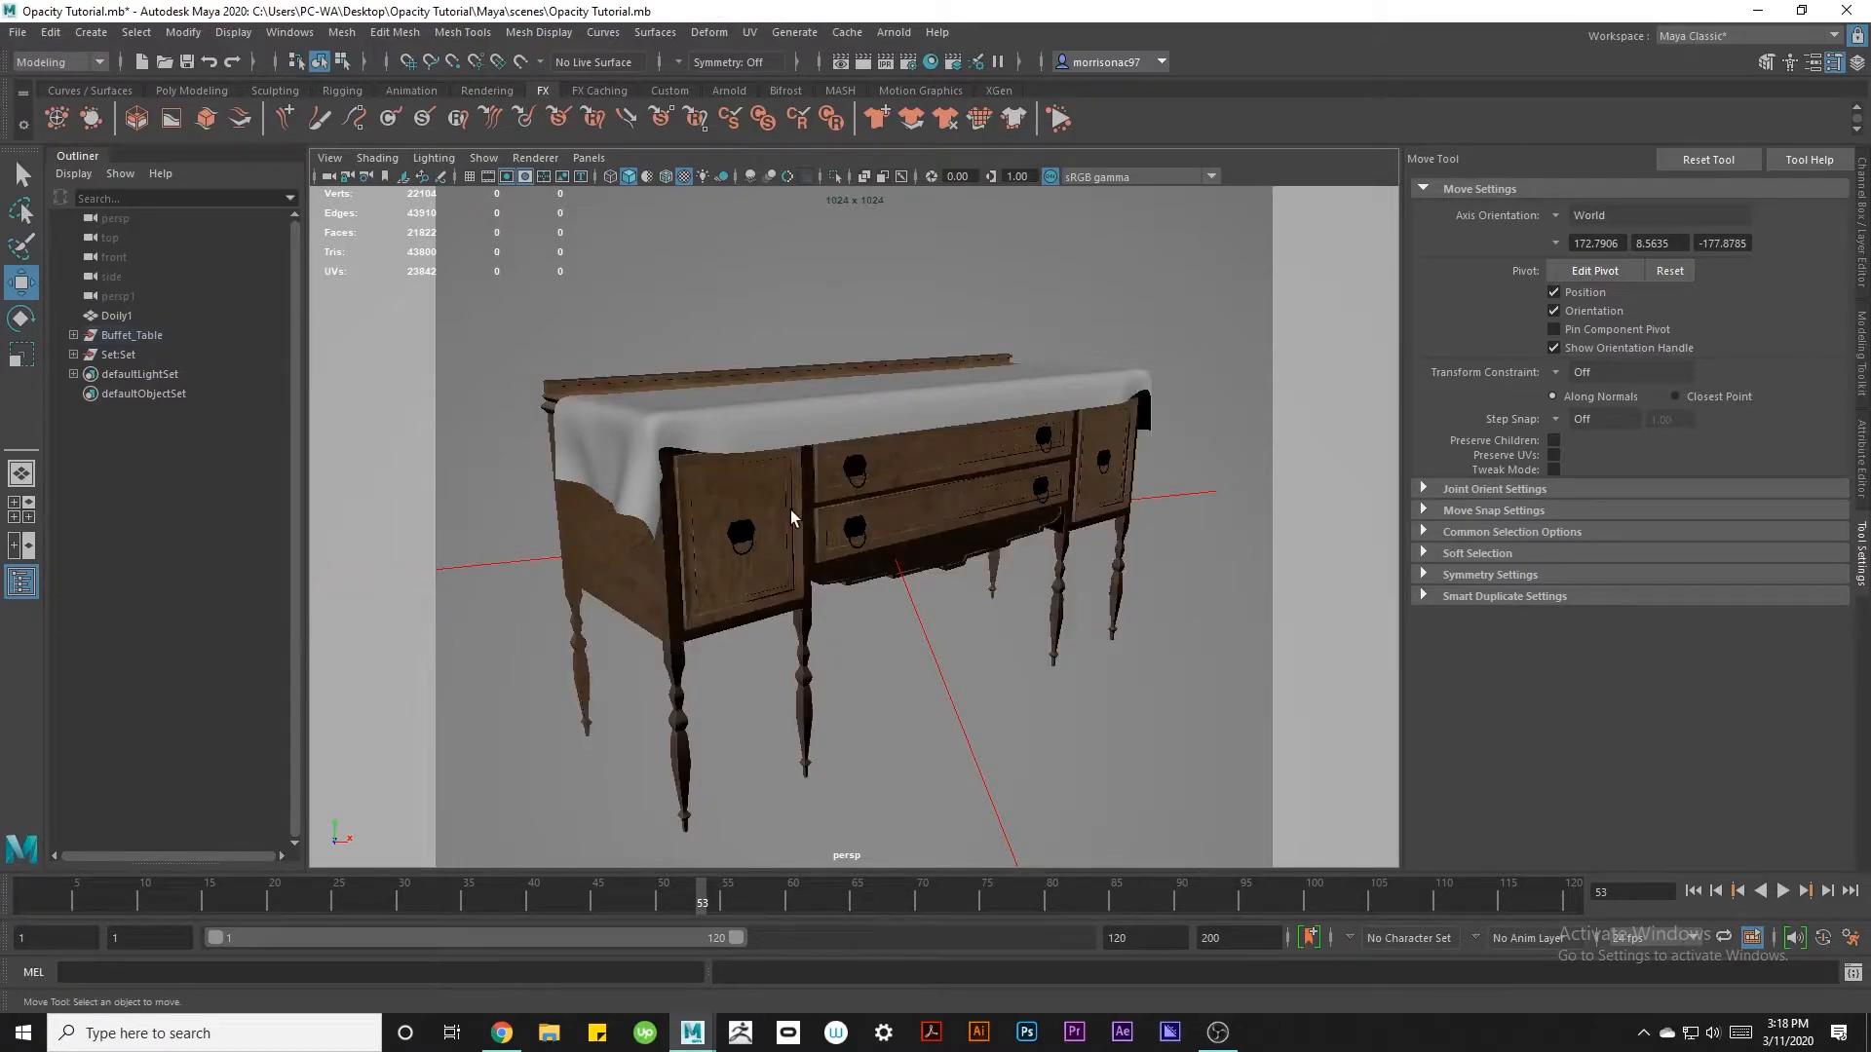
pyautogui.moveTo(797, 513)
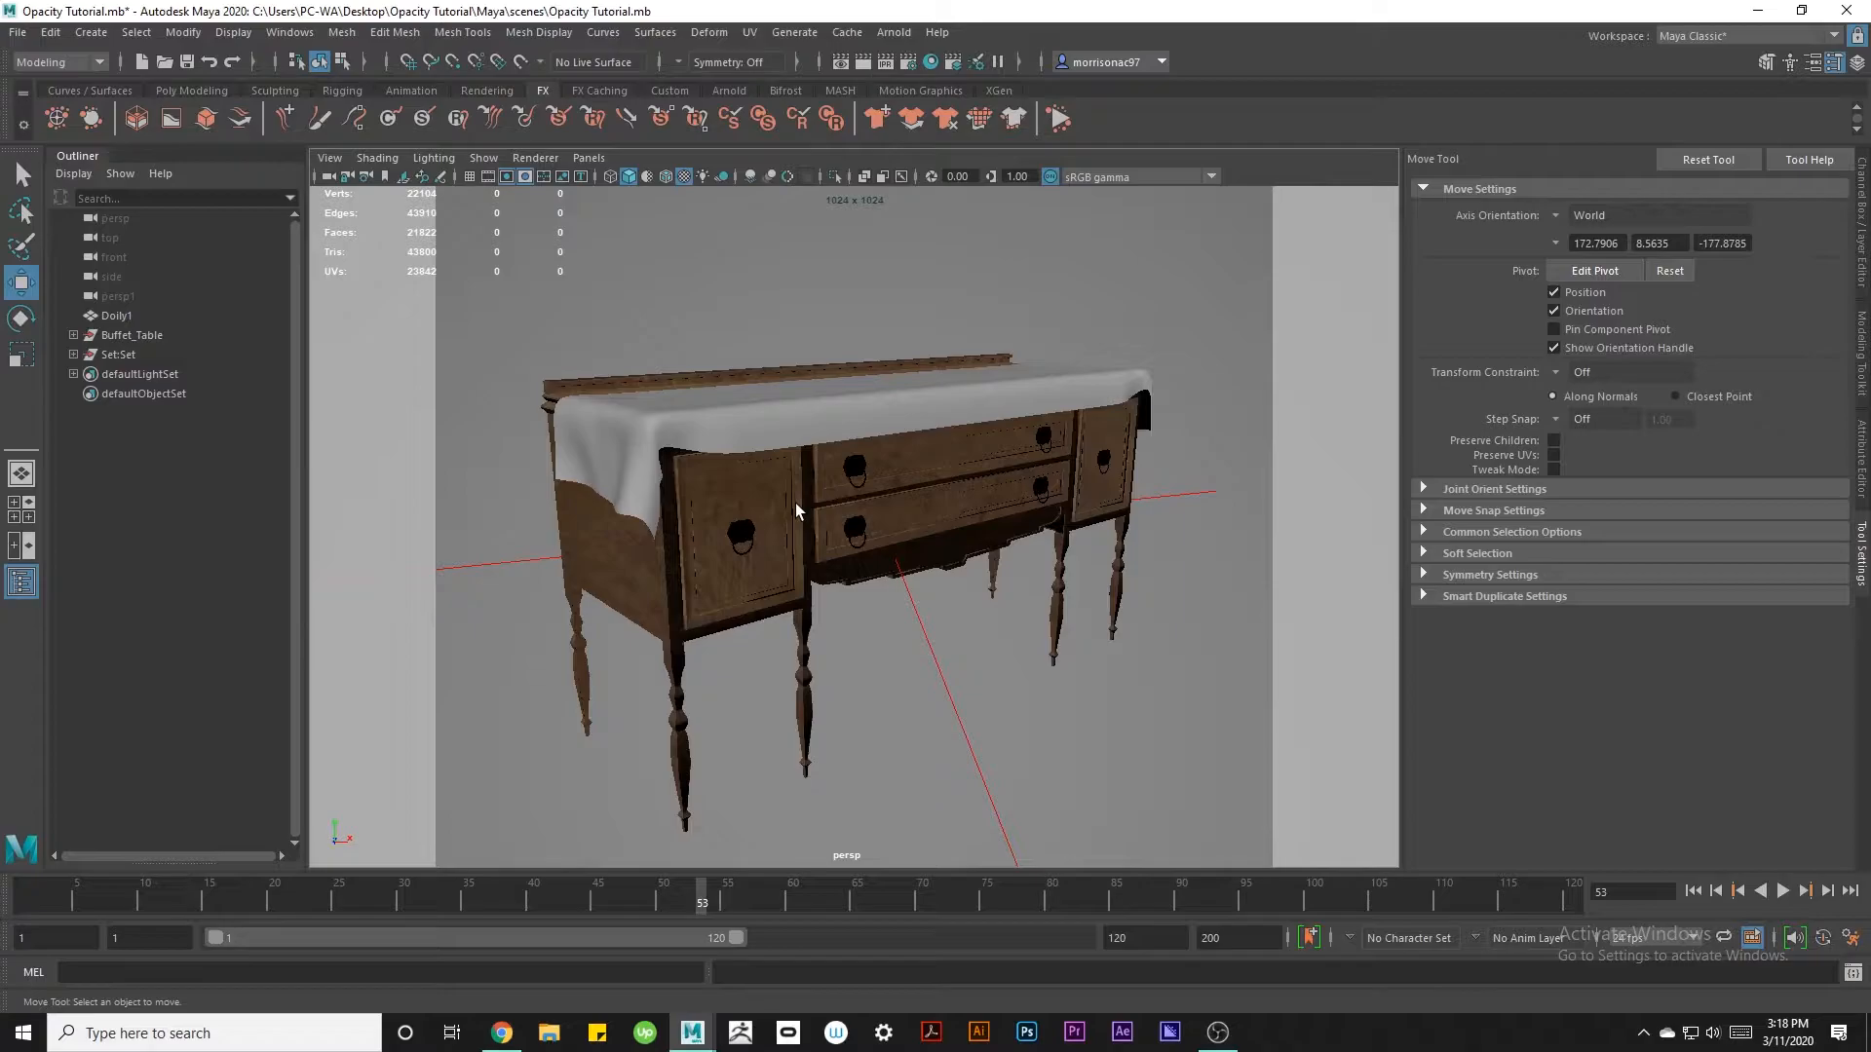
pyautogui.moveTo(858, 493)
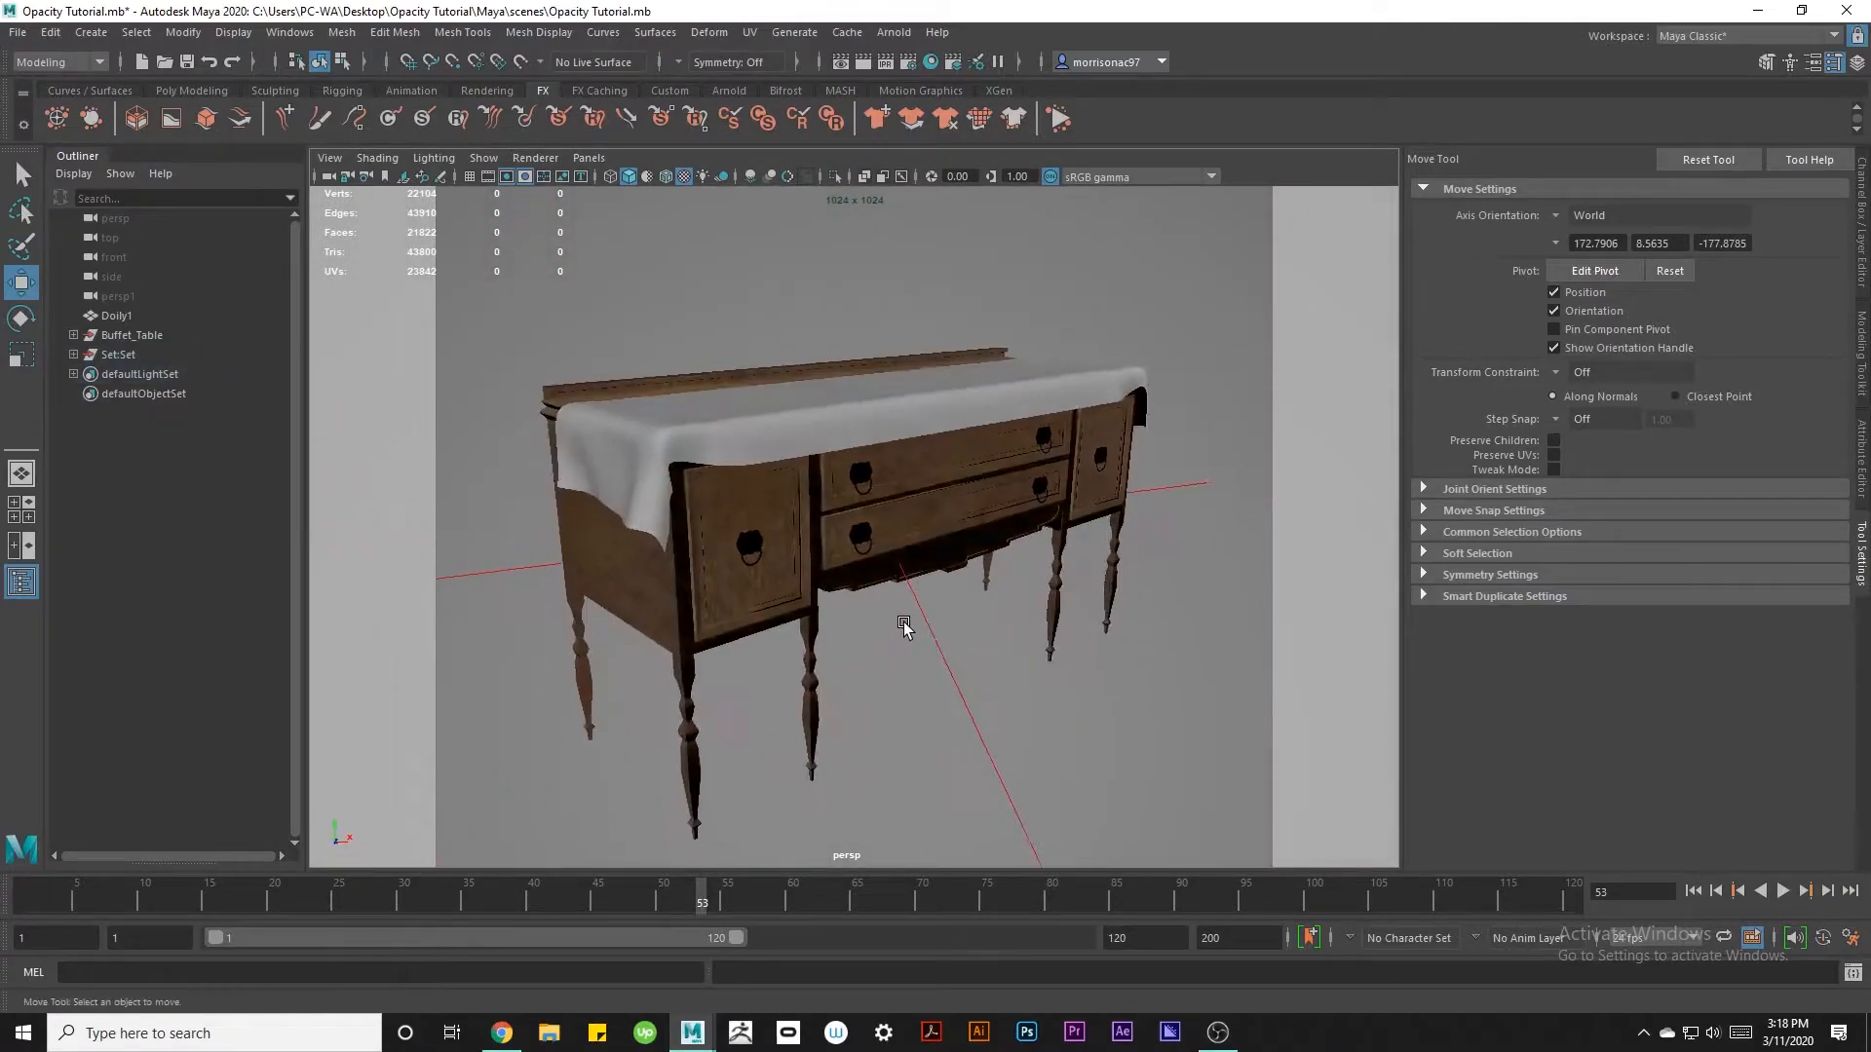
# Assign a new aiStandardSurface material to Doily1 on the buffet table.
pyautogui.moveTo(902, 623); pyautogui.dragTo(947, 589)
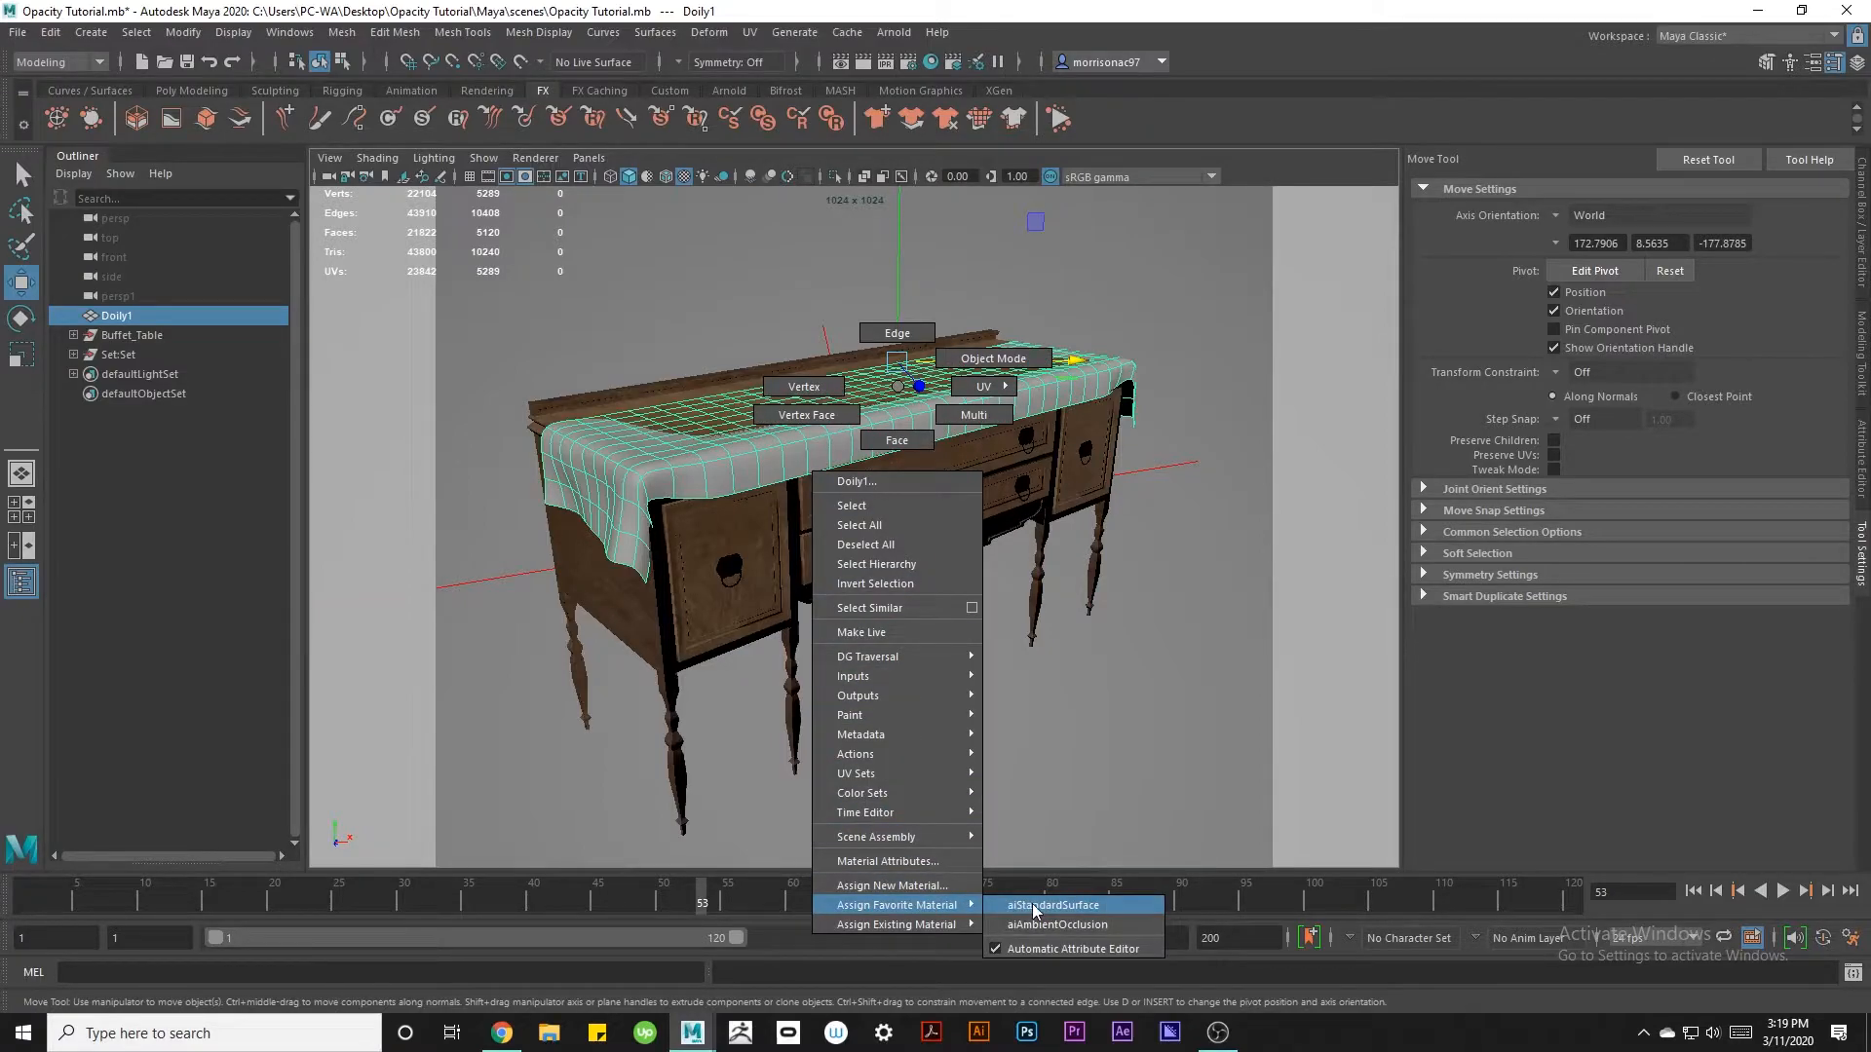
pyautogui.click(1052, 905)
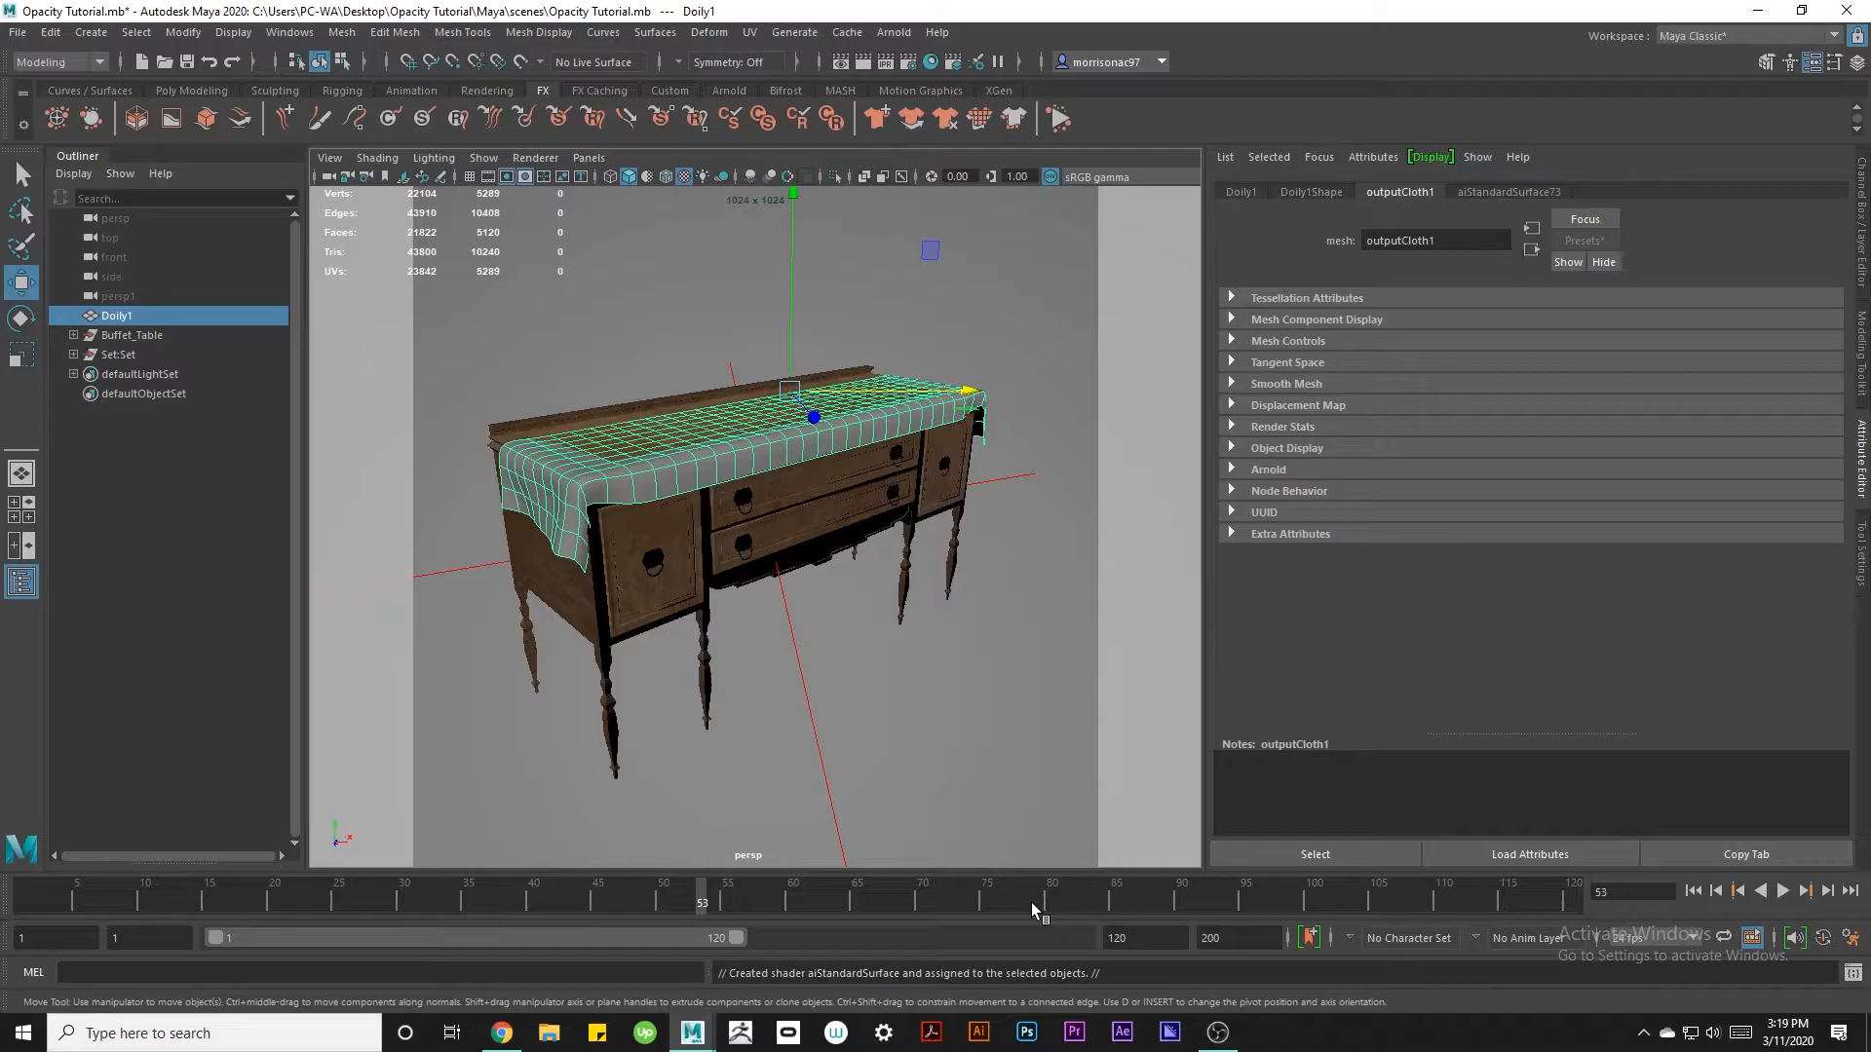
pyautogui.moveTo(1512, 203)
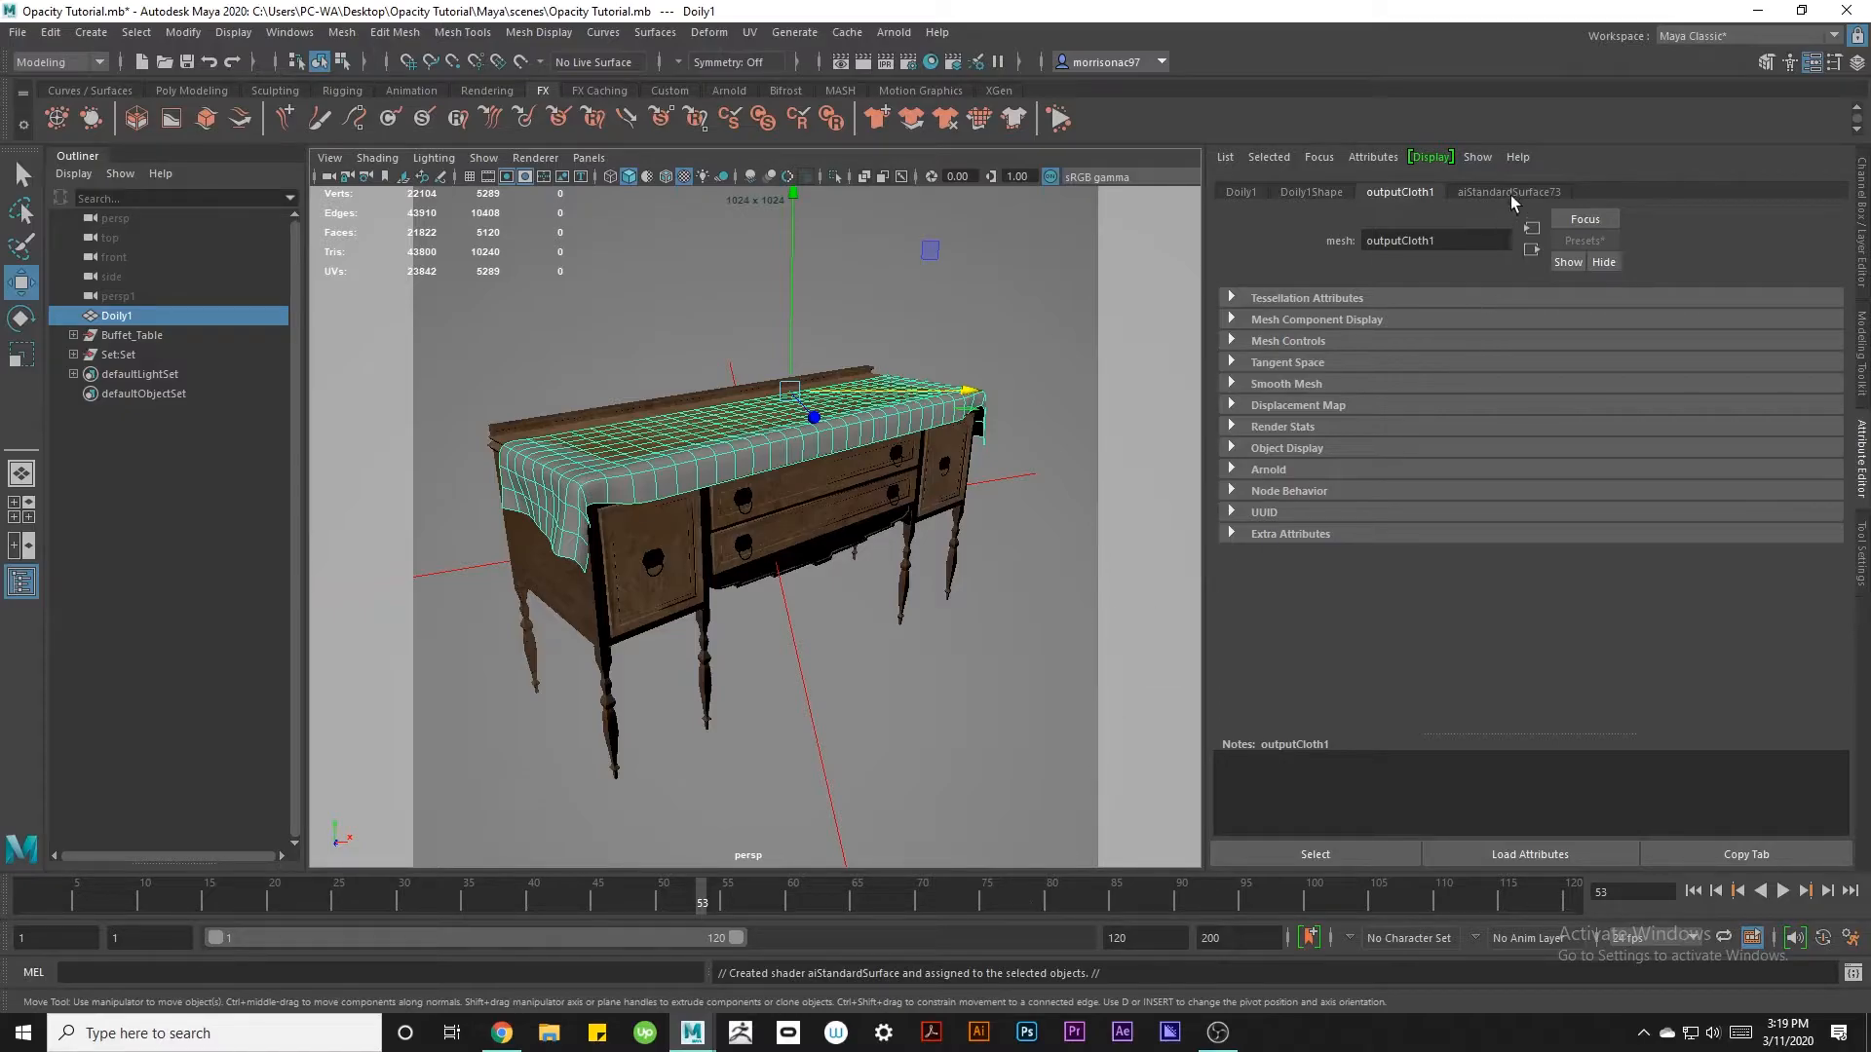
# Reveal the aiStandardSurface73 Geometry settings to reach the Opacity map slot.
pyautogui.click(1506, 193)
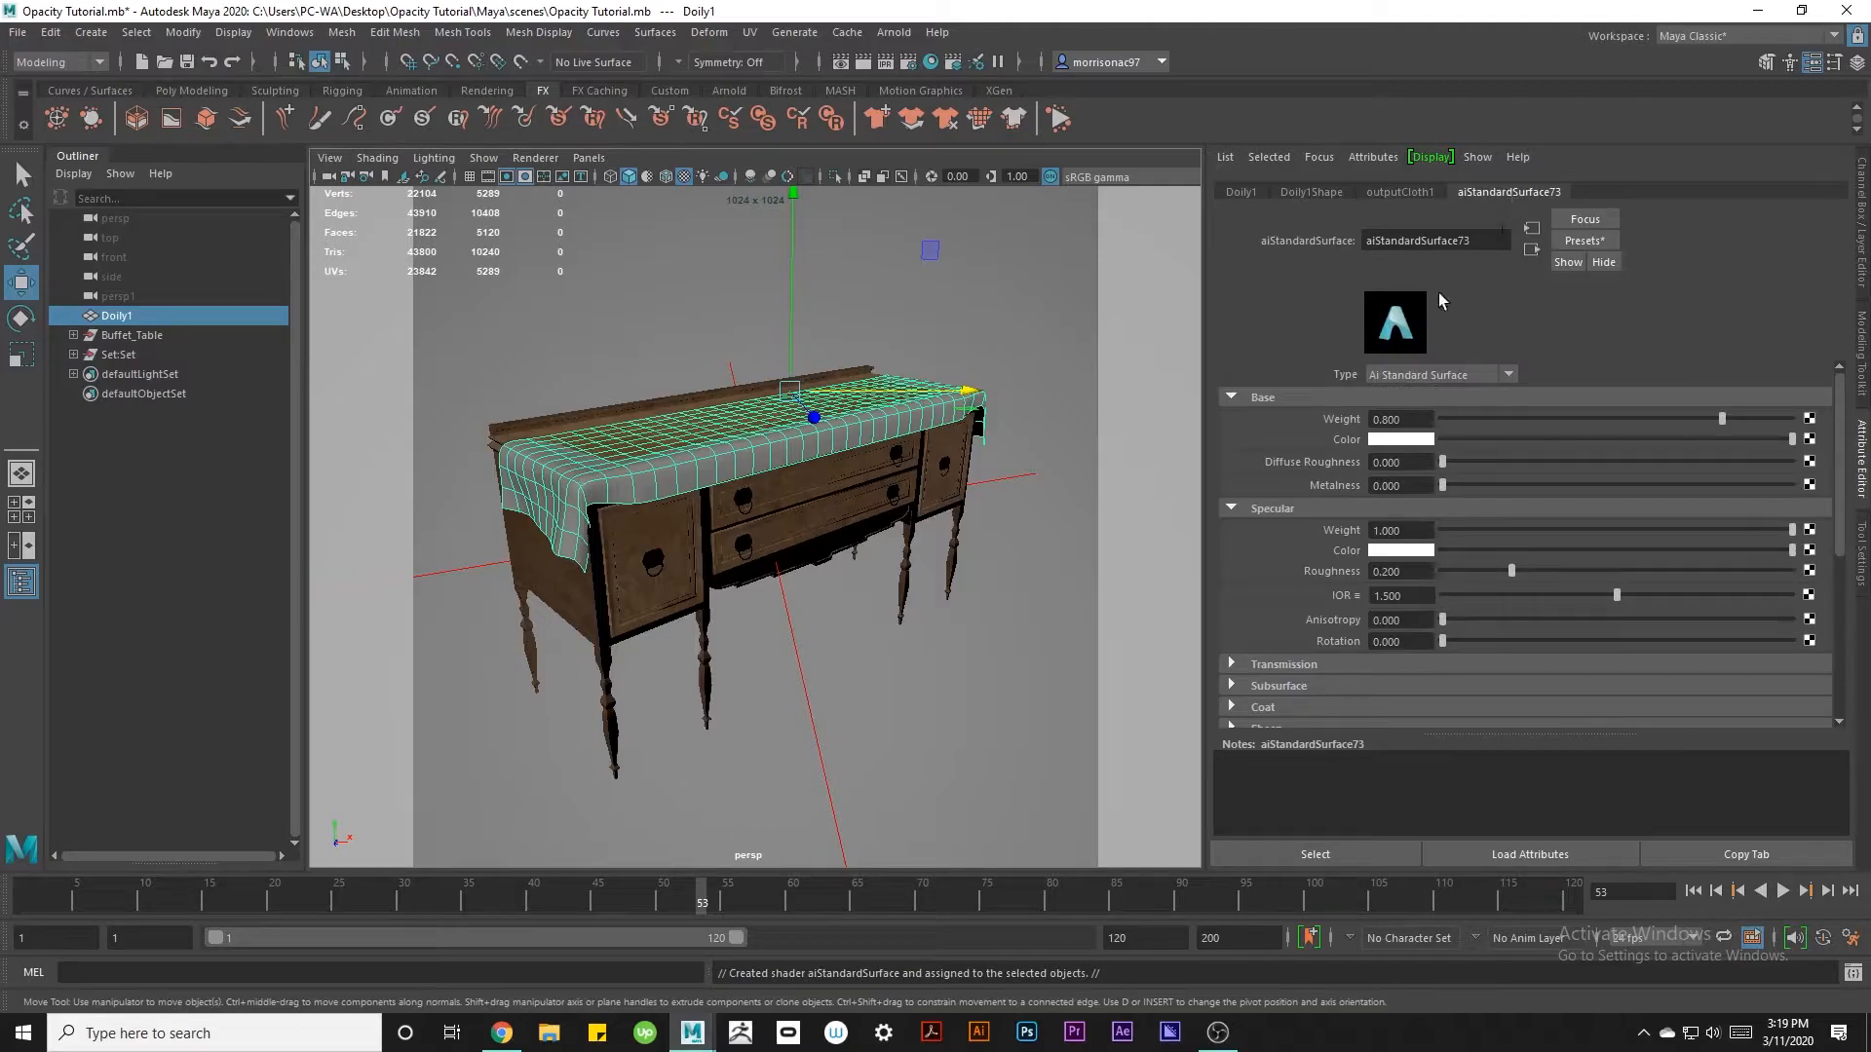
pyautogui.scroll(-3)
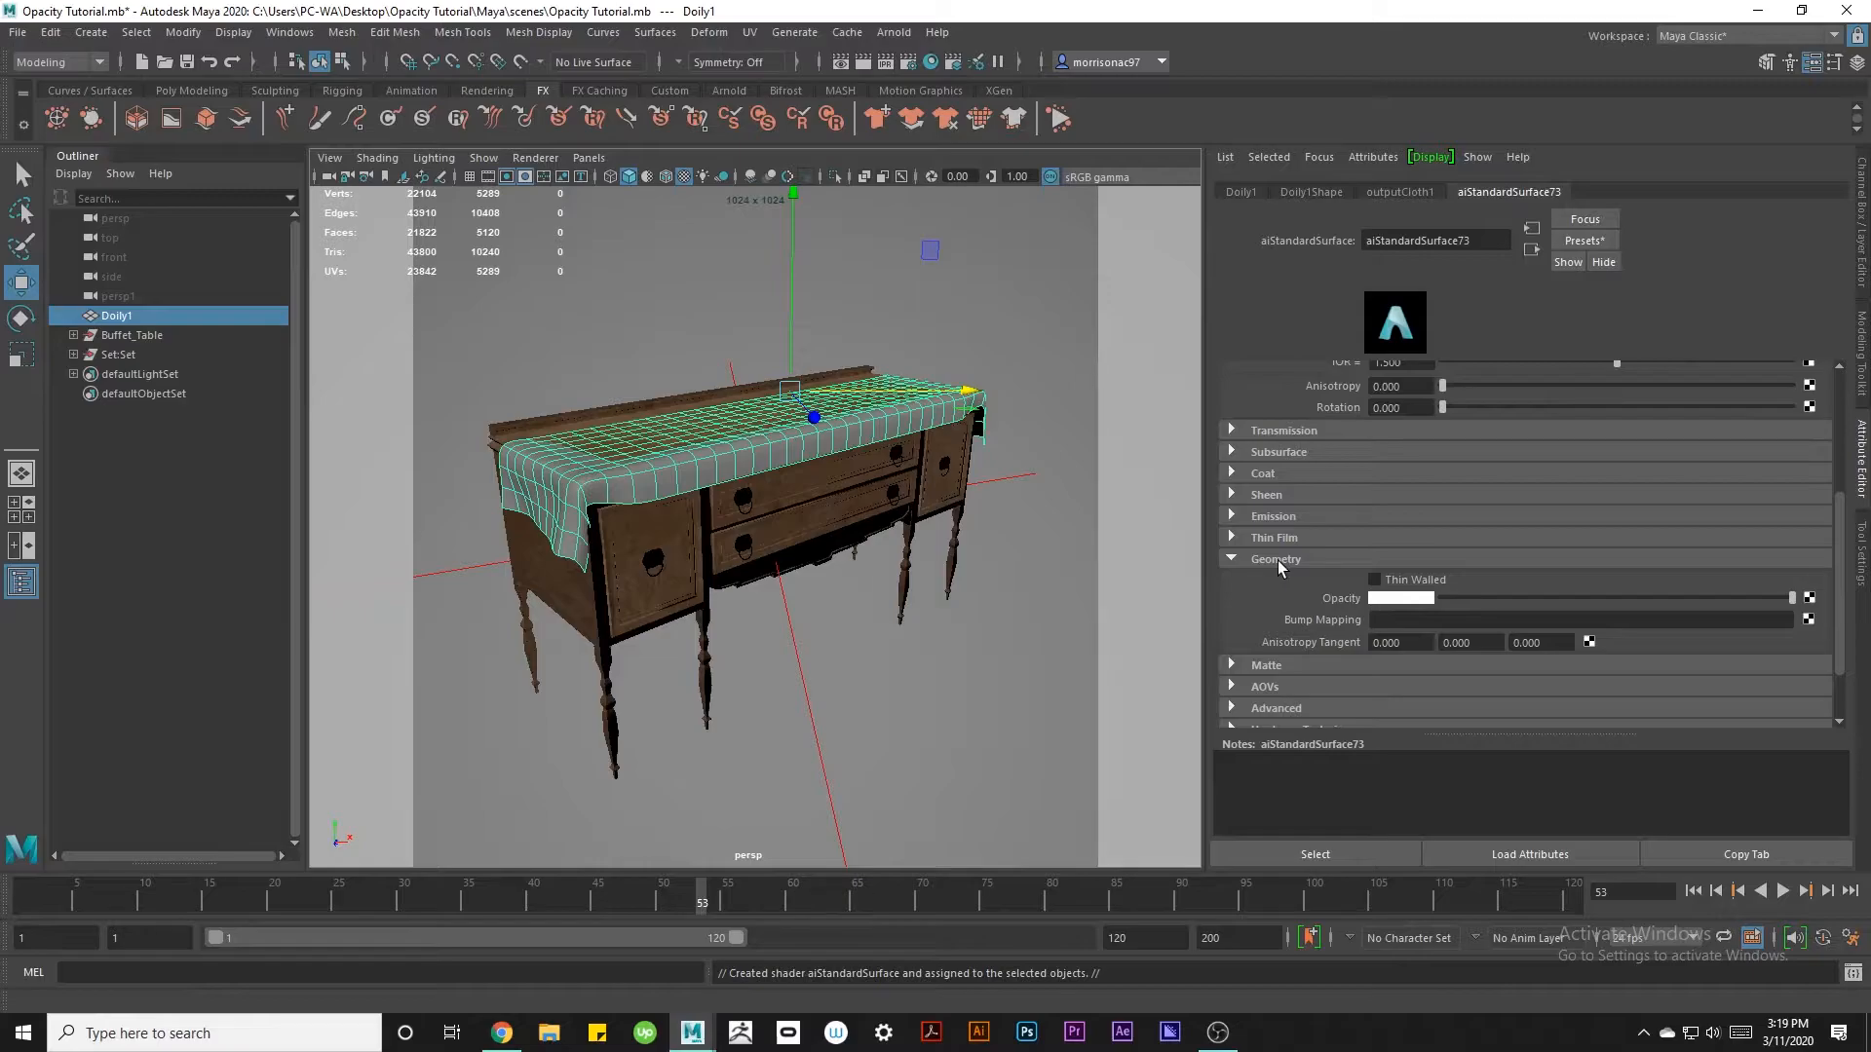
pyautogui.click(1274, 559)
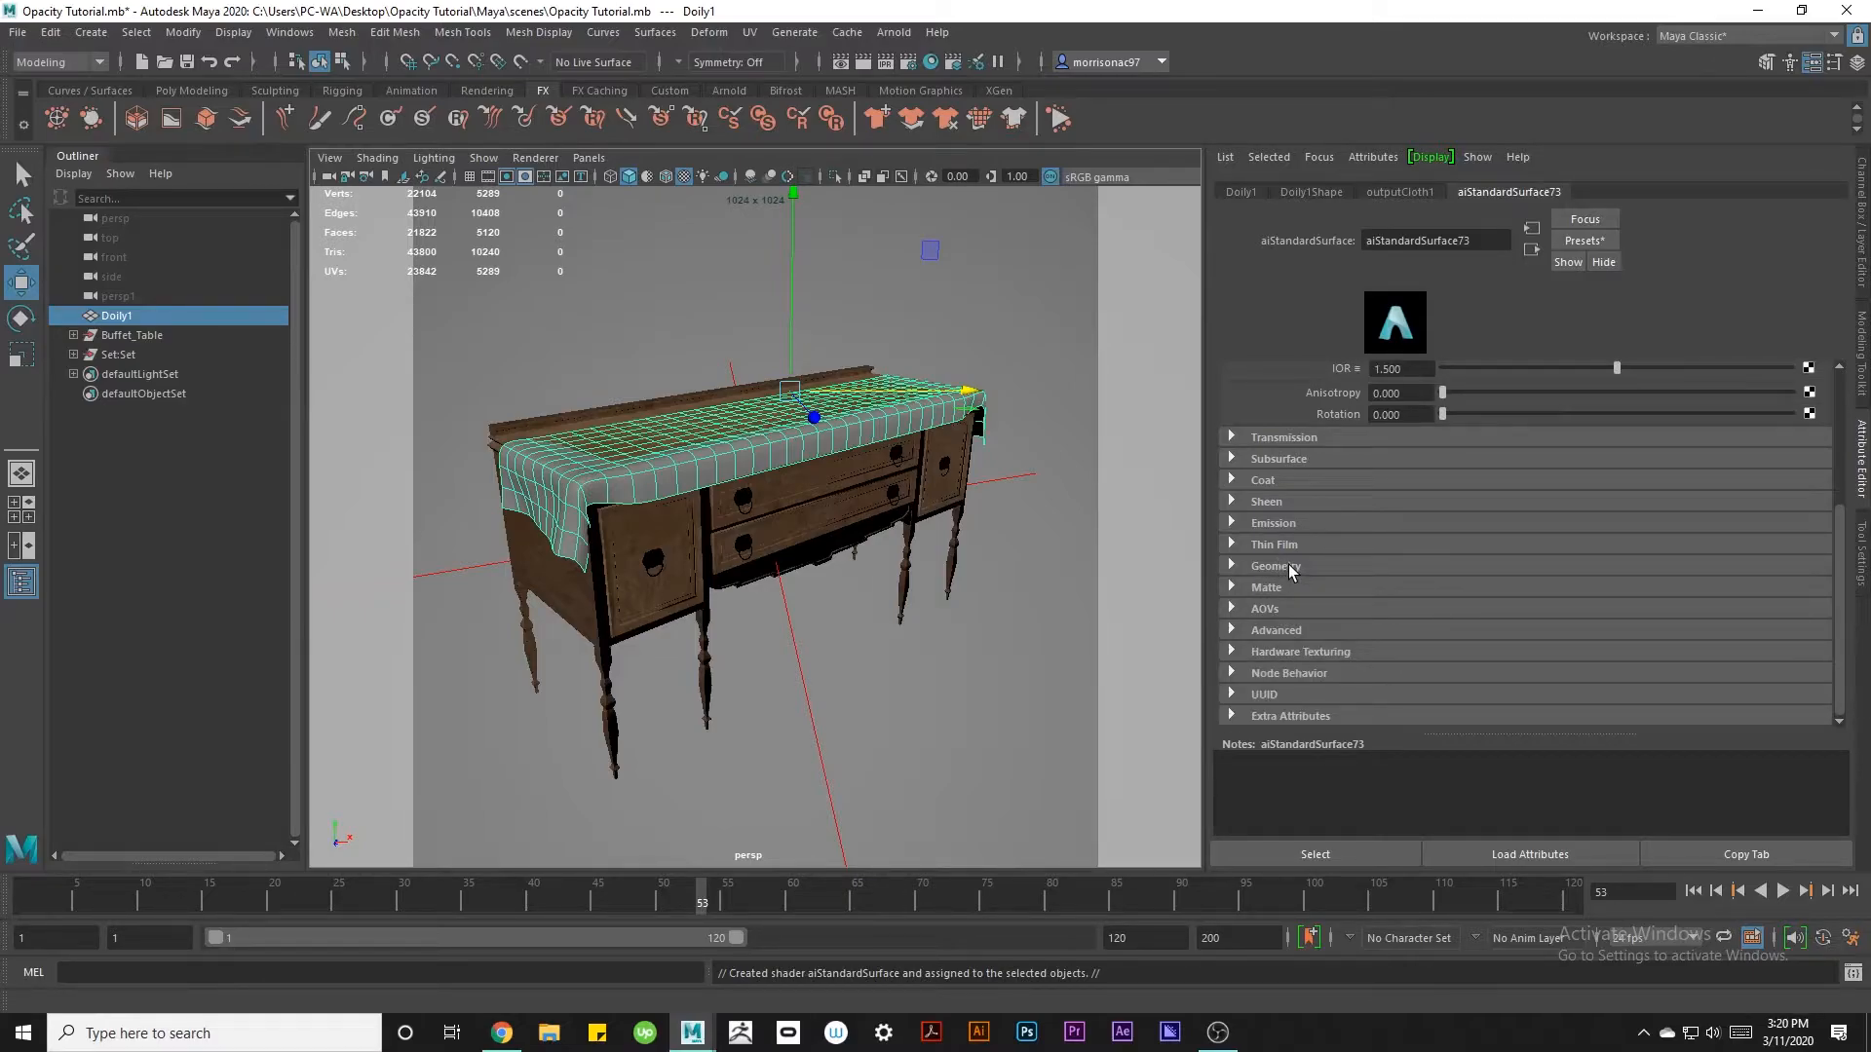
pyautogui.click(1275, 565)
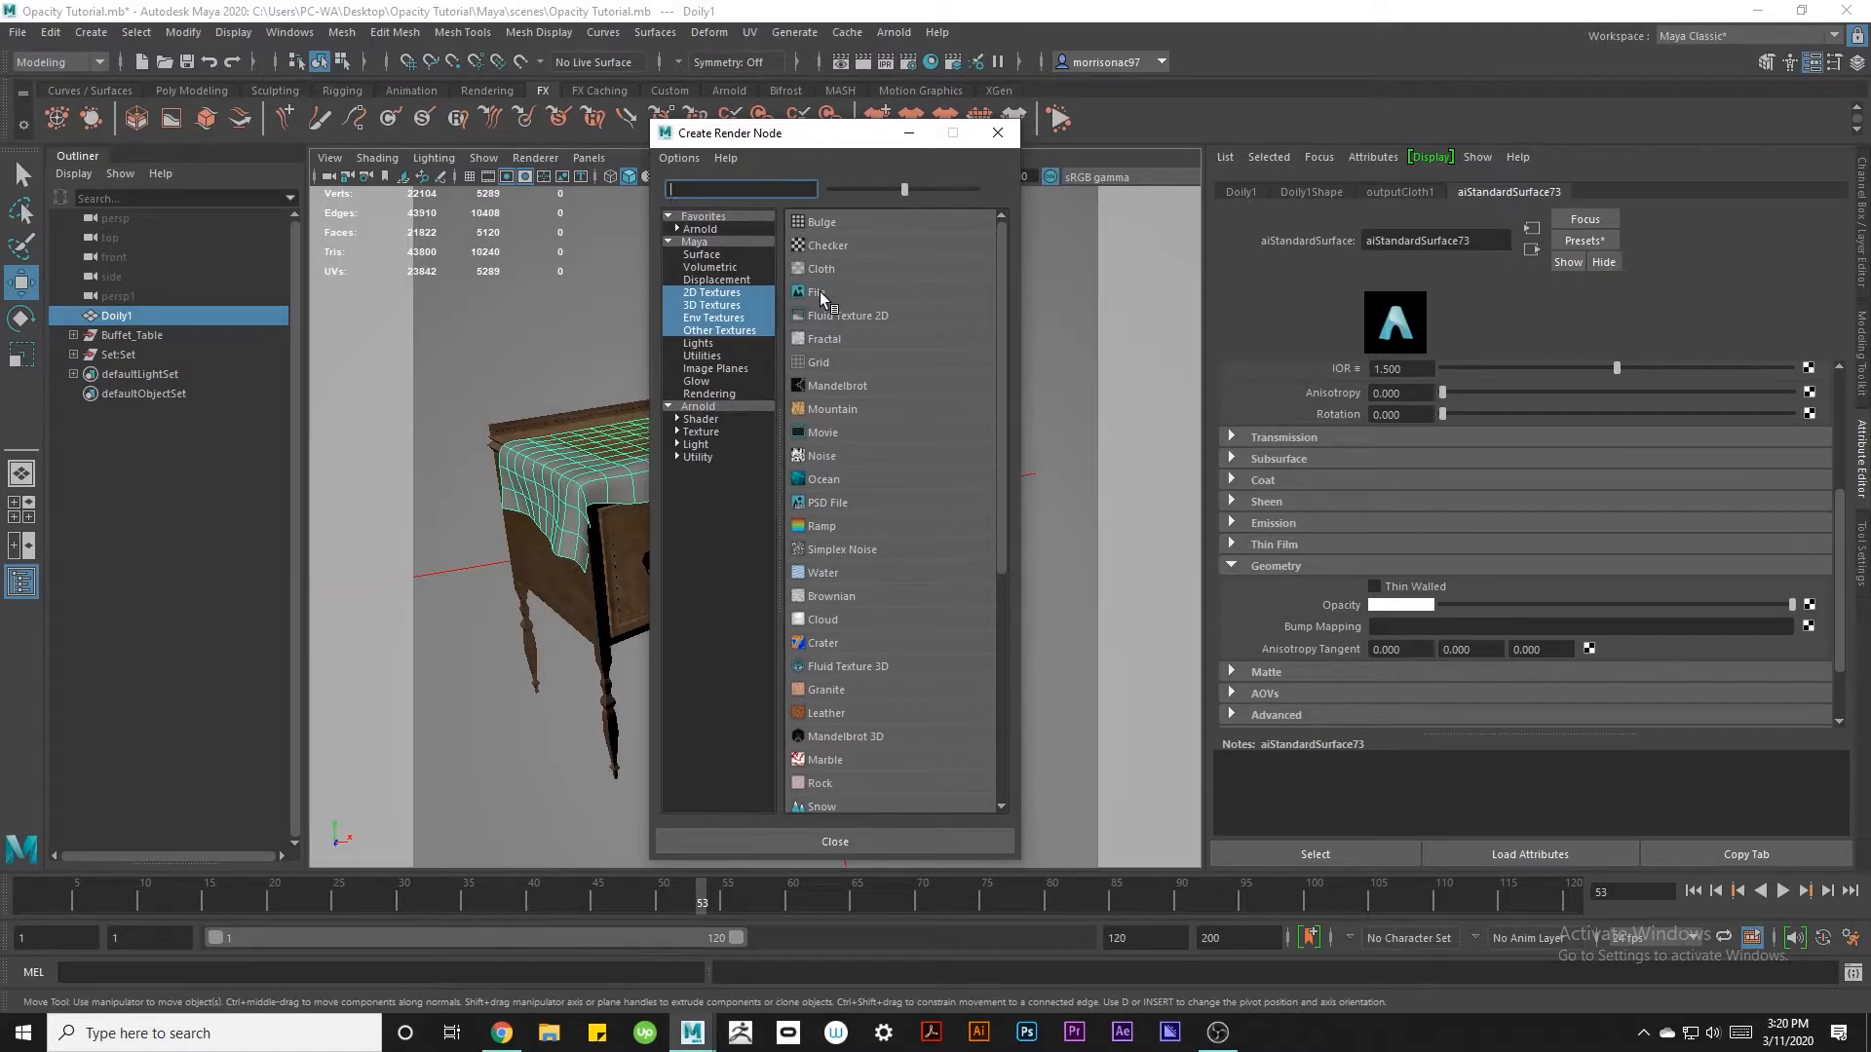
# Create a File 2D texture node feeding the doily shader's opacity.
pyautogui.click(820, 291)
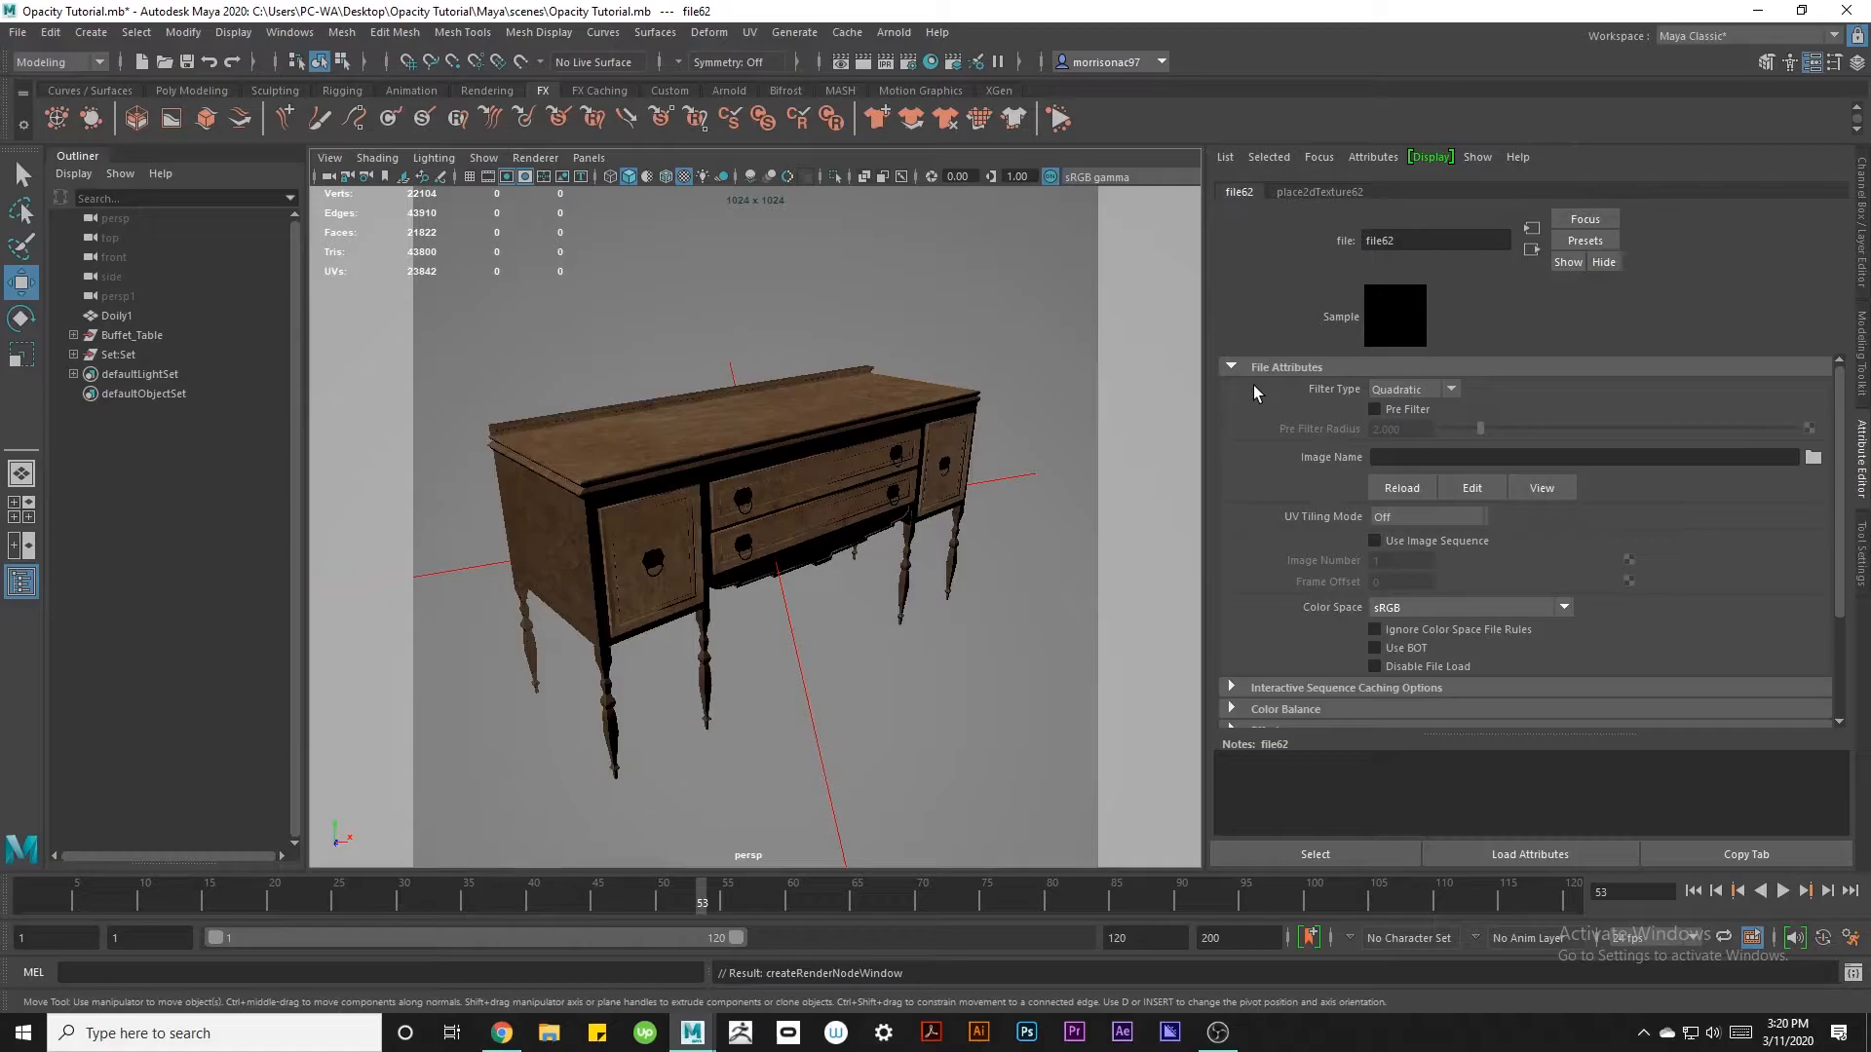
pyautogui.moveTo(388, 339)
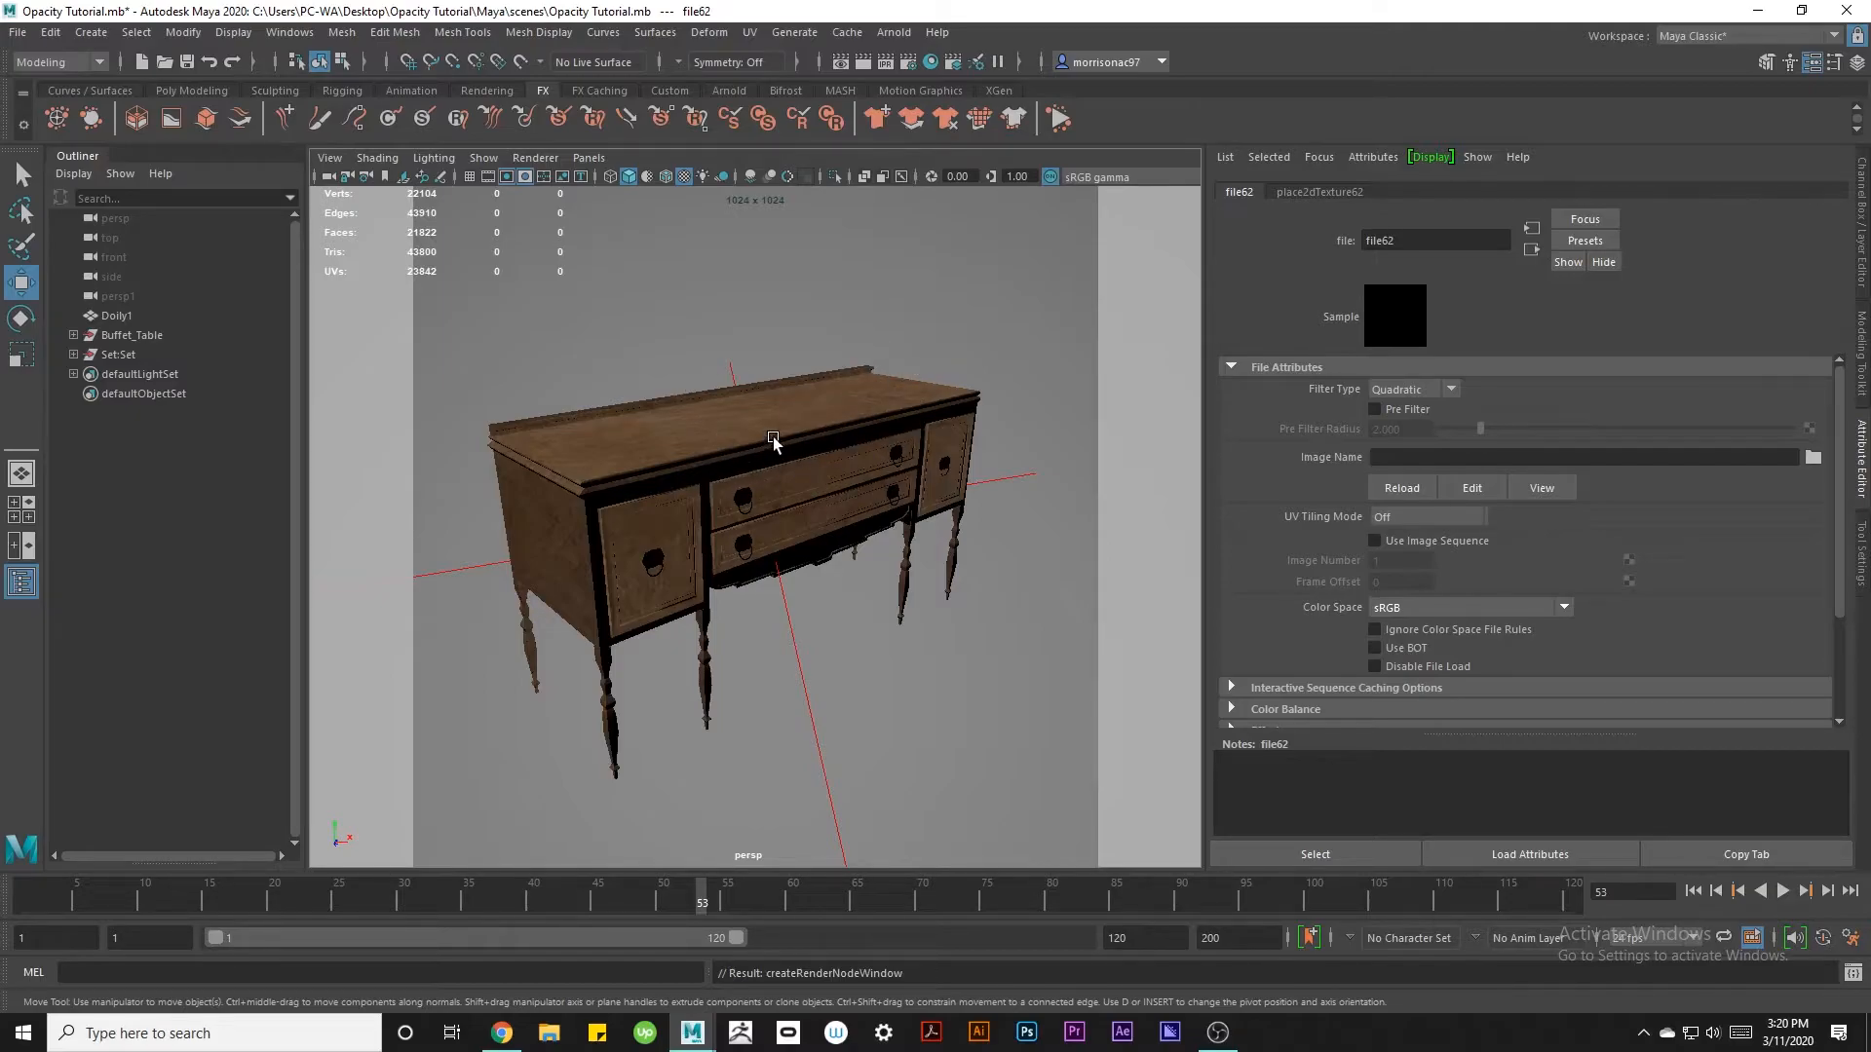
pyautogui.moveTo(782, 429)
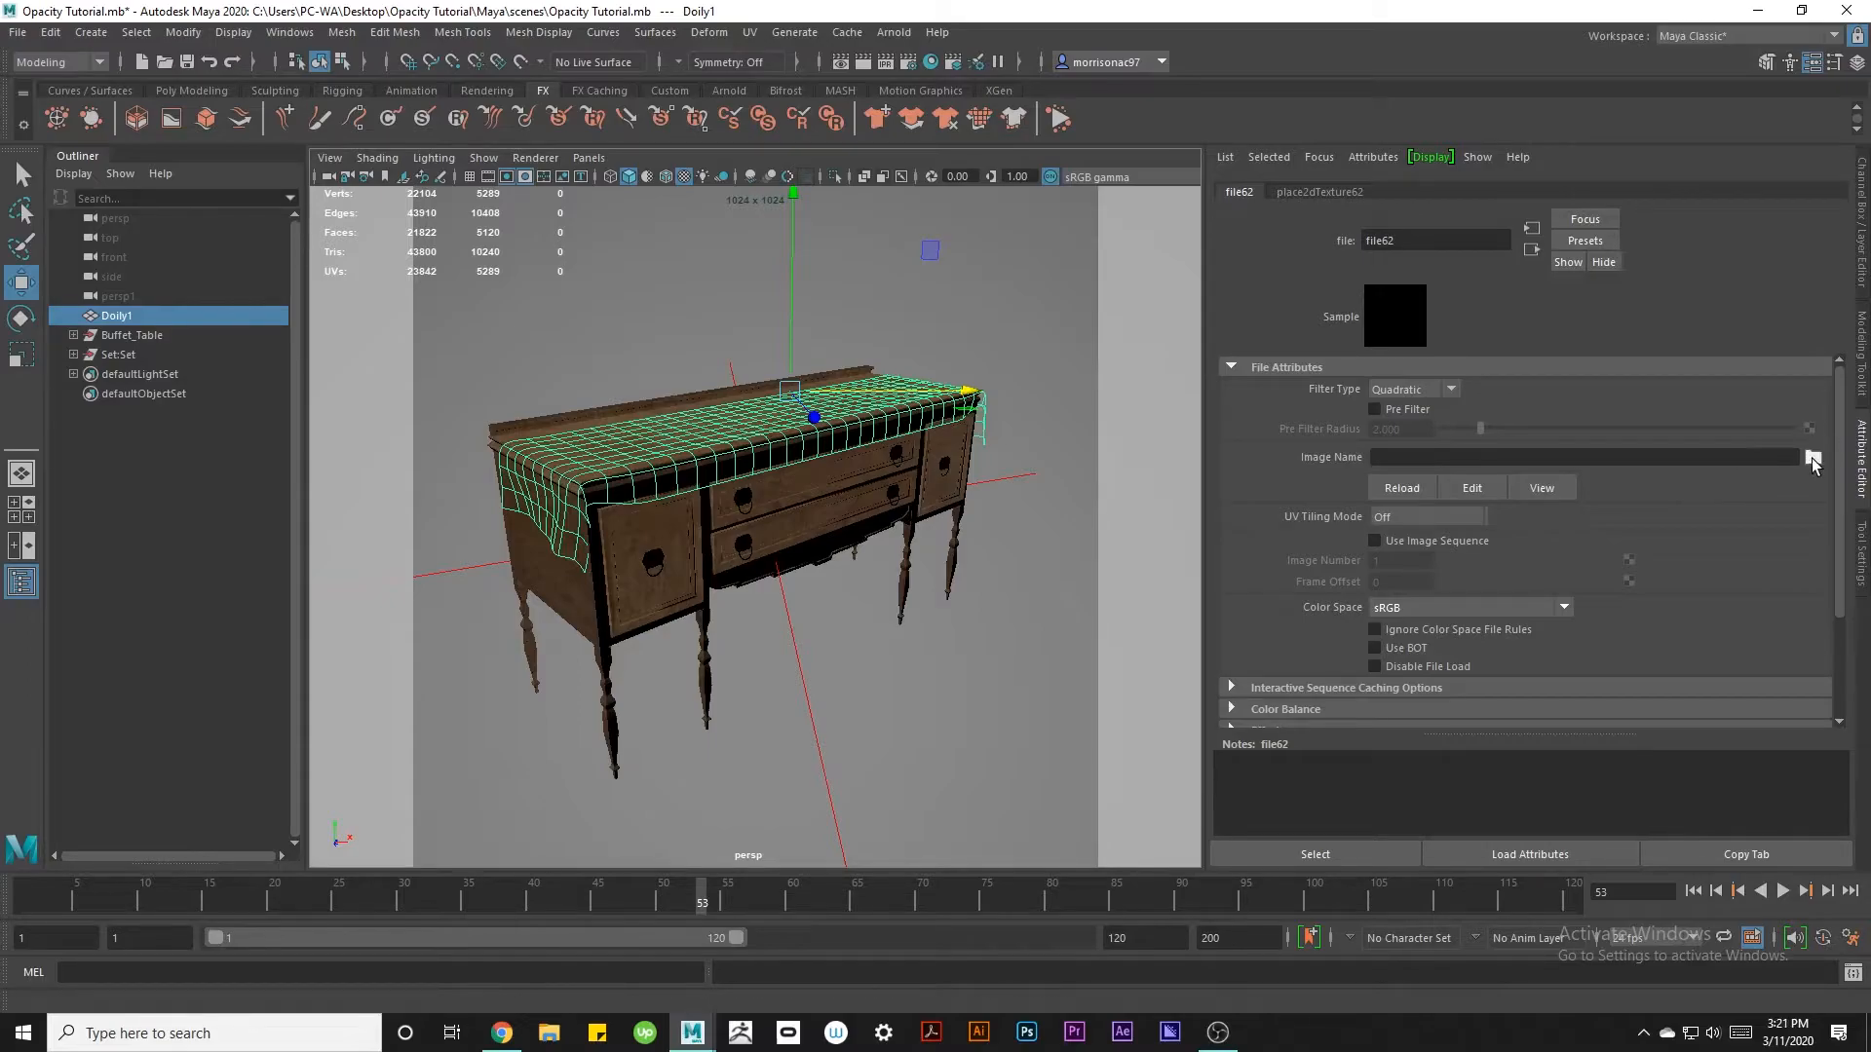
# Load Doily TRANS.tif from sourceimages as the opacity texture's image.
pyautogui.click(1811, 460)
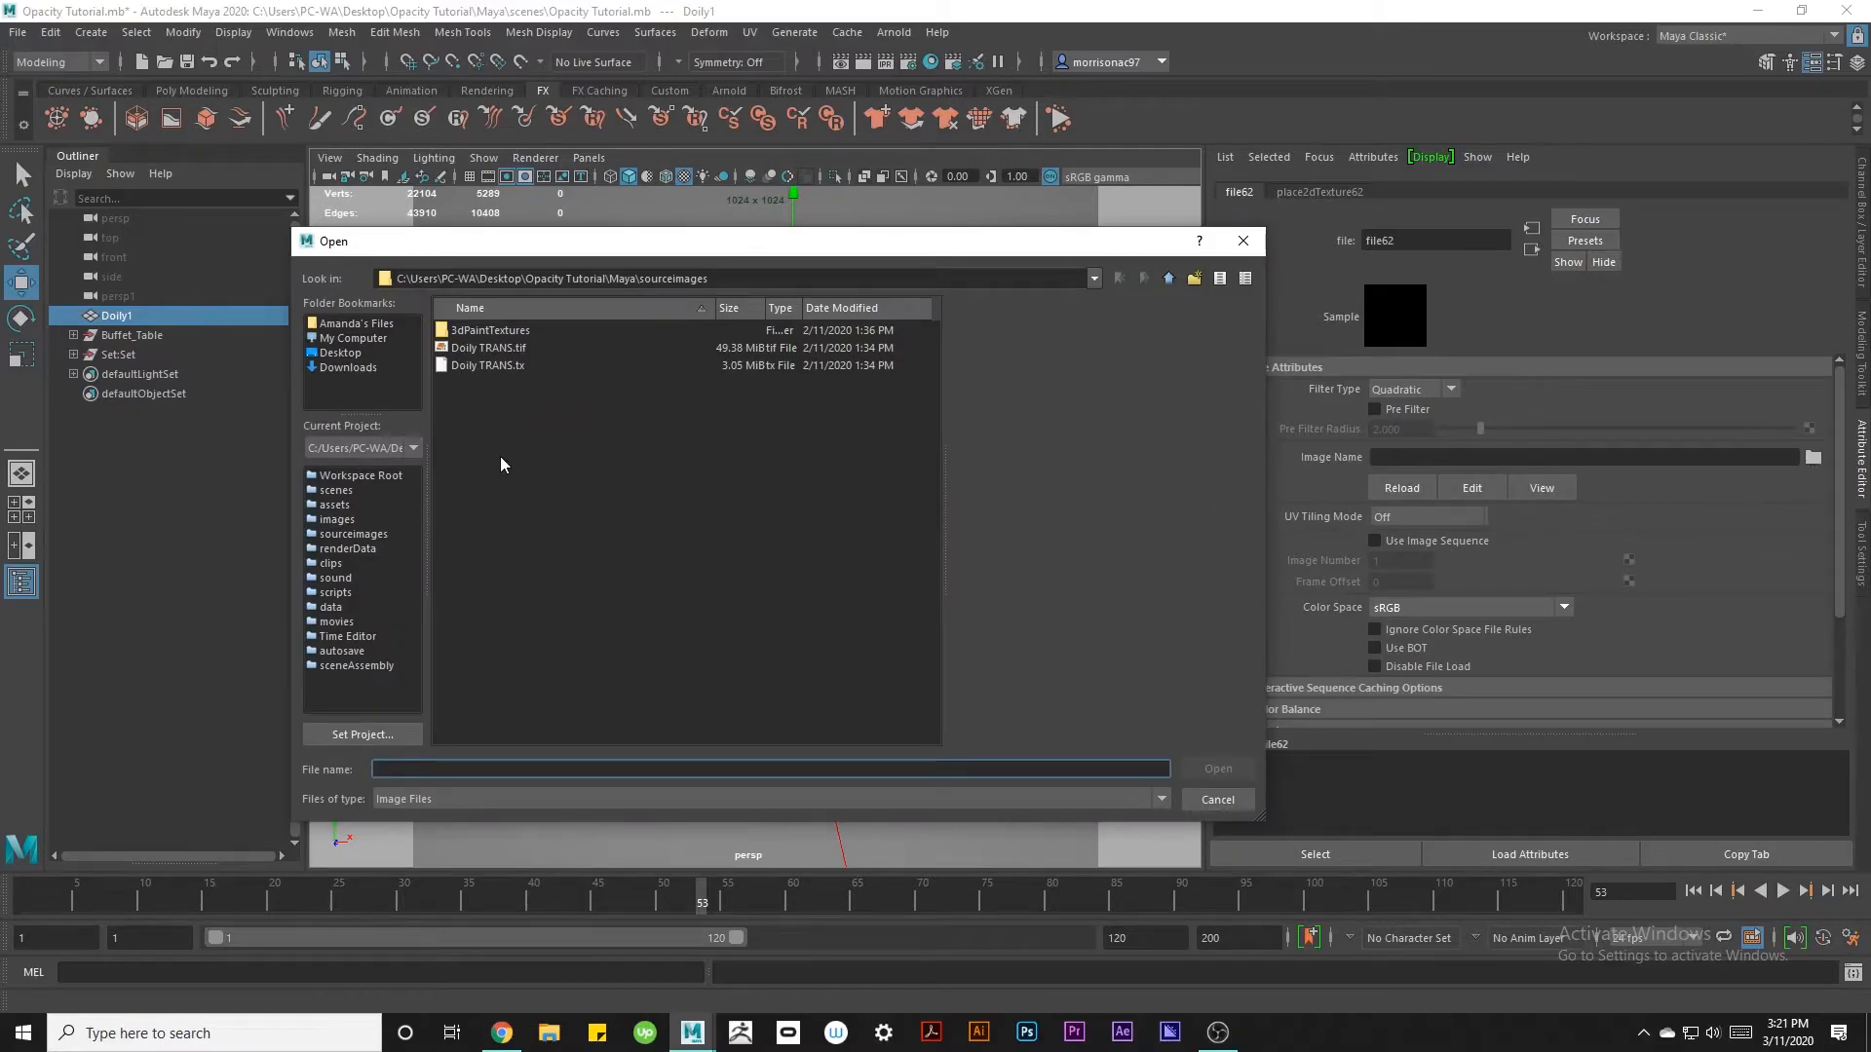
pyautogui.click(487, 347)
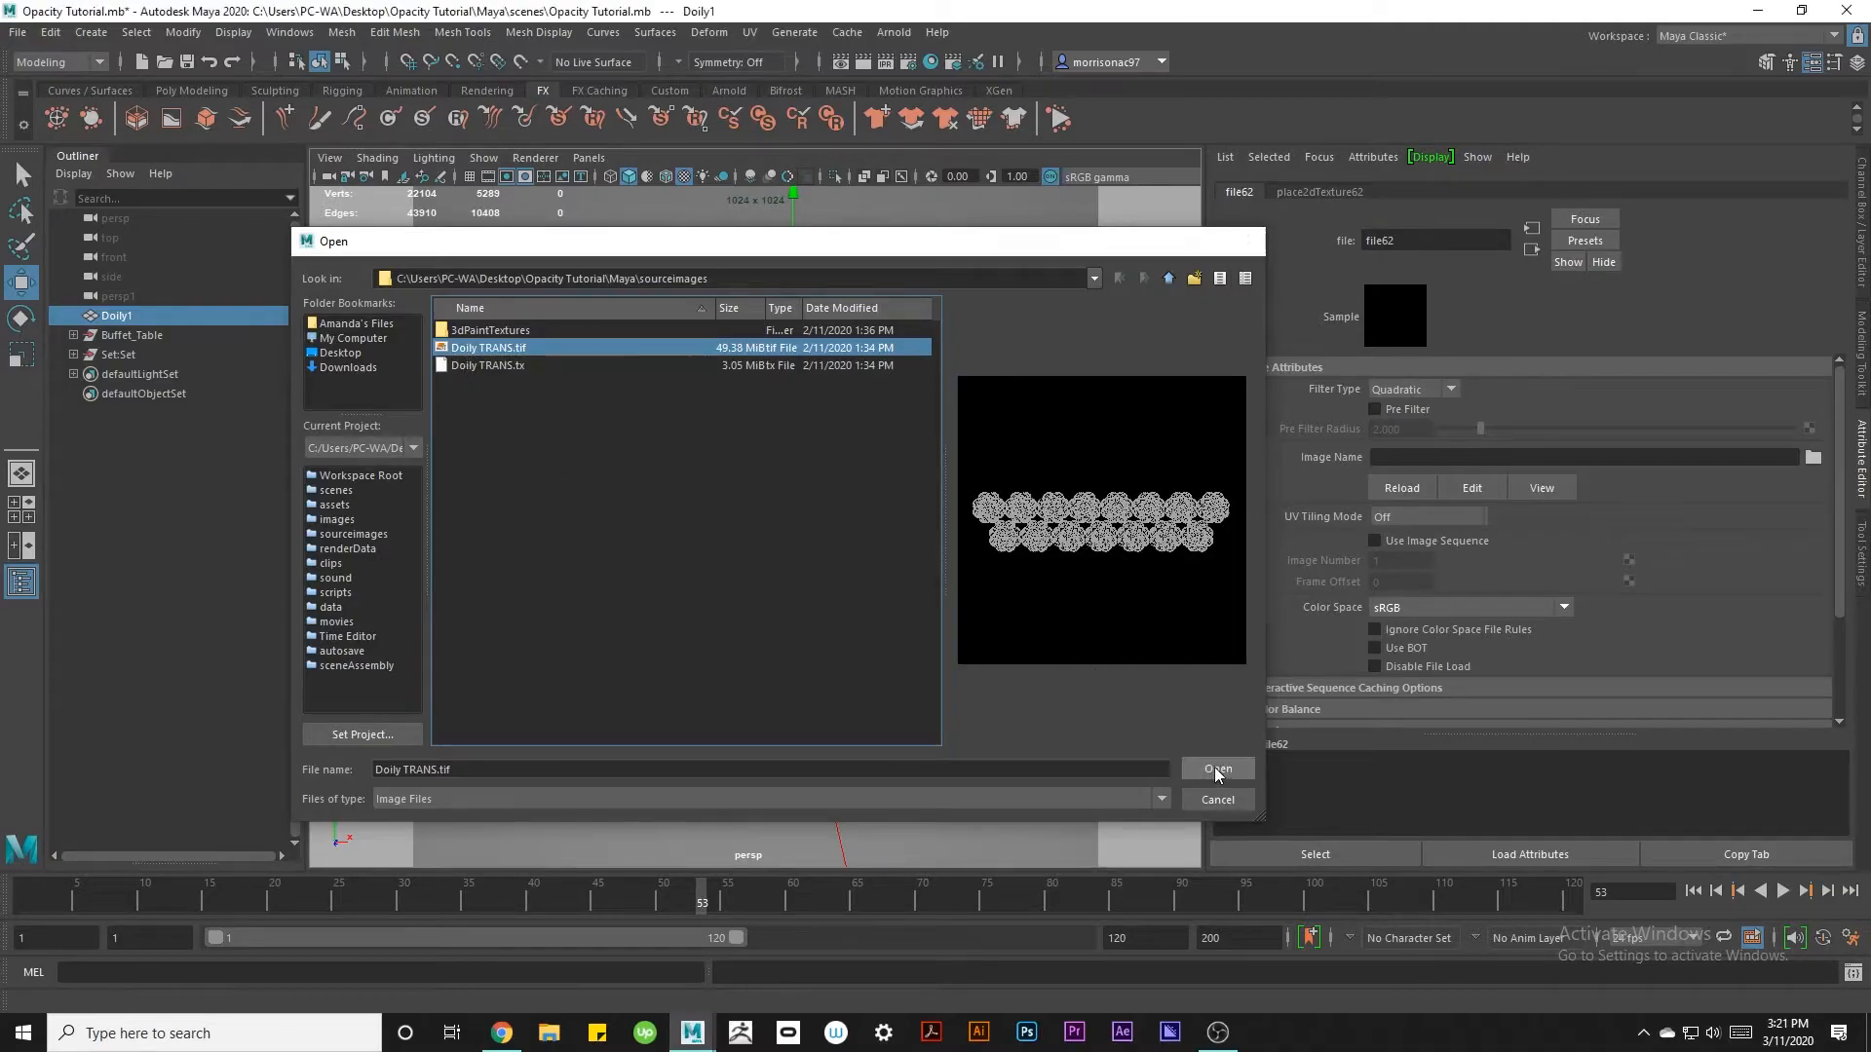
pyautogui.click(1216, 768)
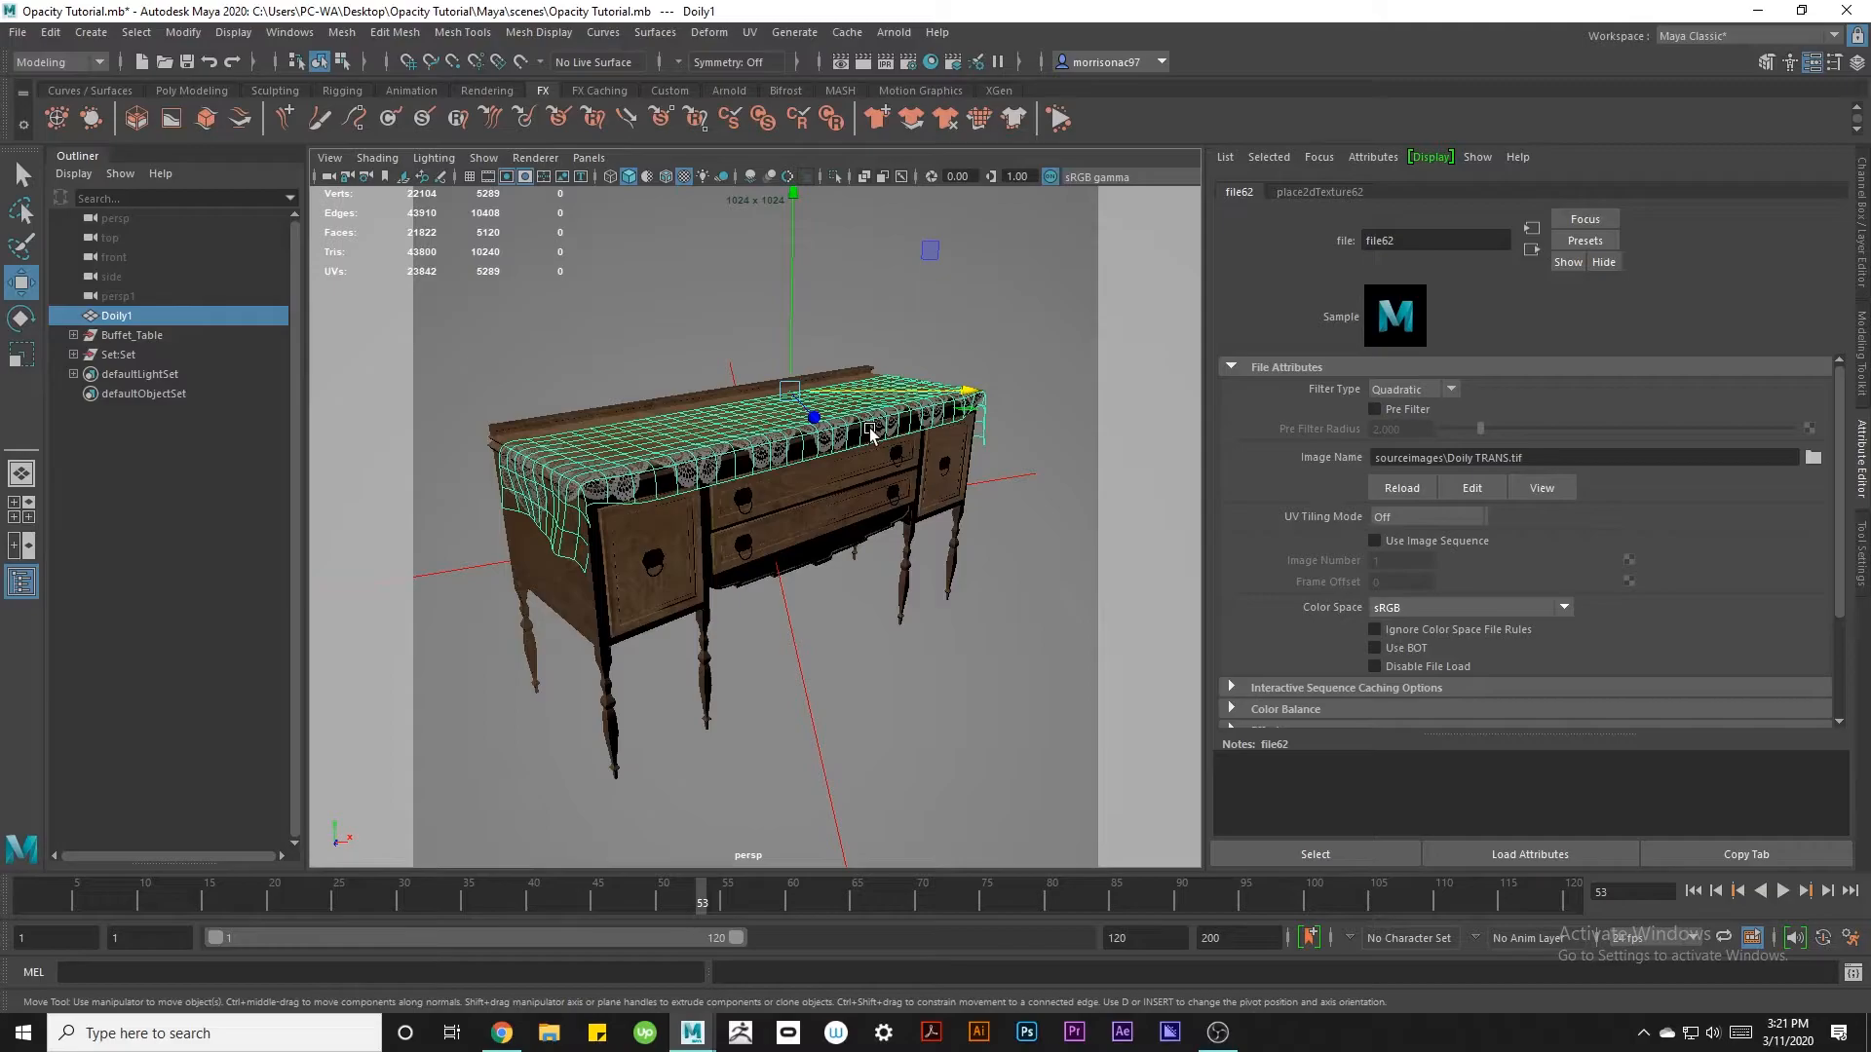
# Uncheck Opaque in the Doily1Shape node's Arnold settings.
pyautogui.click(1506, 191)
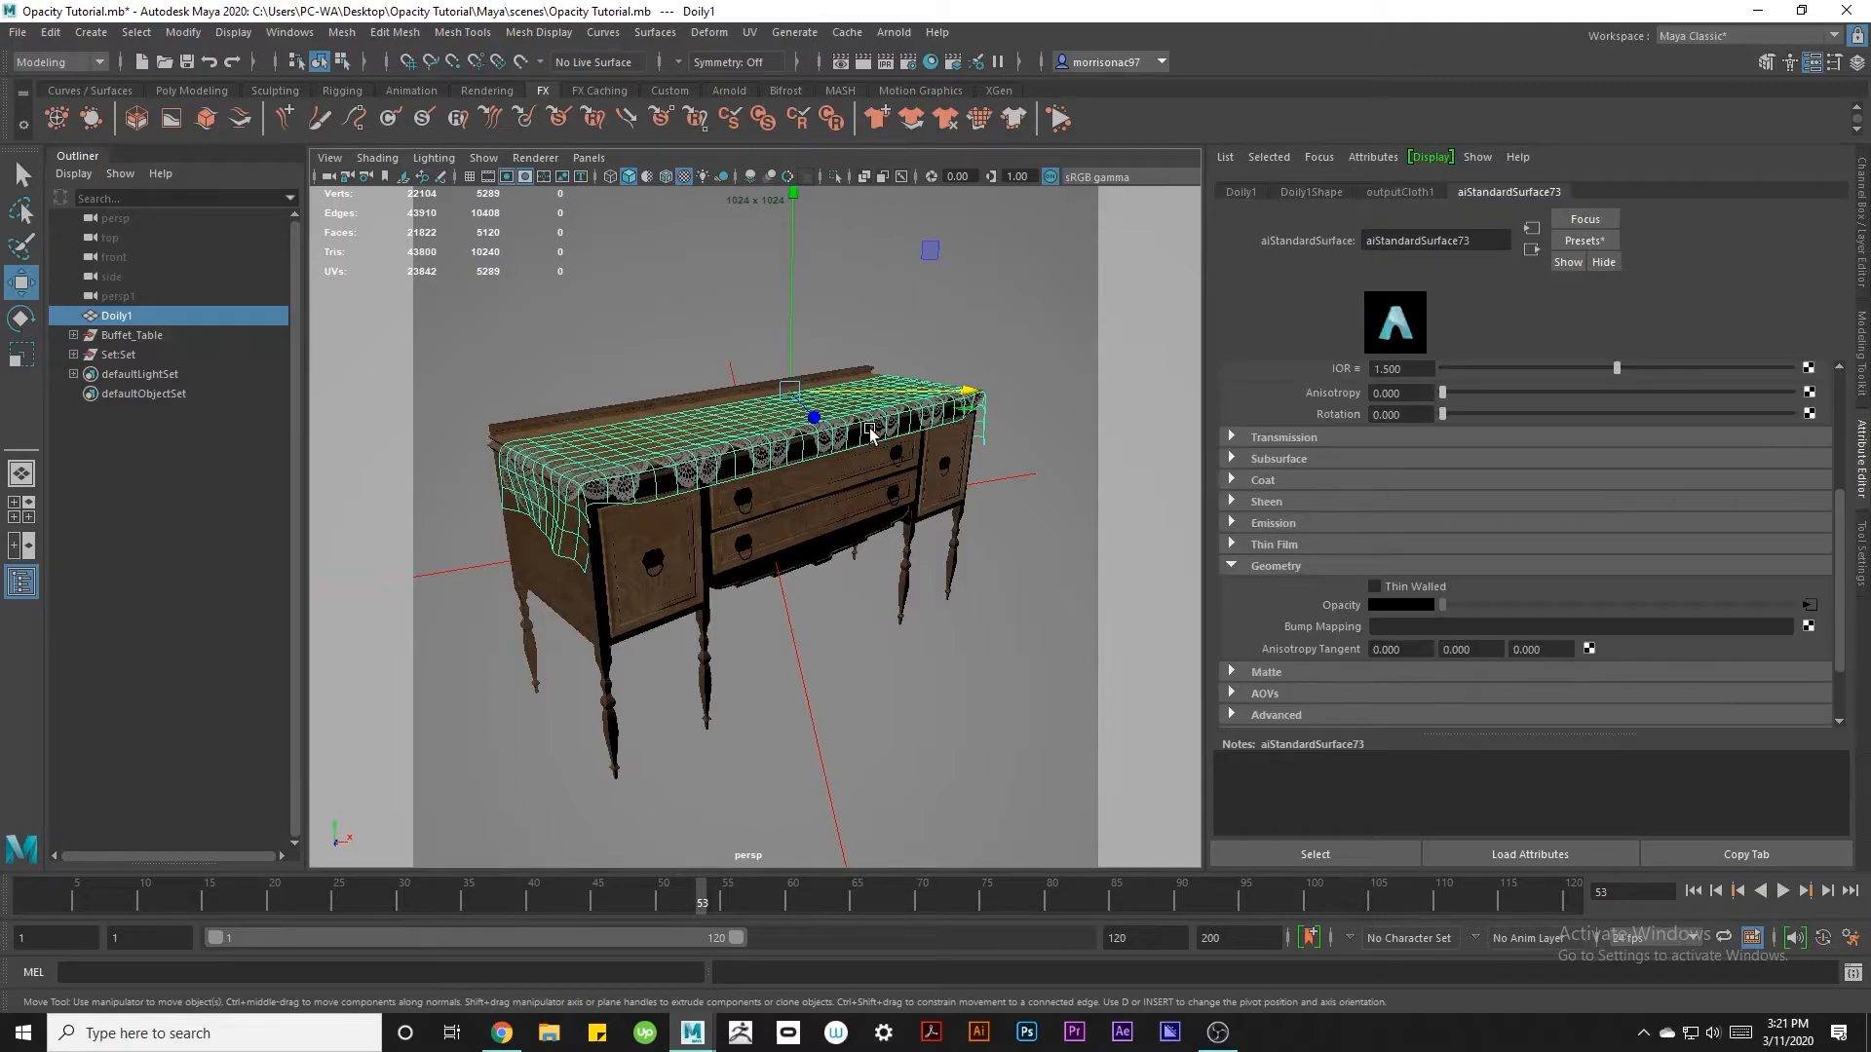
pyautogui.moveTo(938, 411)
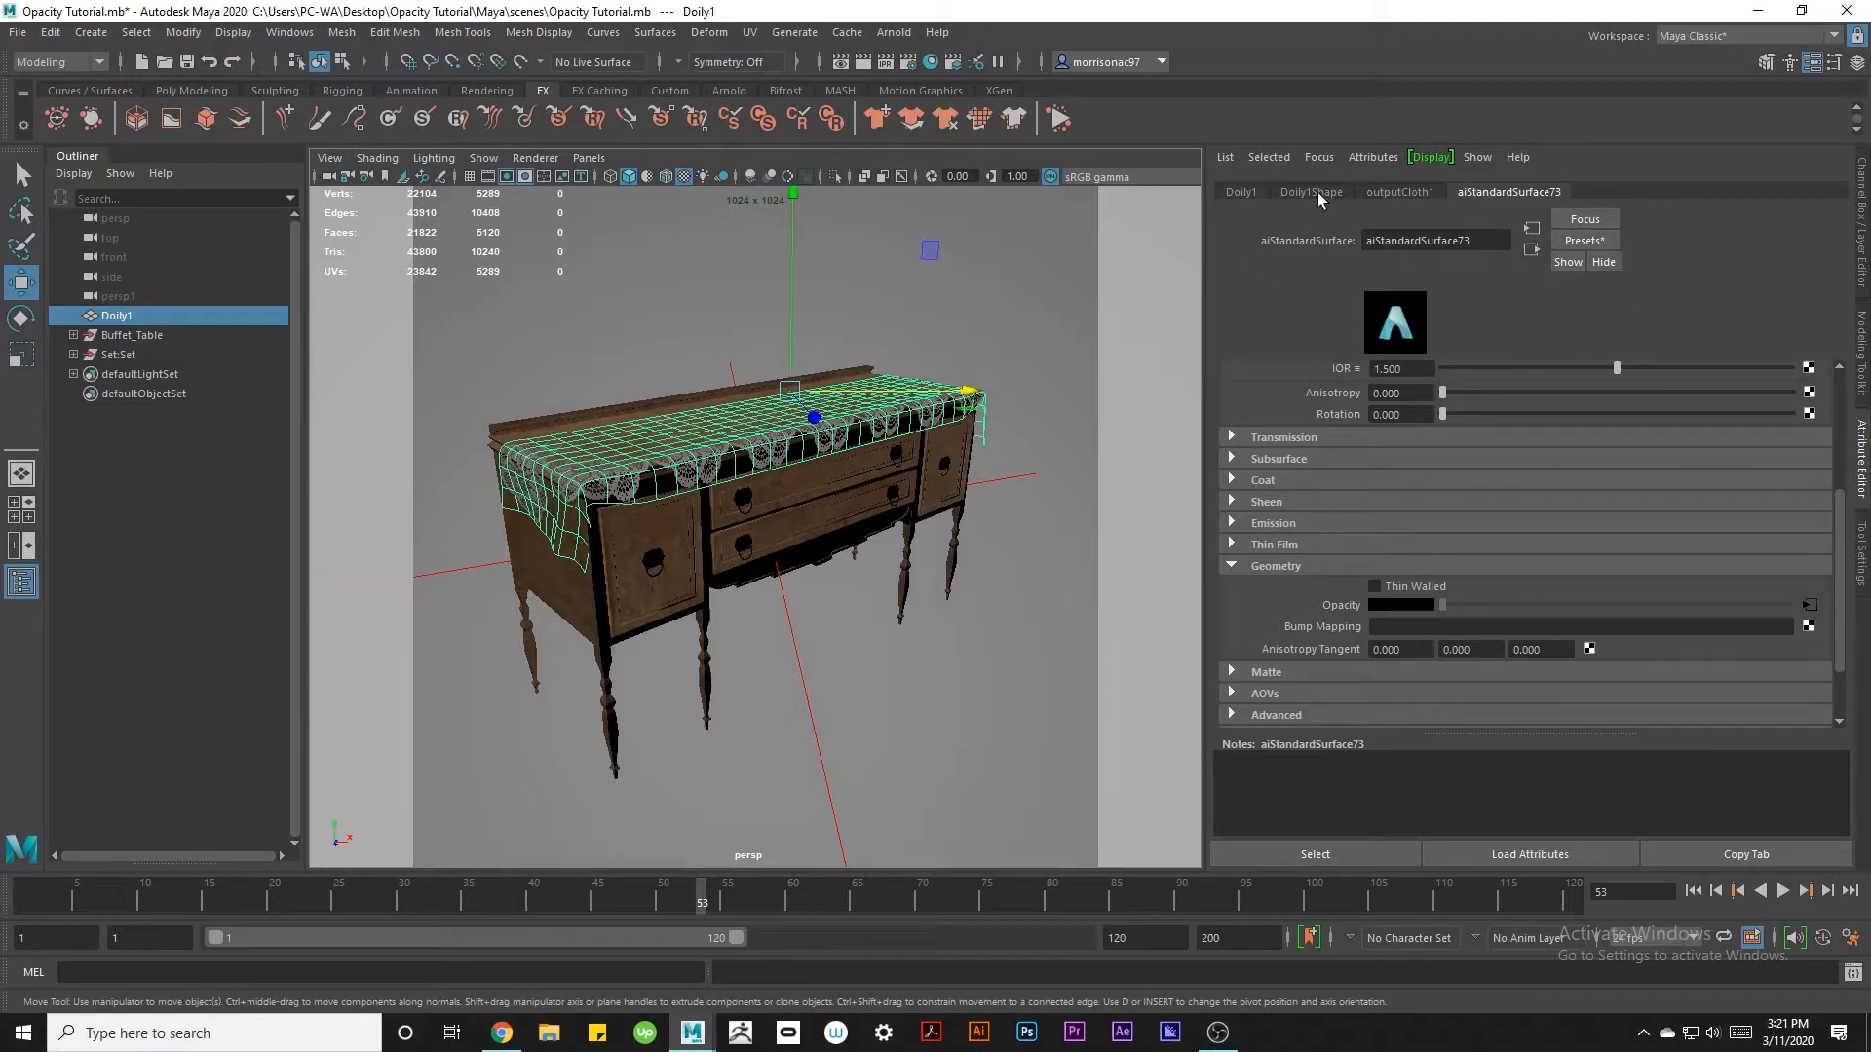
pyautogui.click(1310, 193)
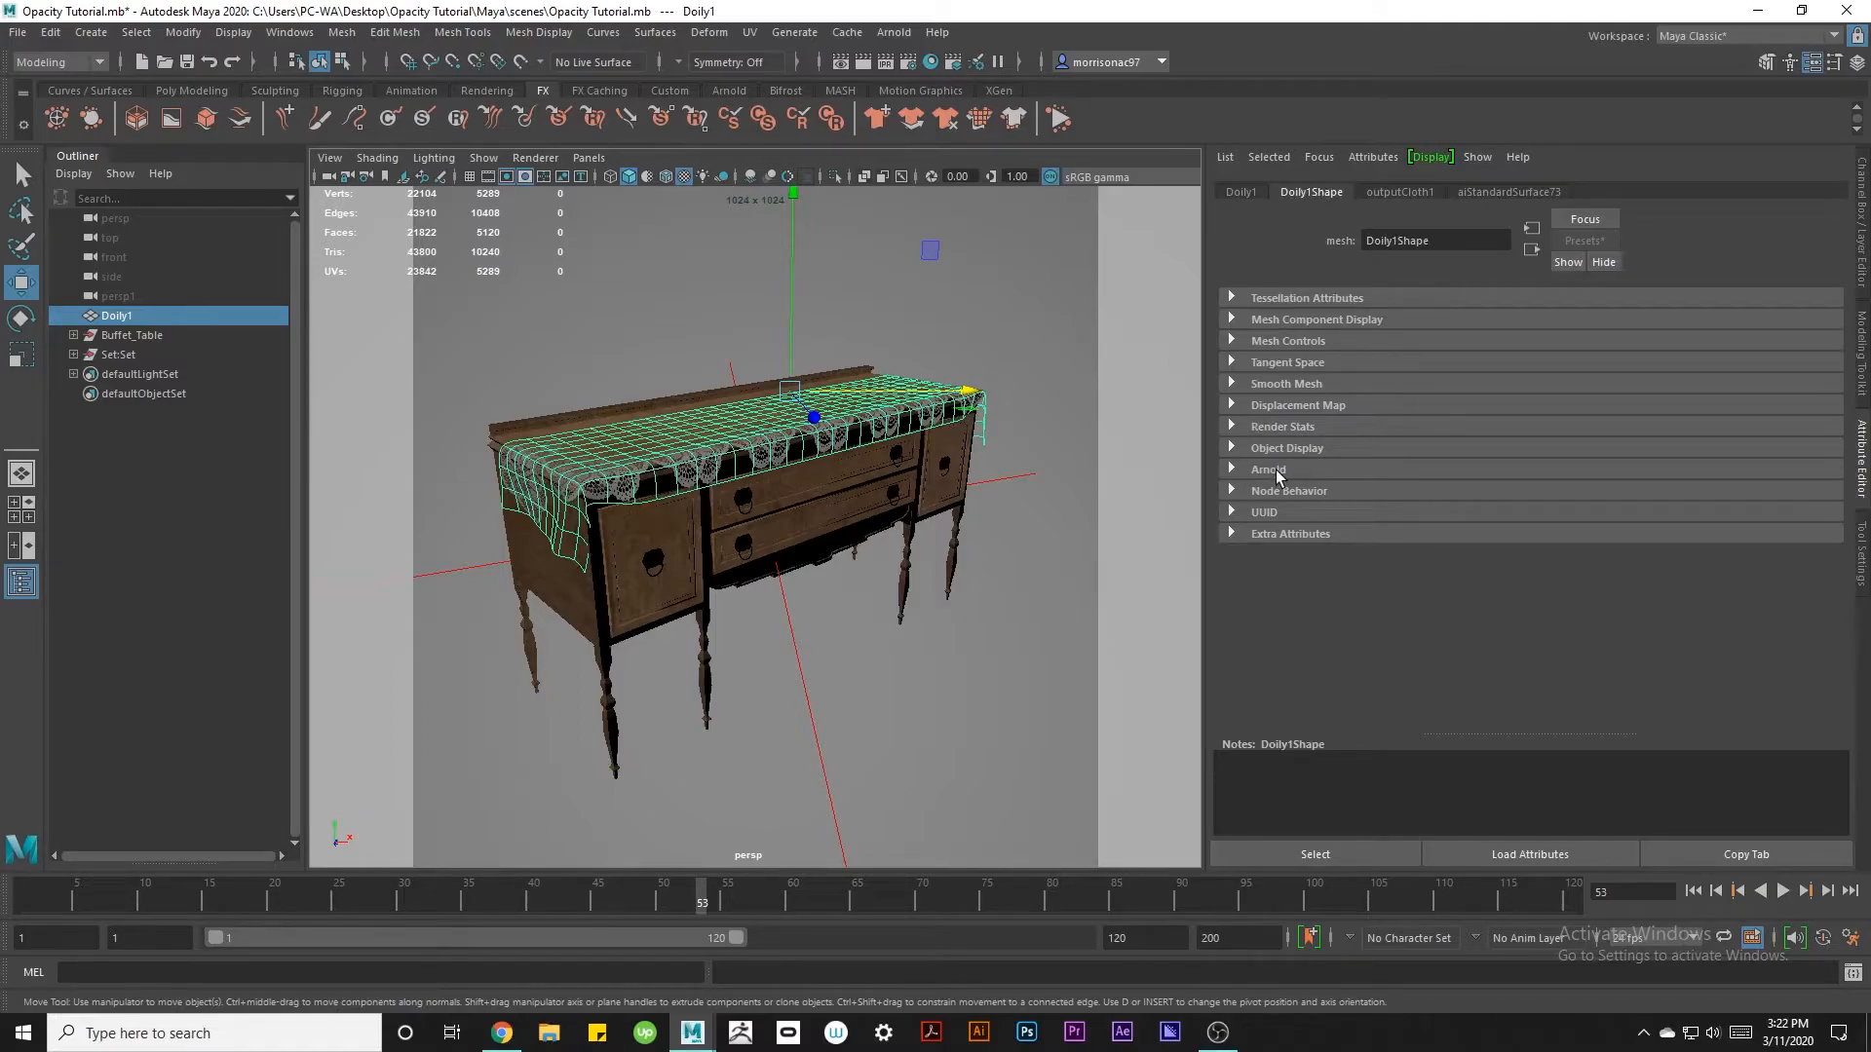
pyautogui.click(1268, 470)
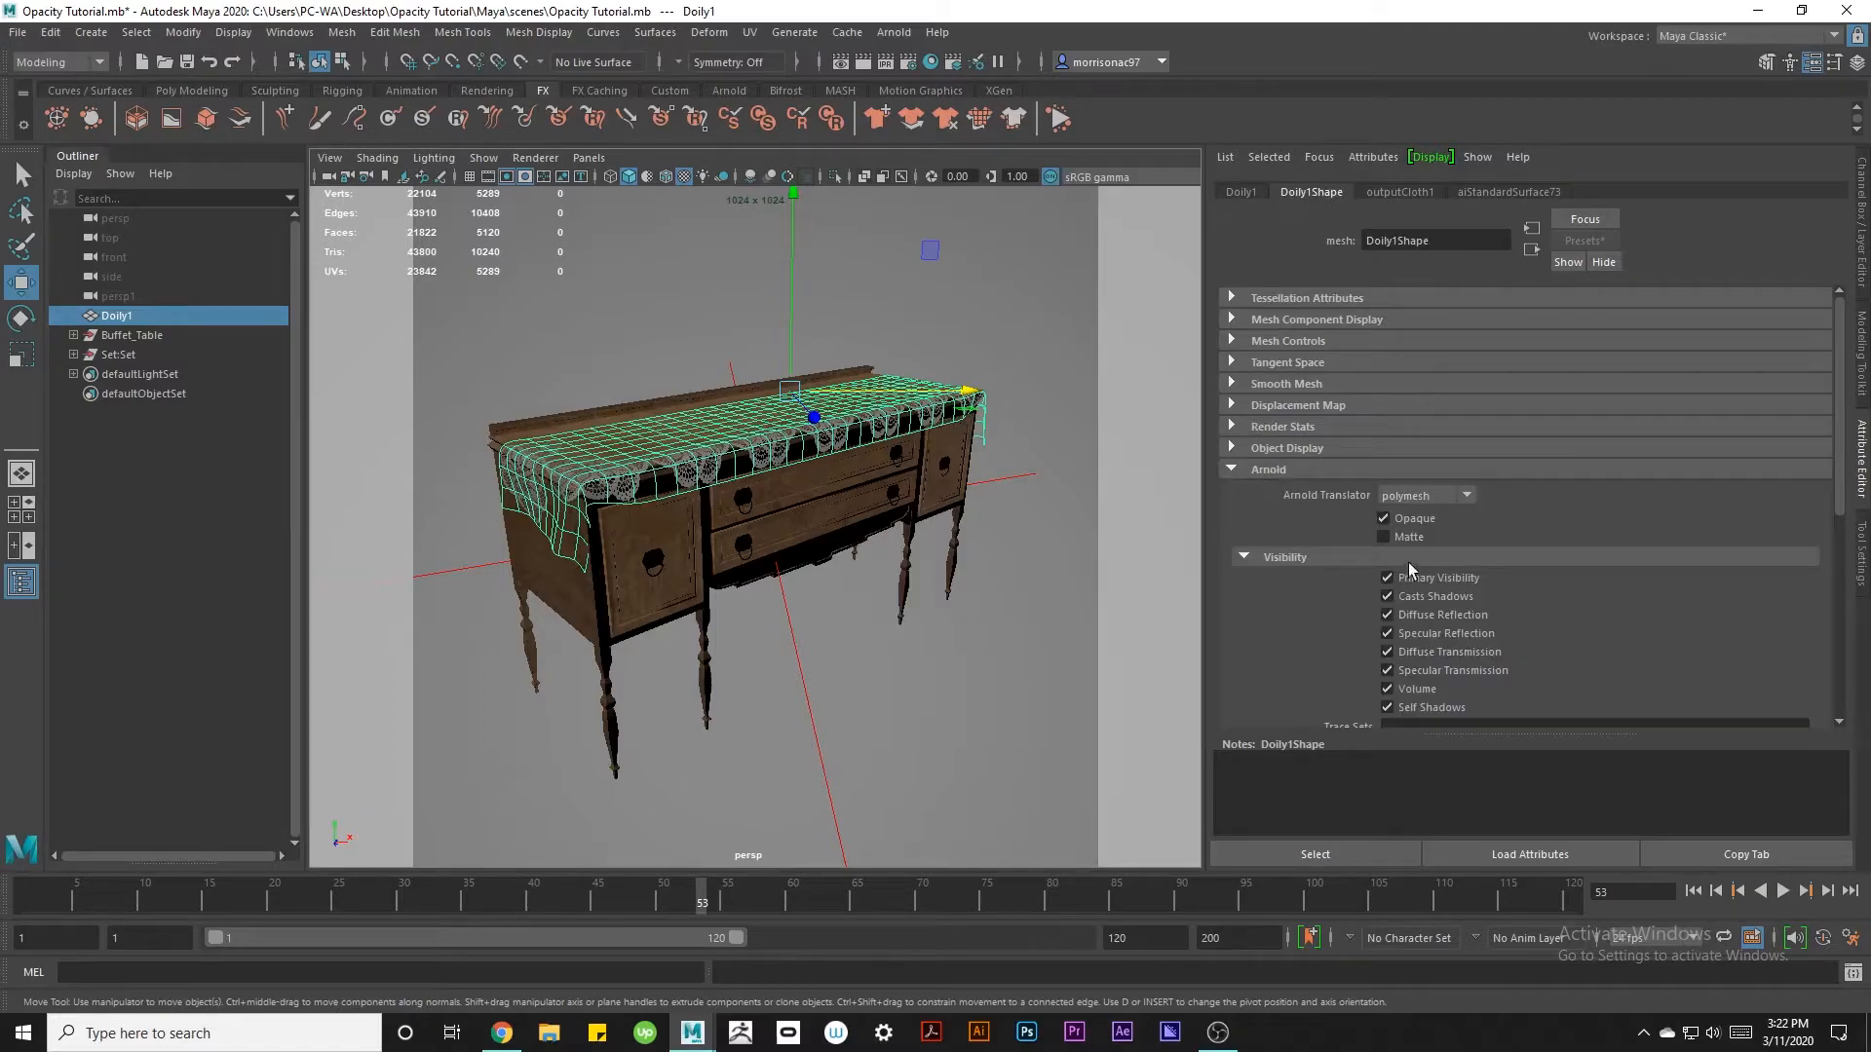
pyautogui.click(1384, 519)
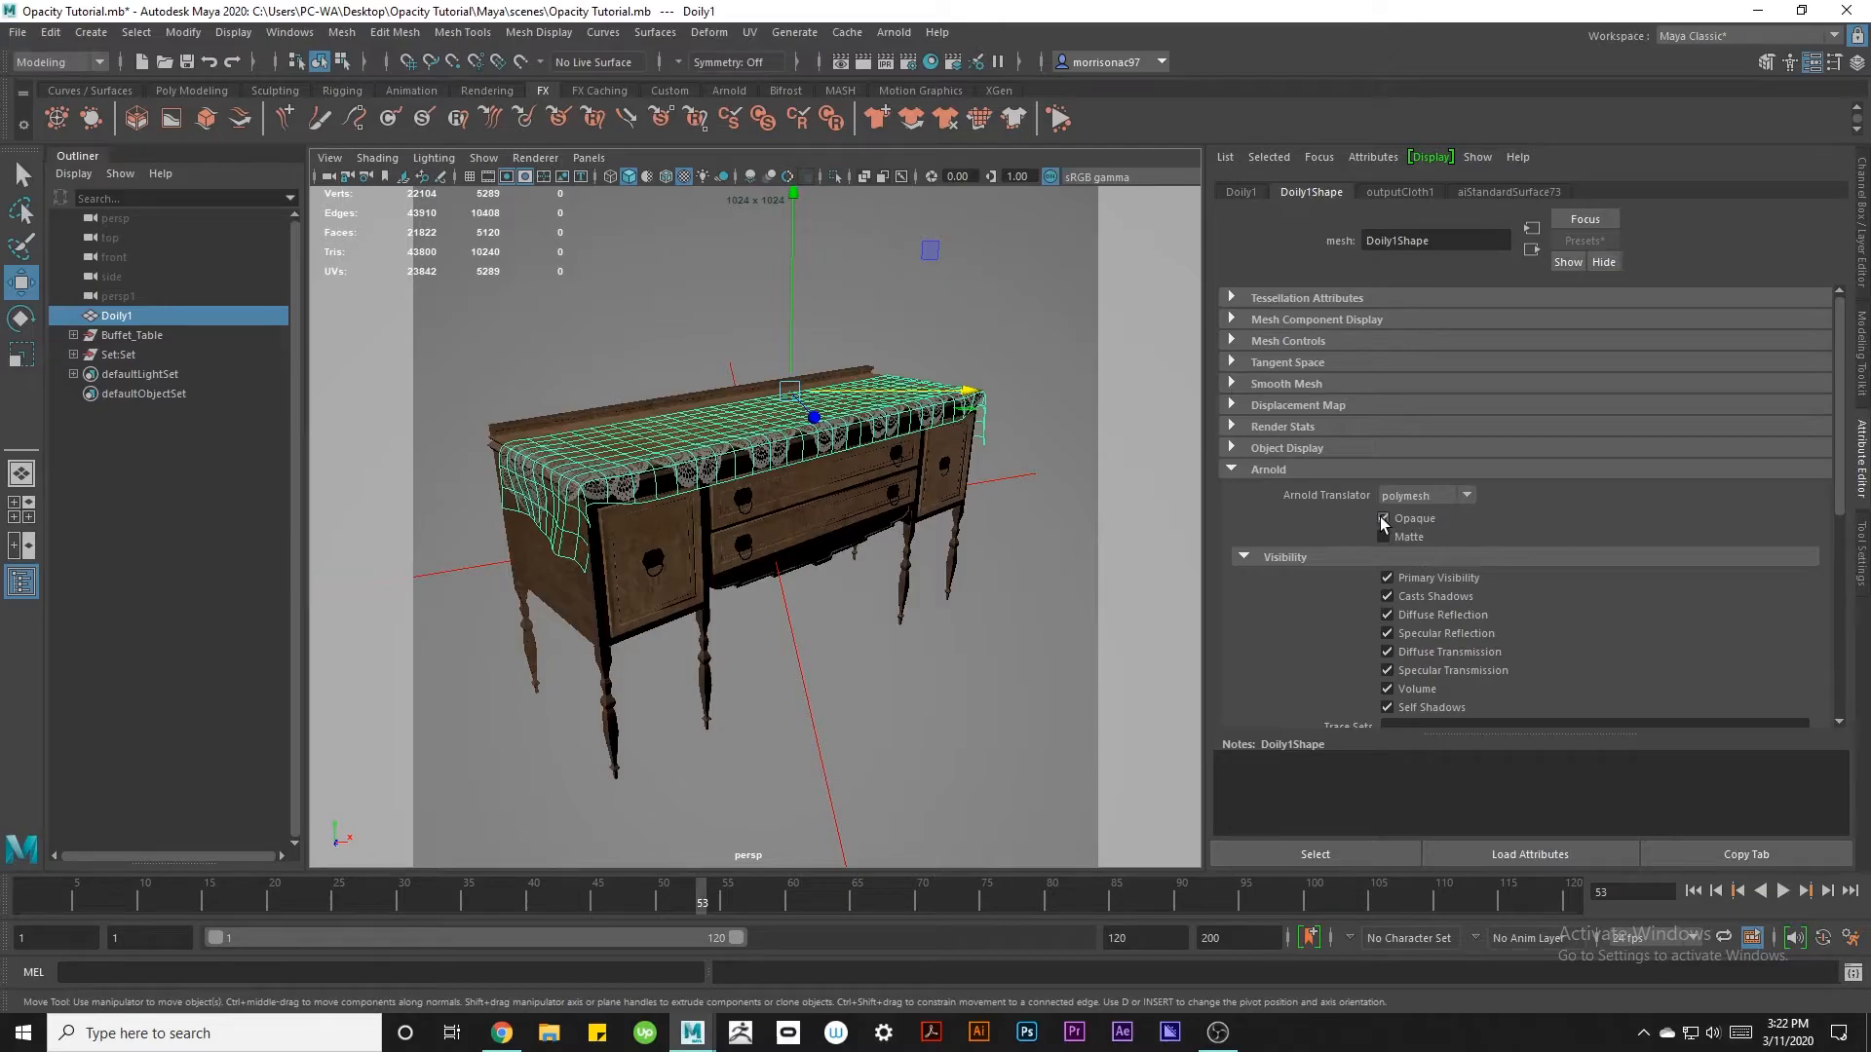
pyautogui.click(1384, 518)
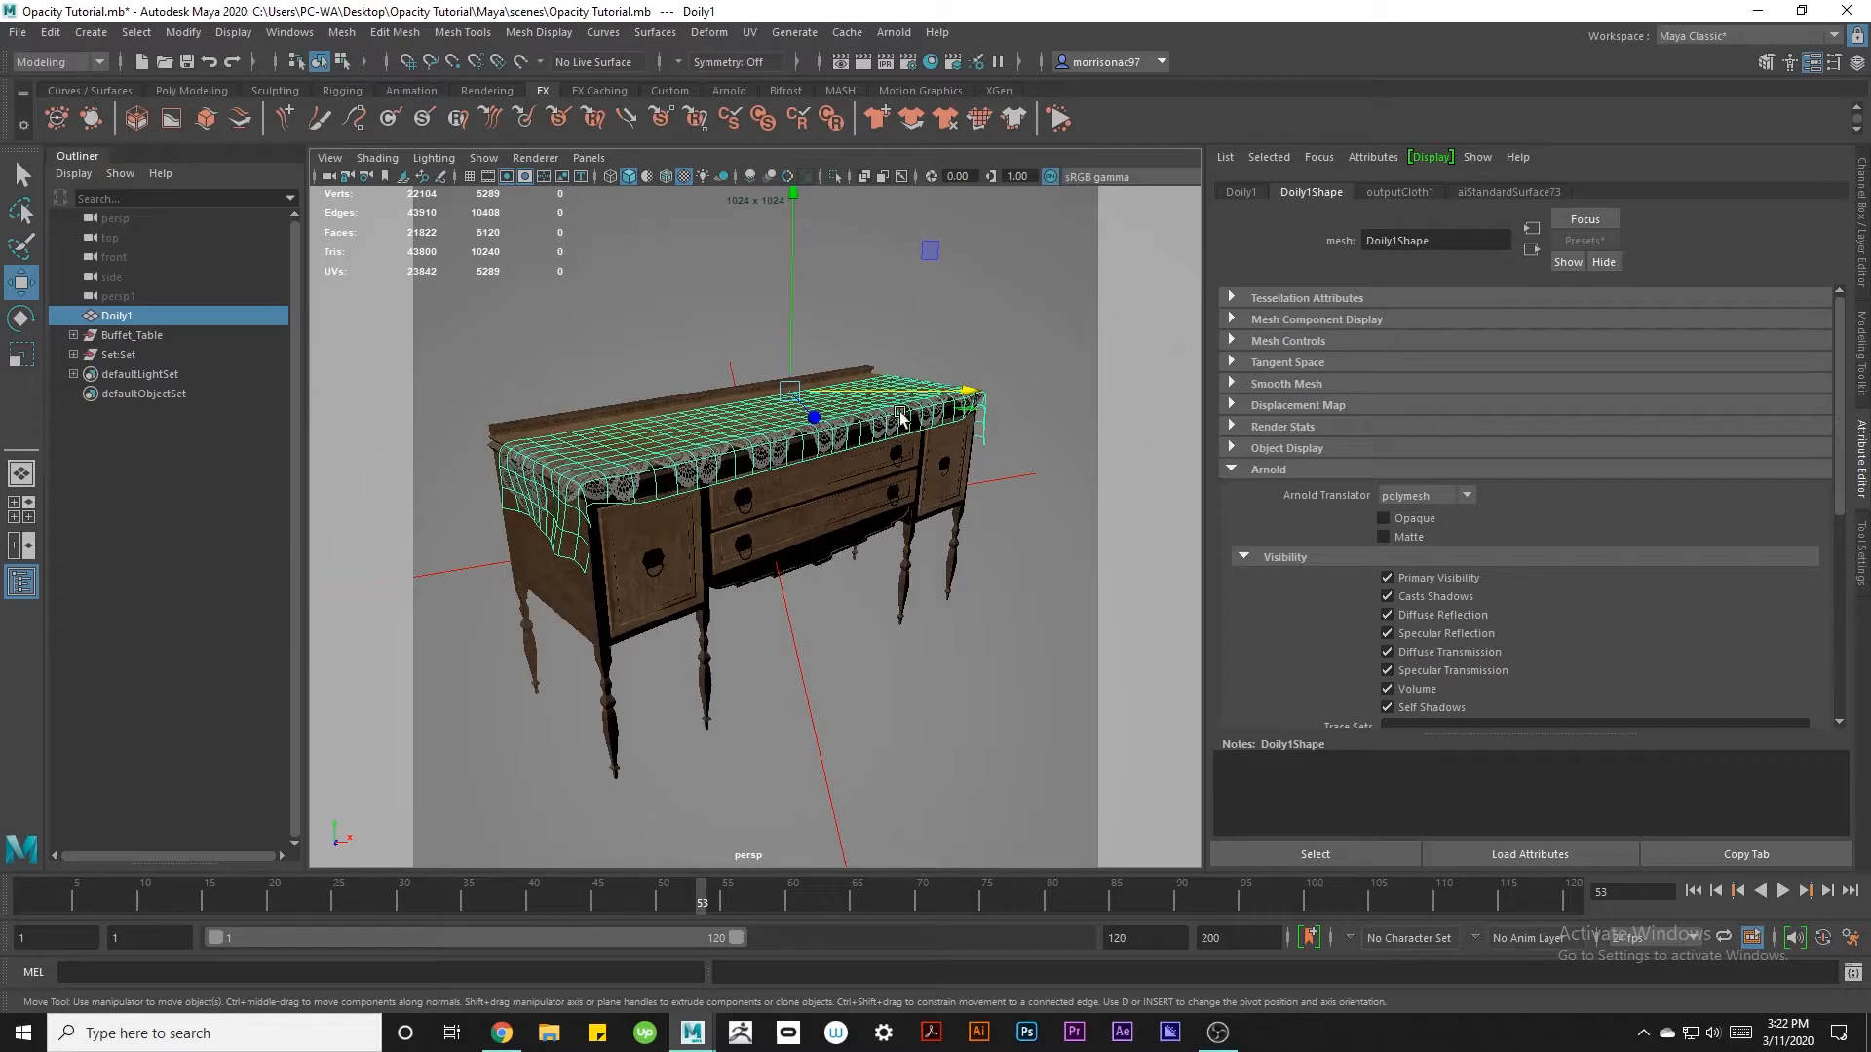
# Set the aiStandardSurface73 Base Color to a light beige tone.
pyautogui.click(1508, 191)
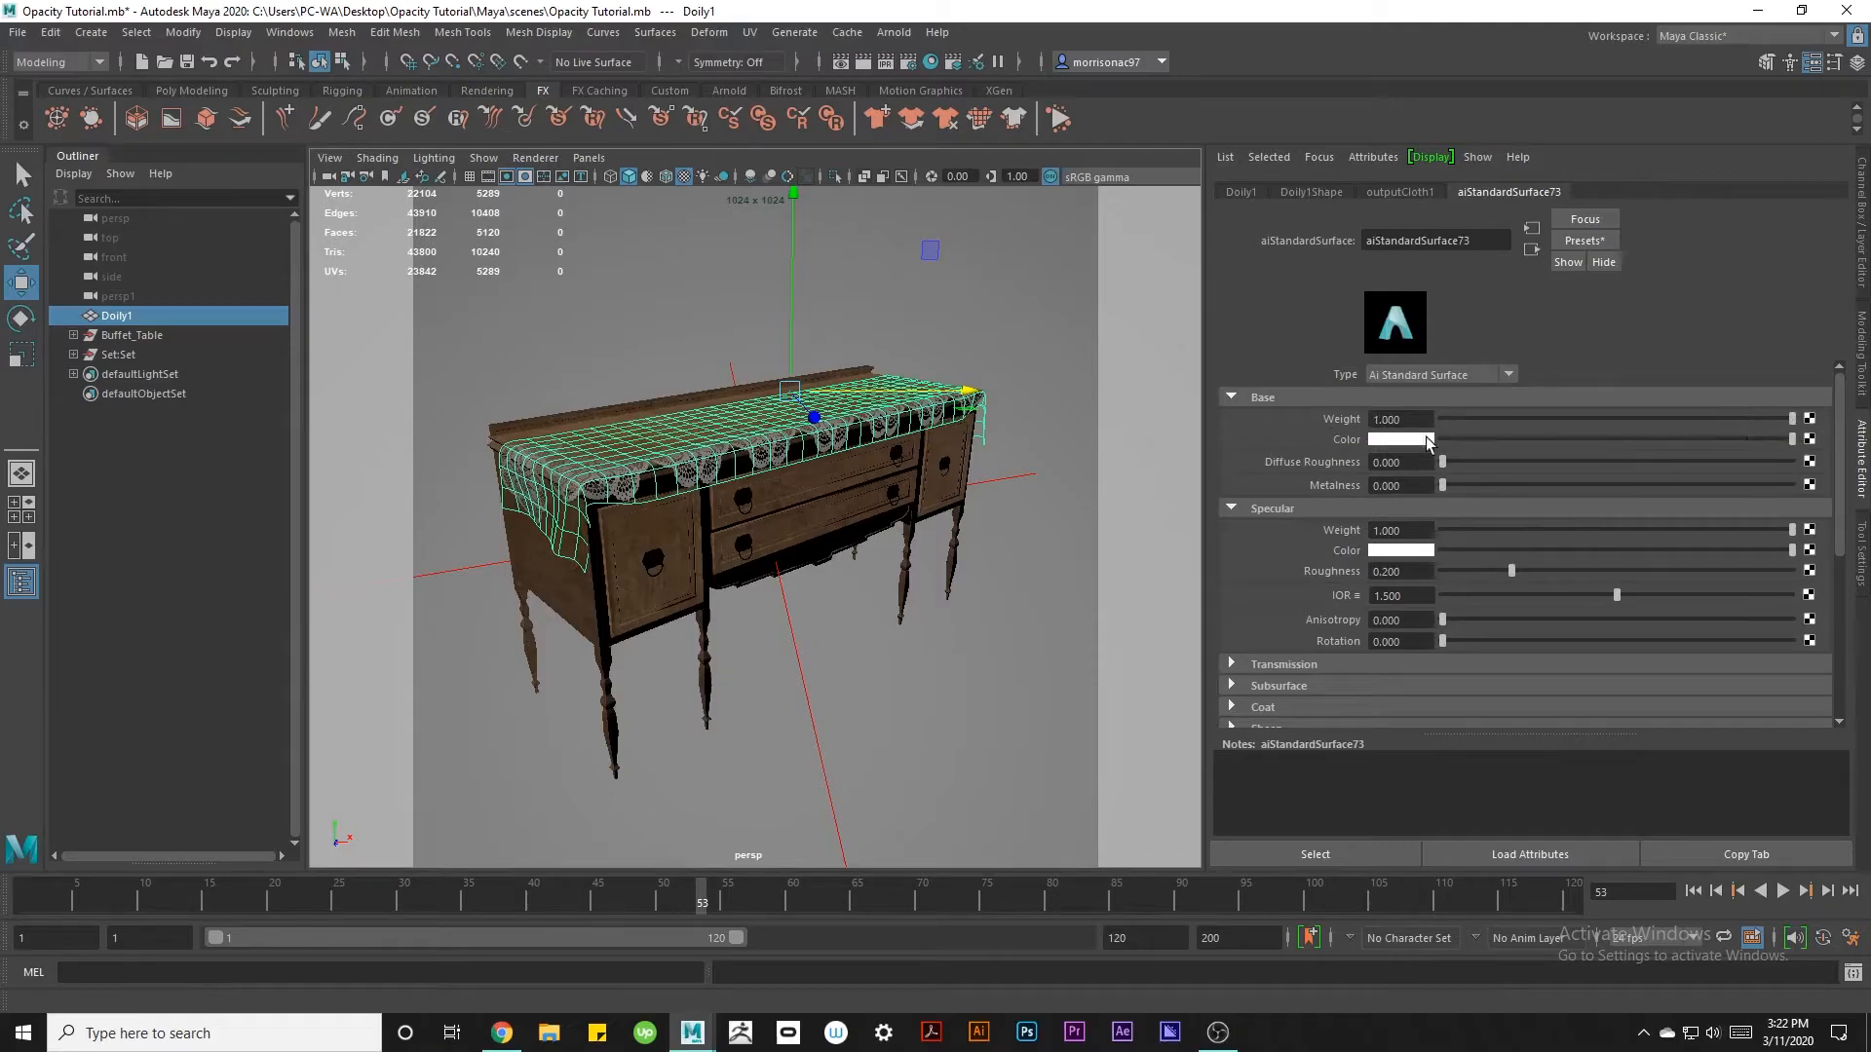
pyautogui.click(1399, 438)
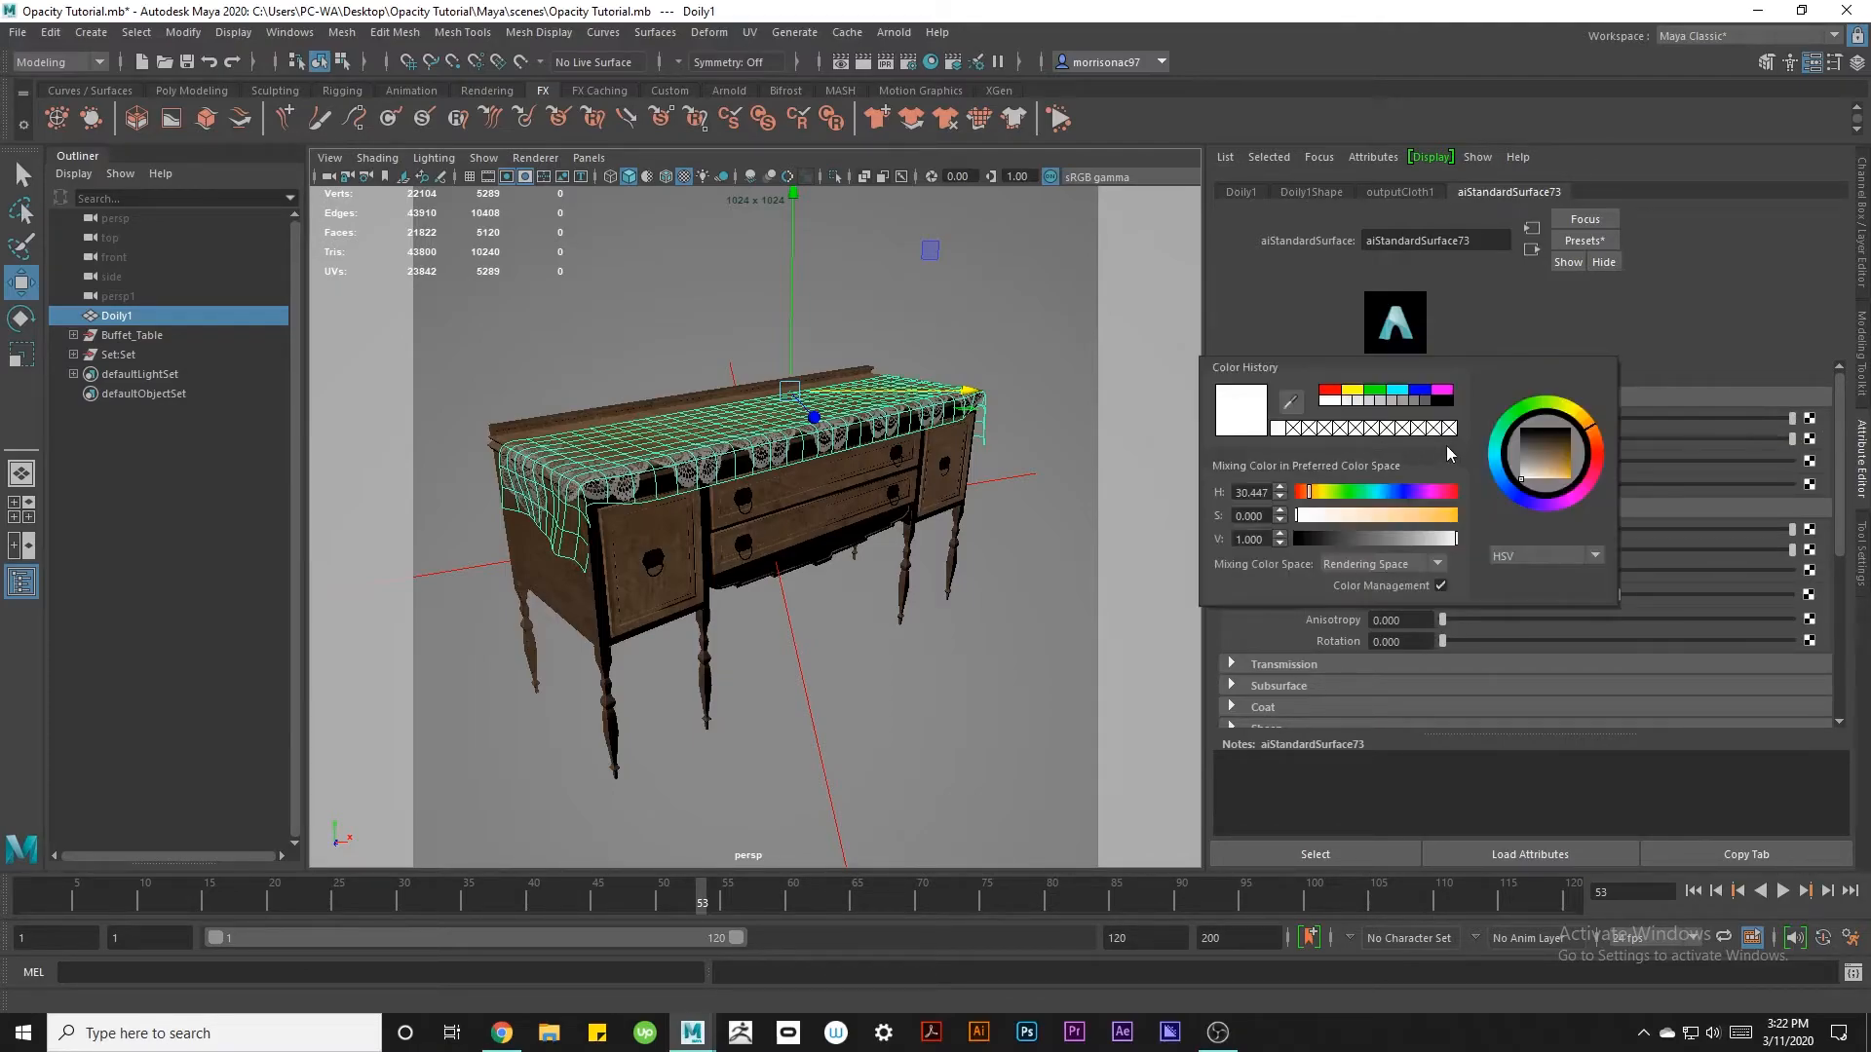
pyautogui.click(1544, 478)
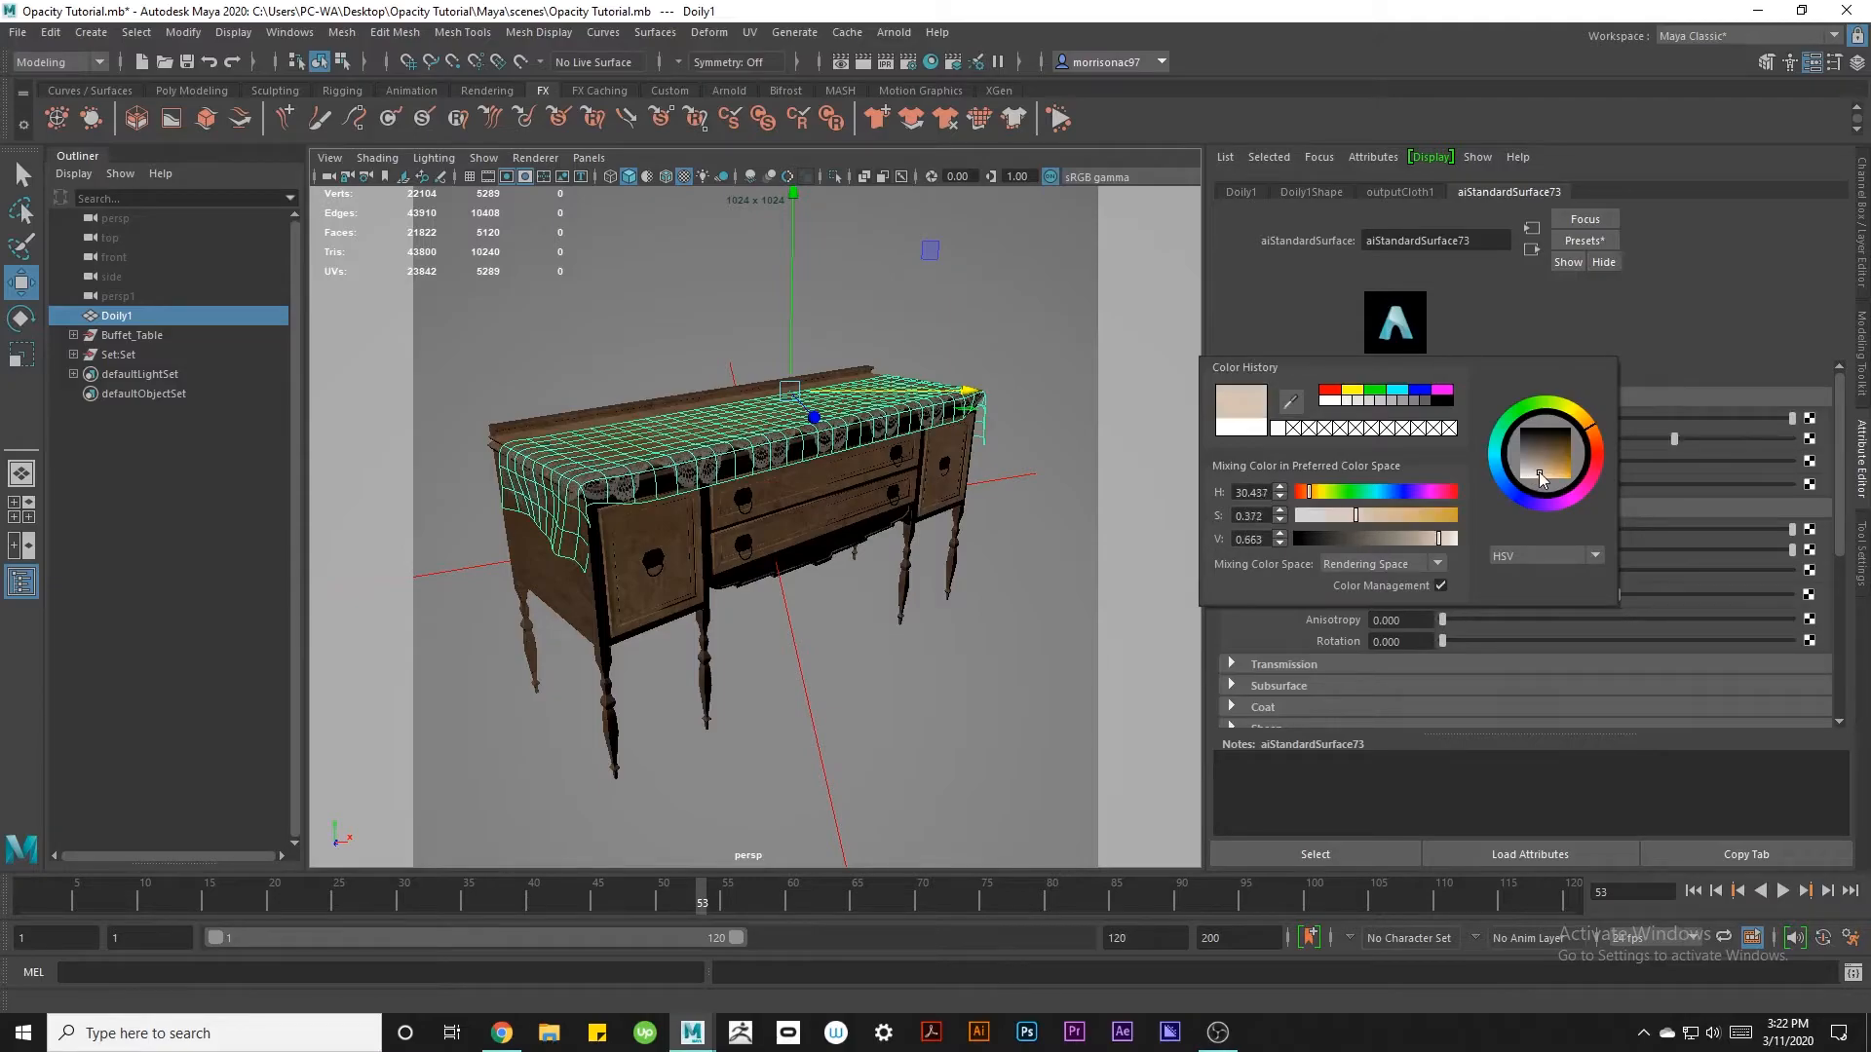
pyautogui.click(1001, 358)
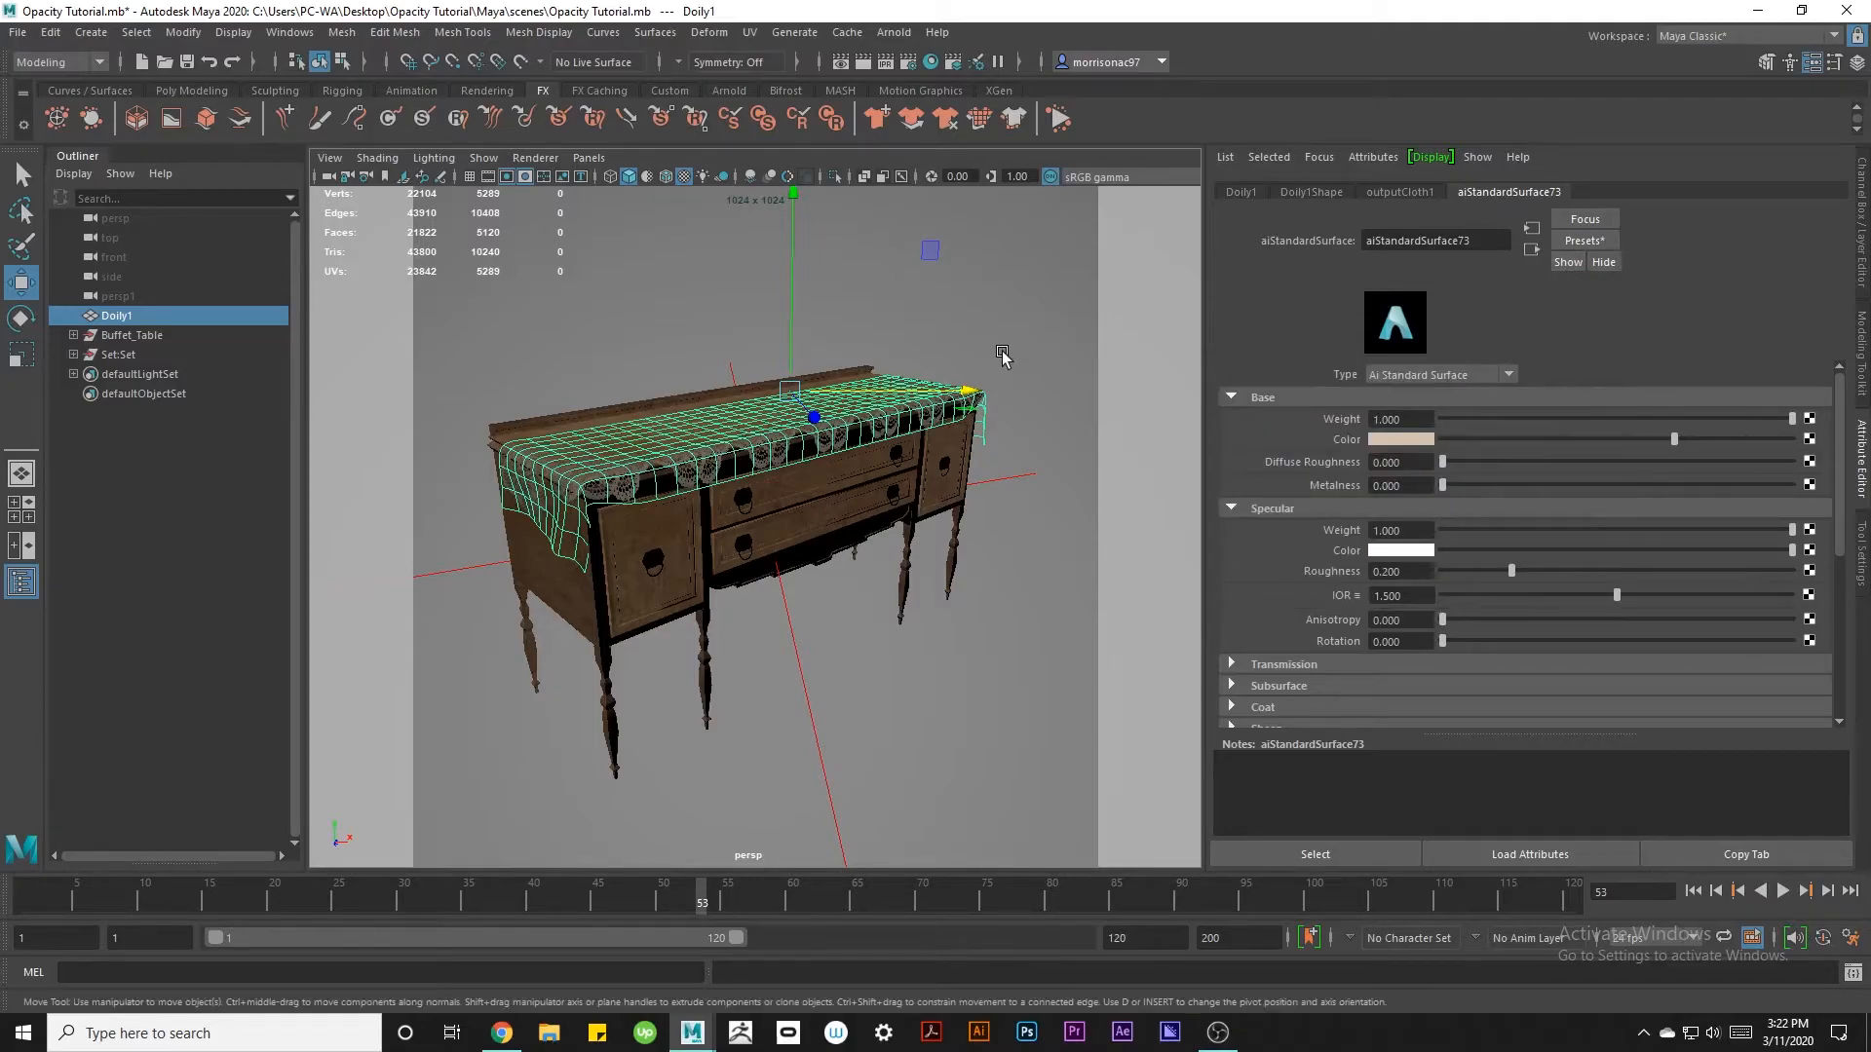
# Reselect the doily and hide the attribute panel to view the lace cutout.
pyautogui.click(119, 355)
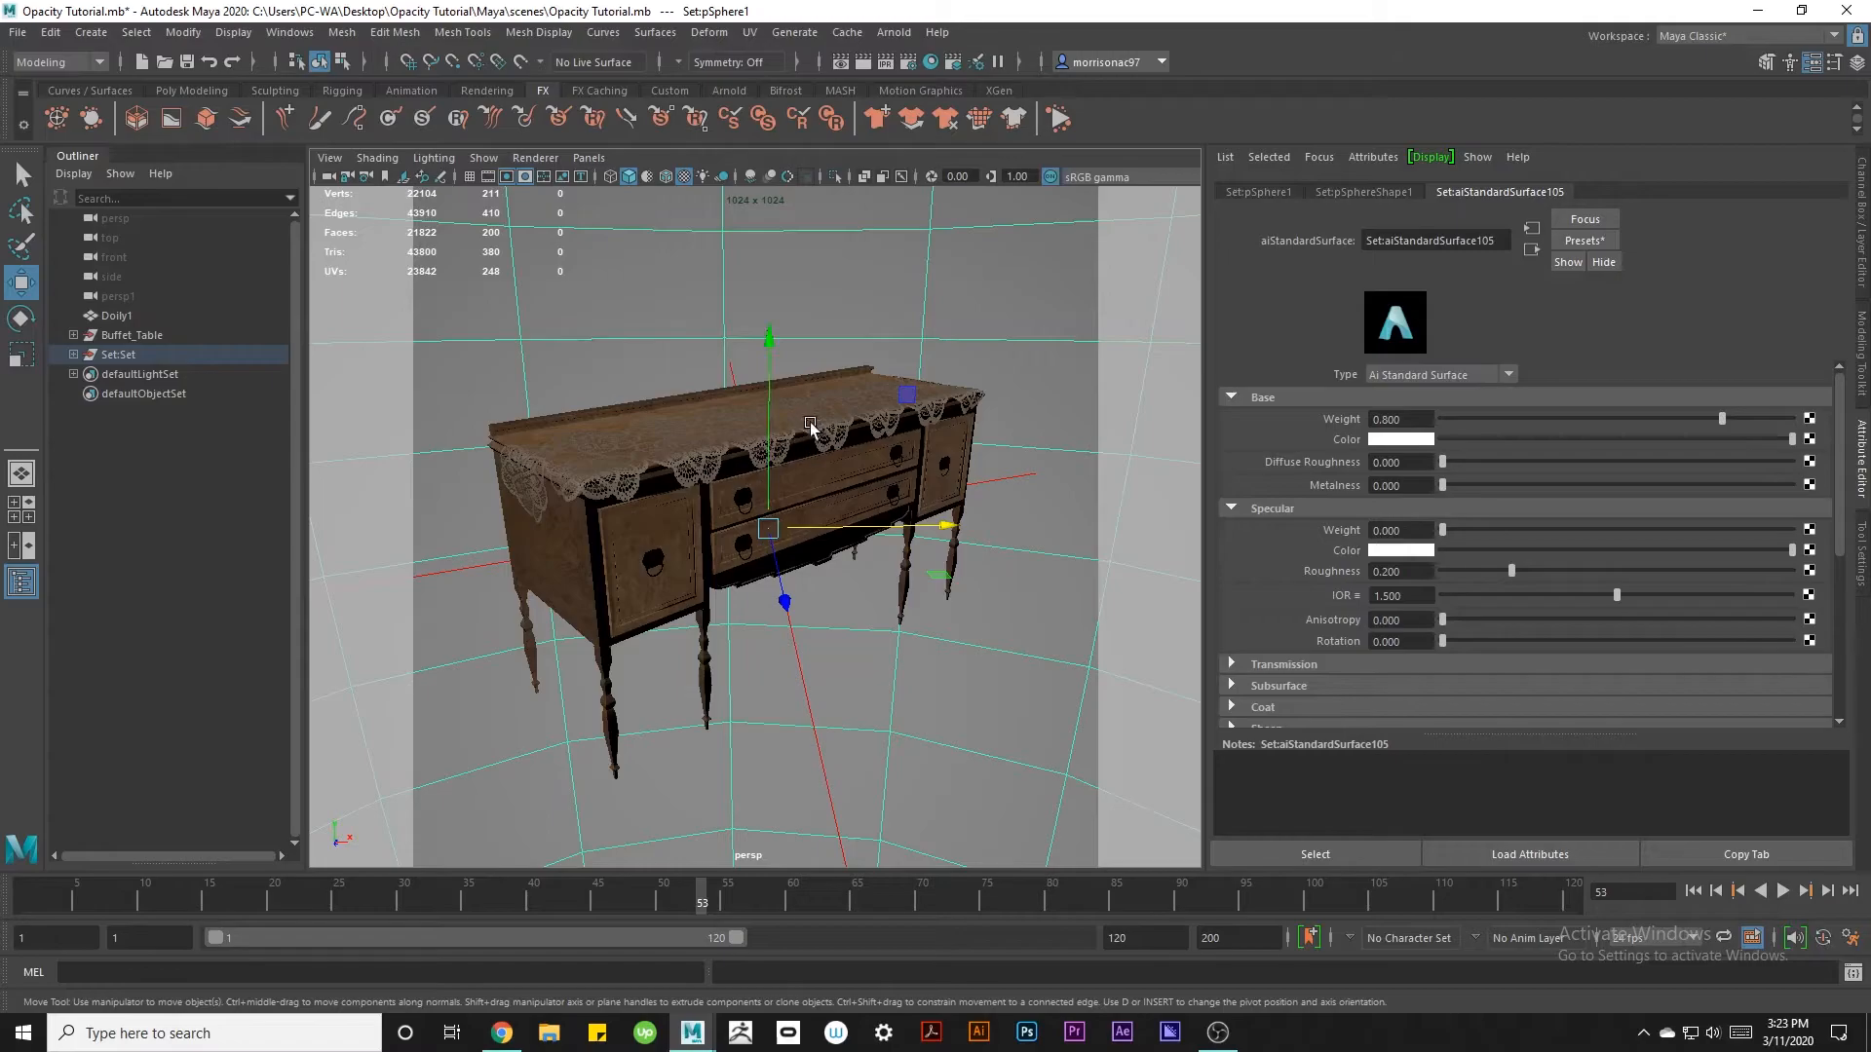
pyautogui.click(115, 316)
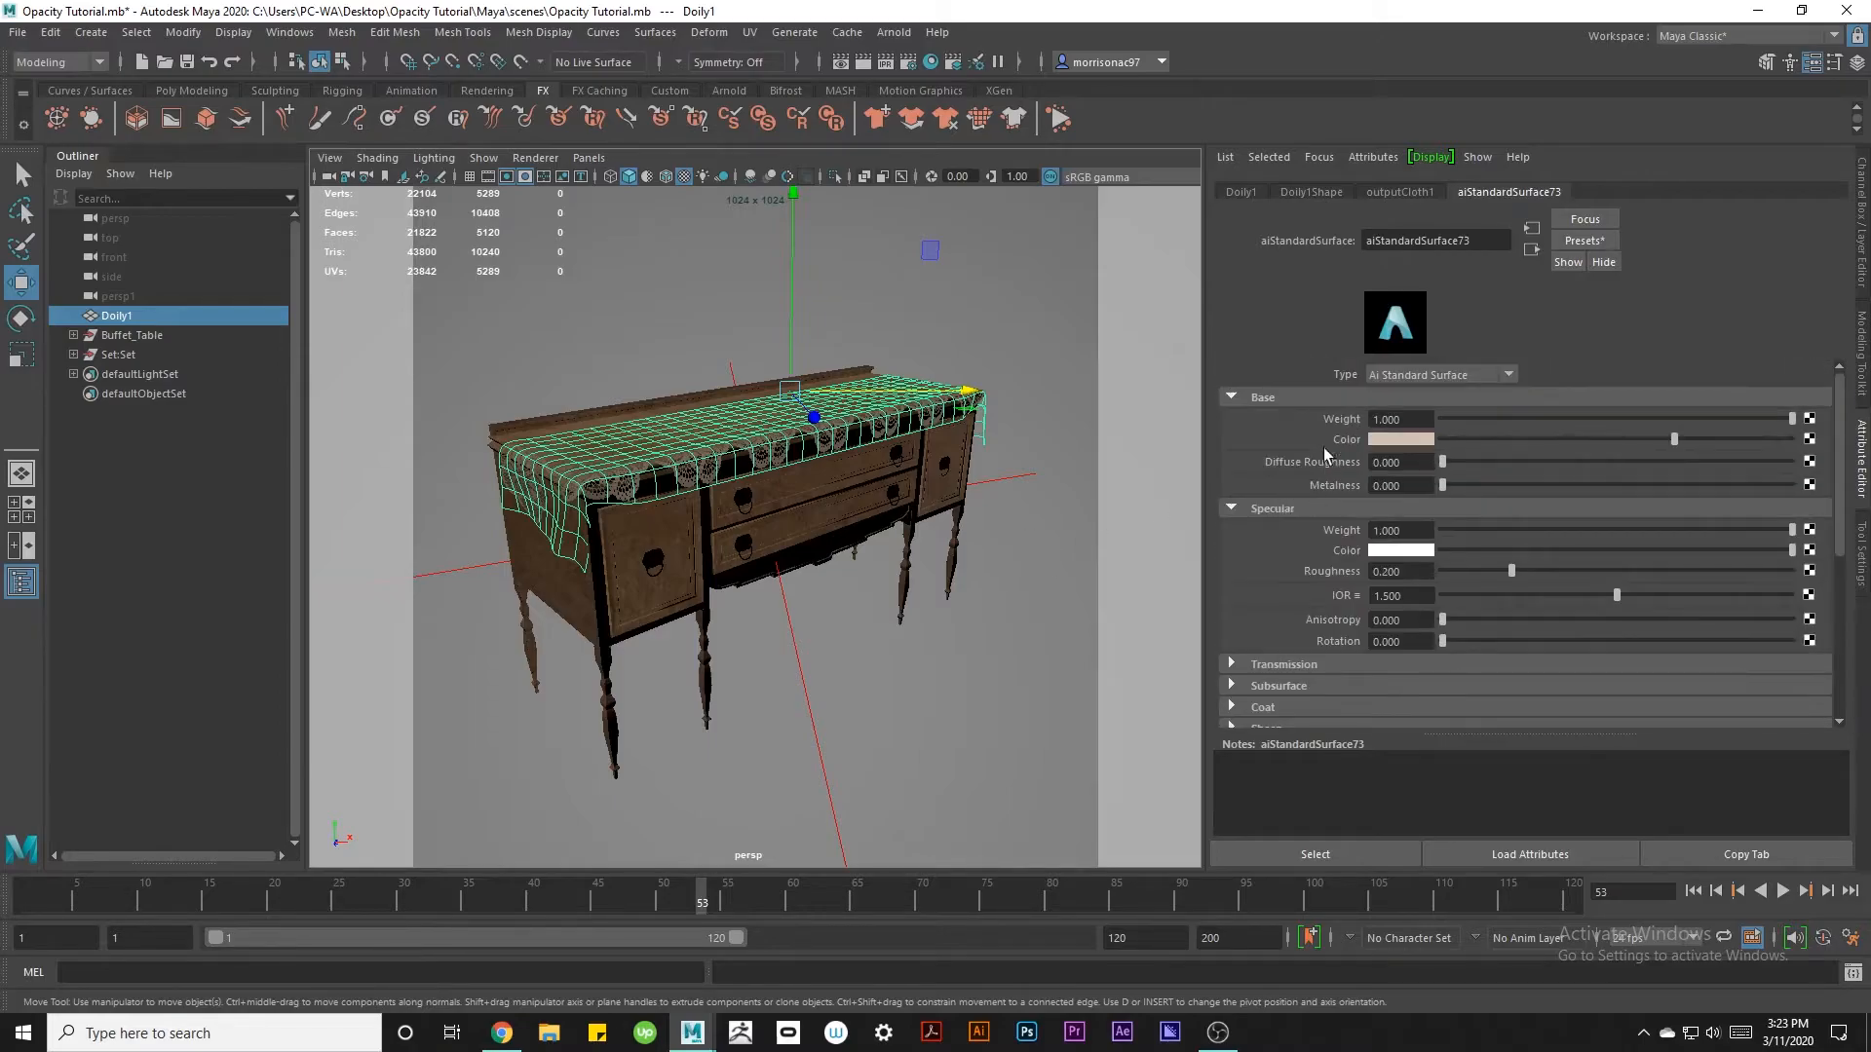
pyautogui.click(1232, 396)
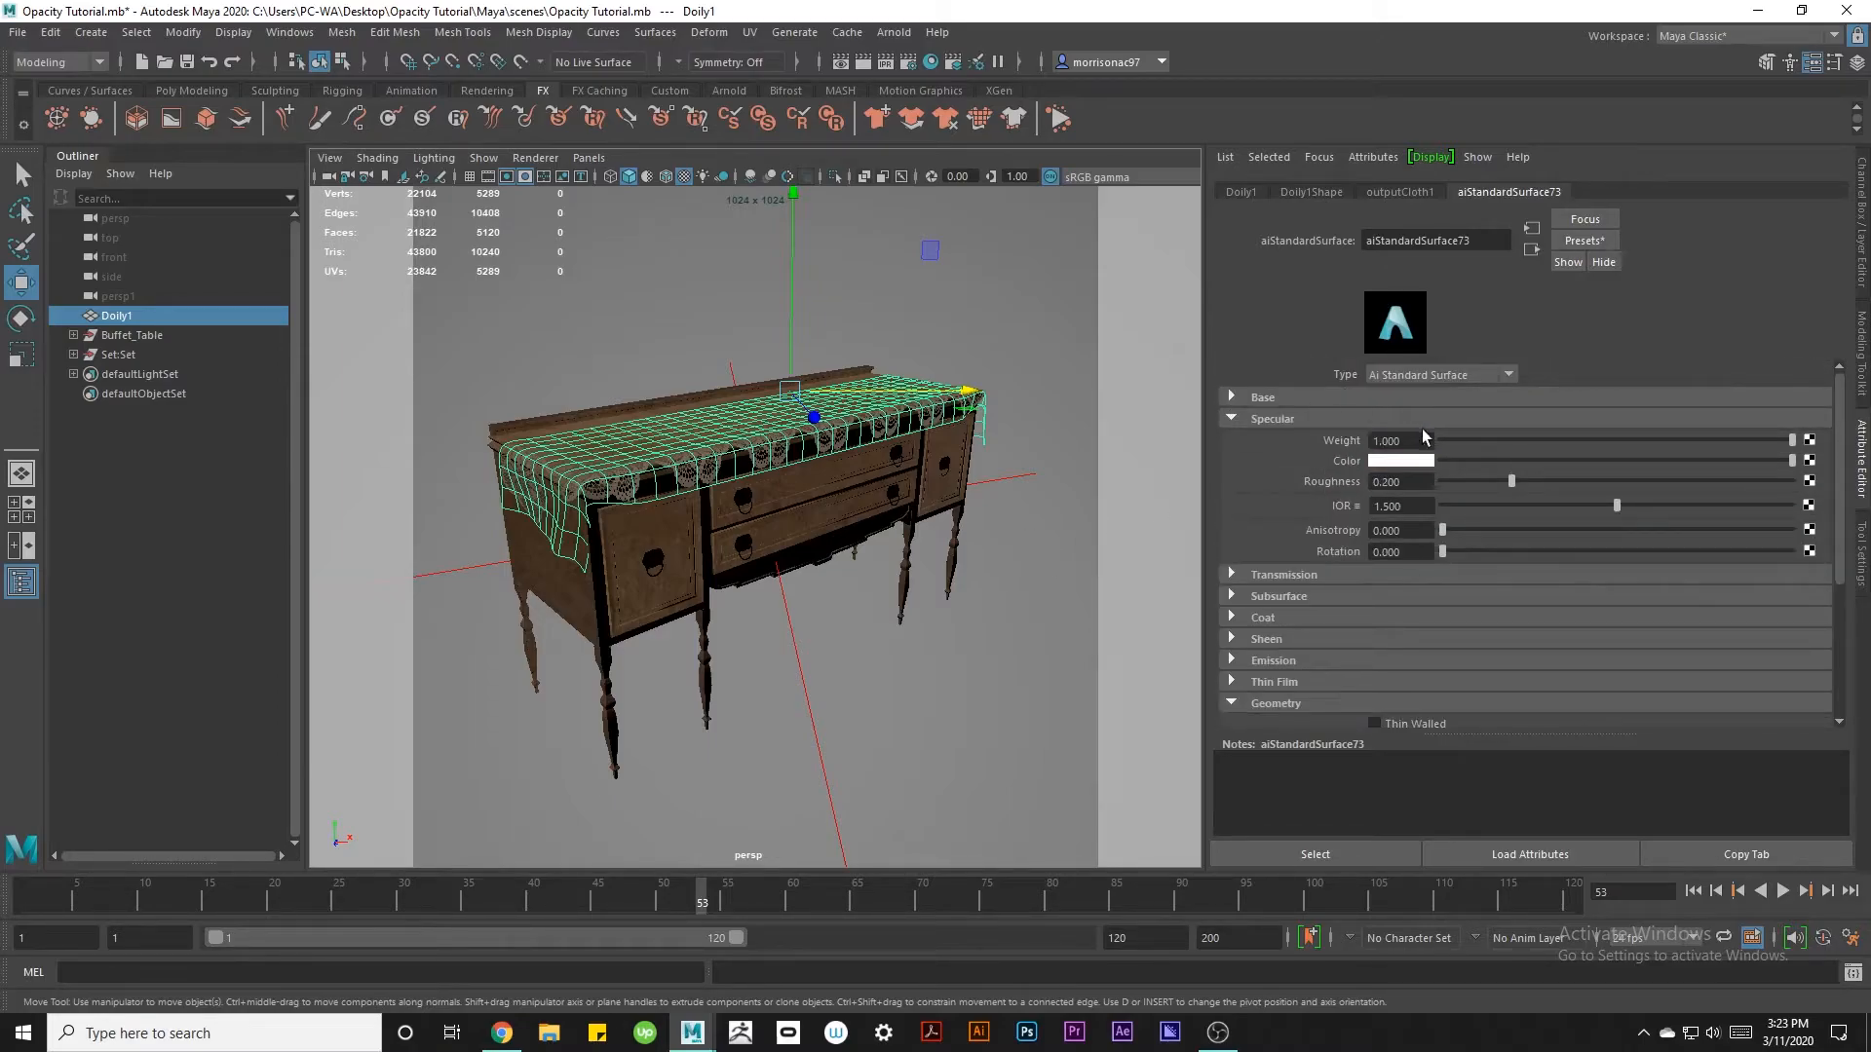
pyautogui.click(1272, 418)
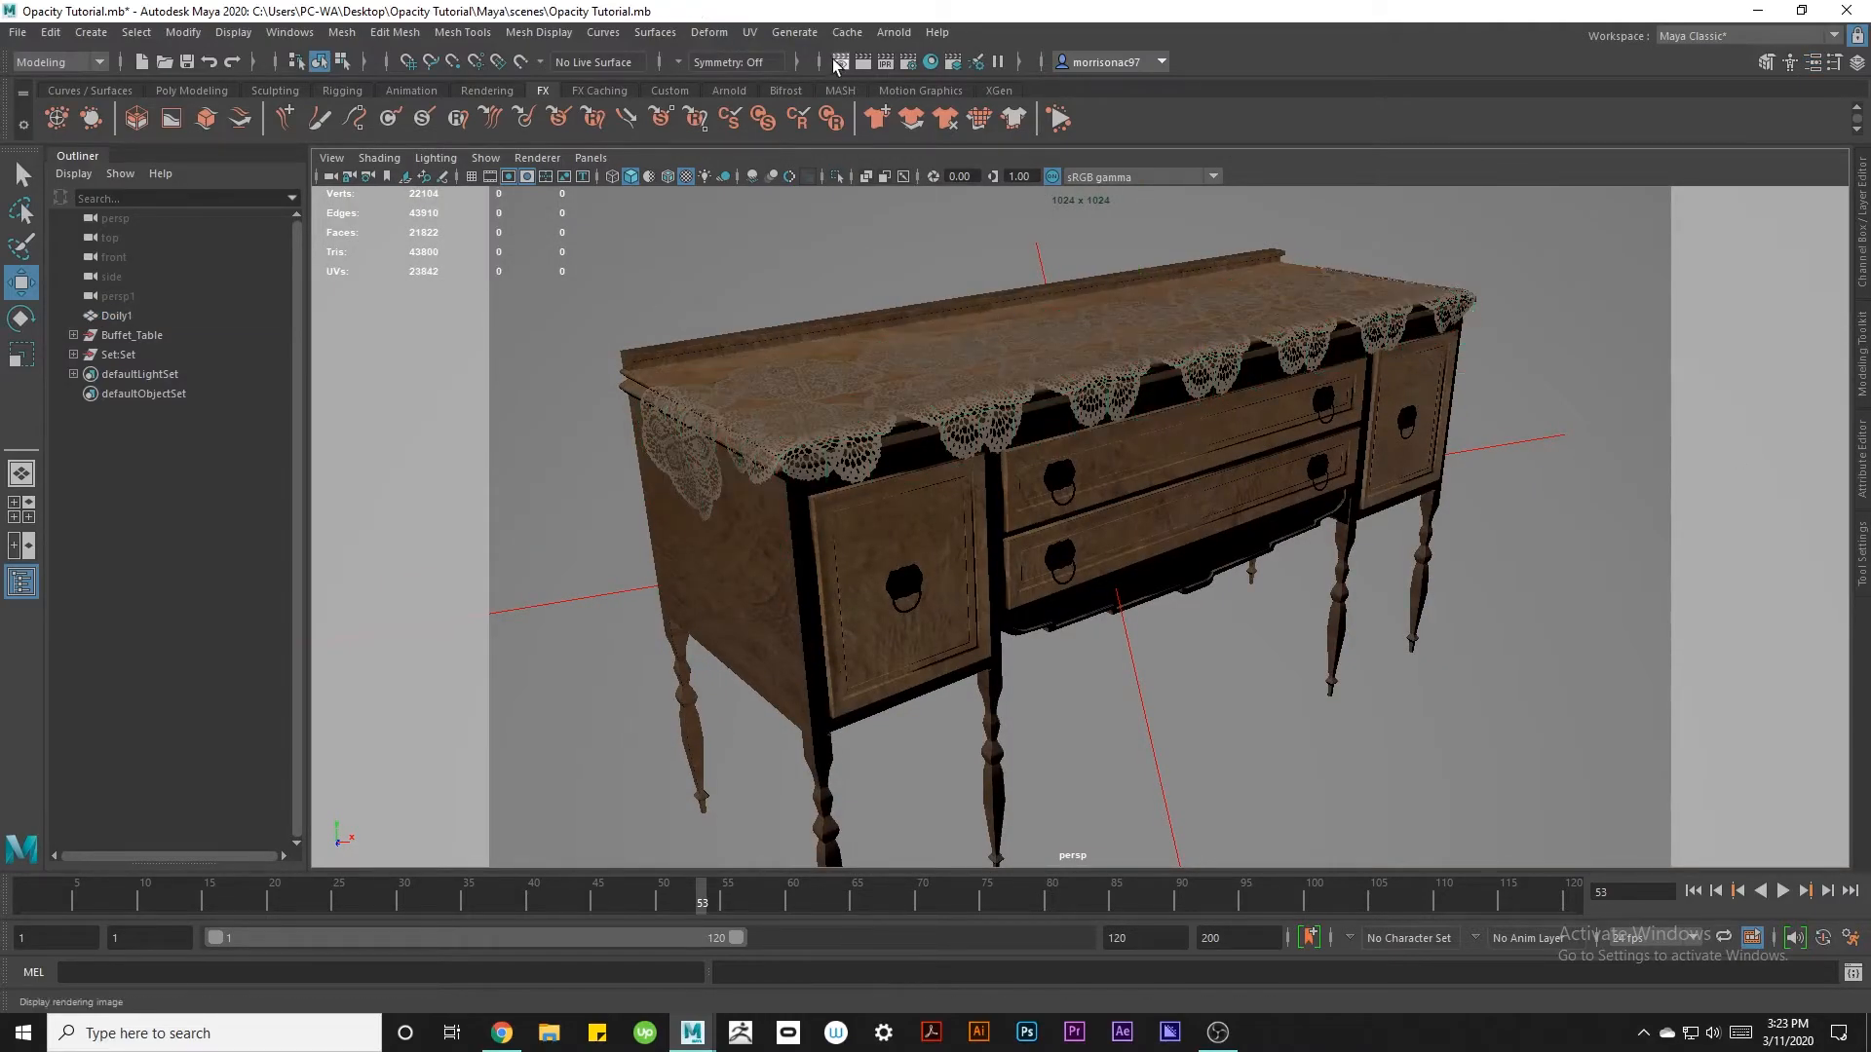
# Render the current camera view of the table in Arnold's Render View.
pyautogui.click(832, 62)
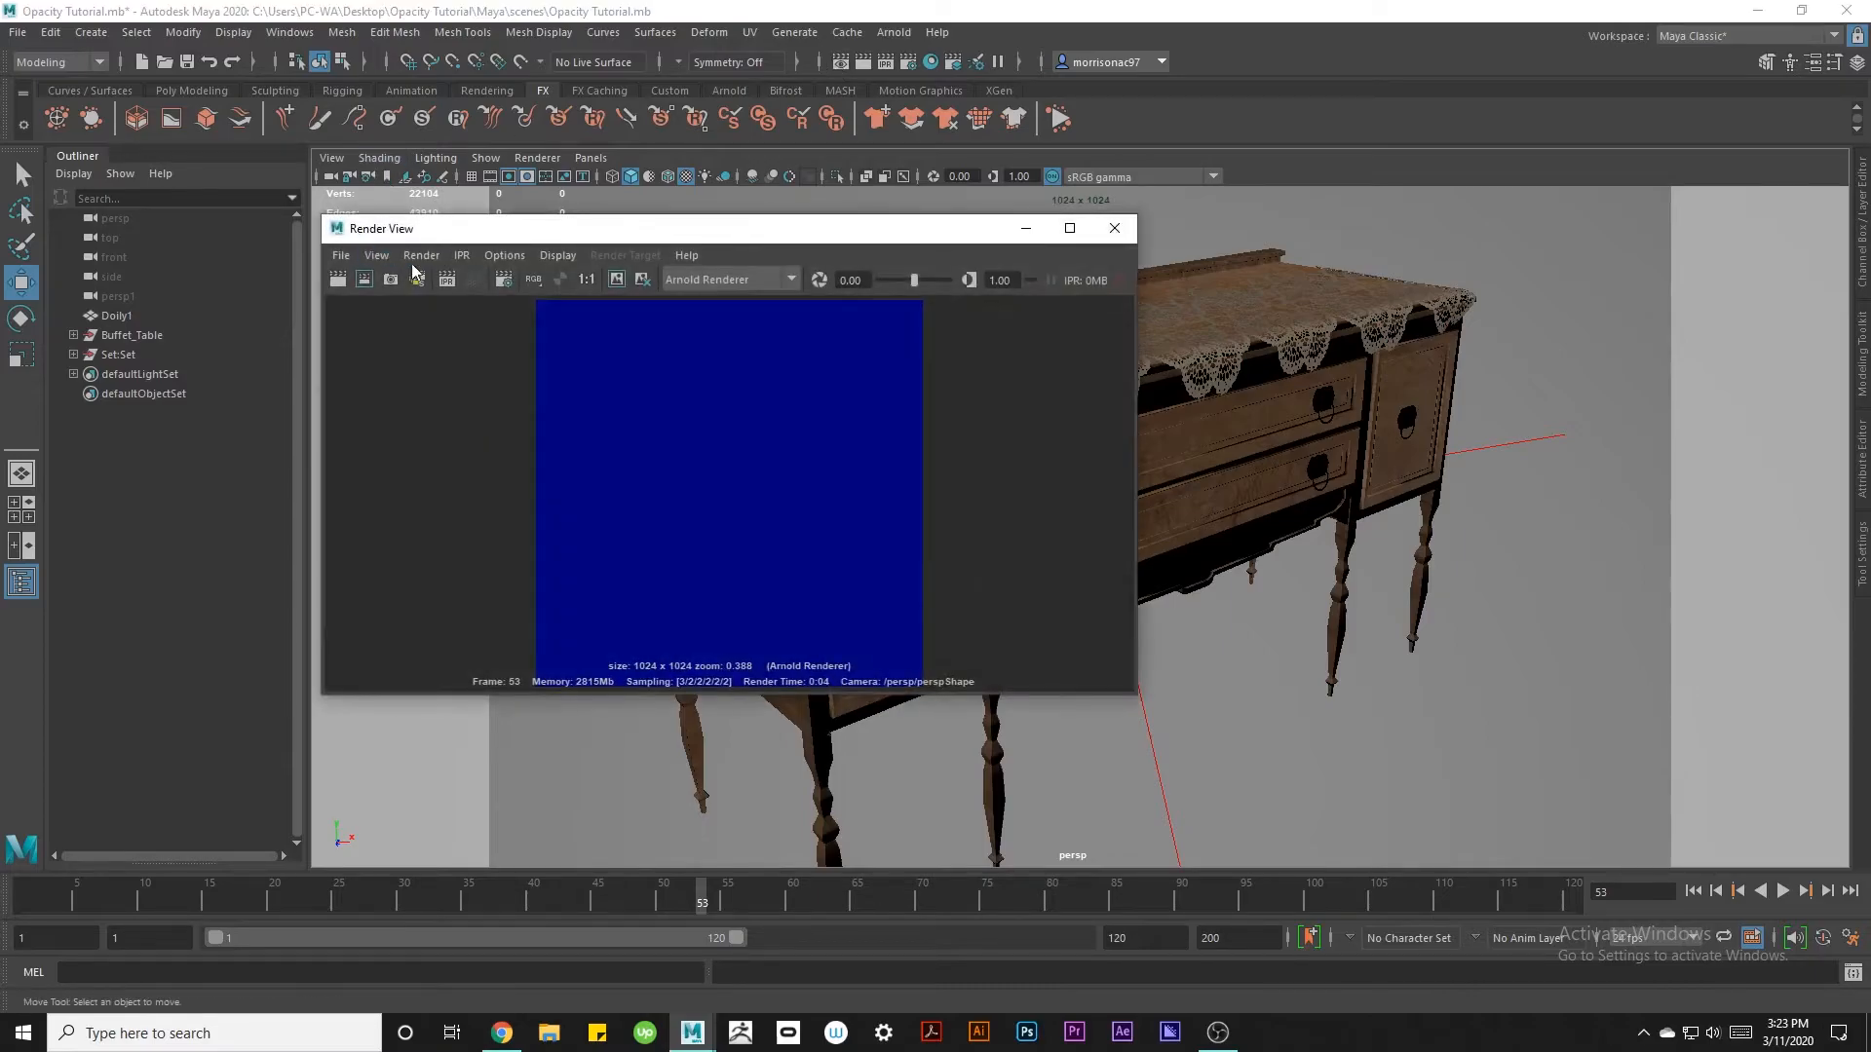
pyautogui.click(421, 255)
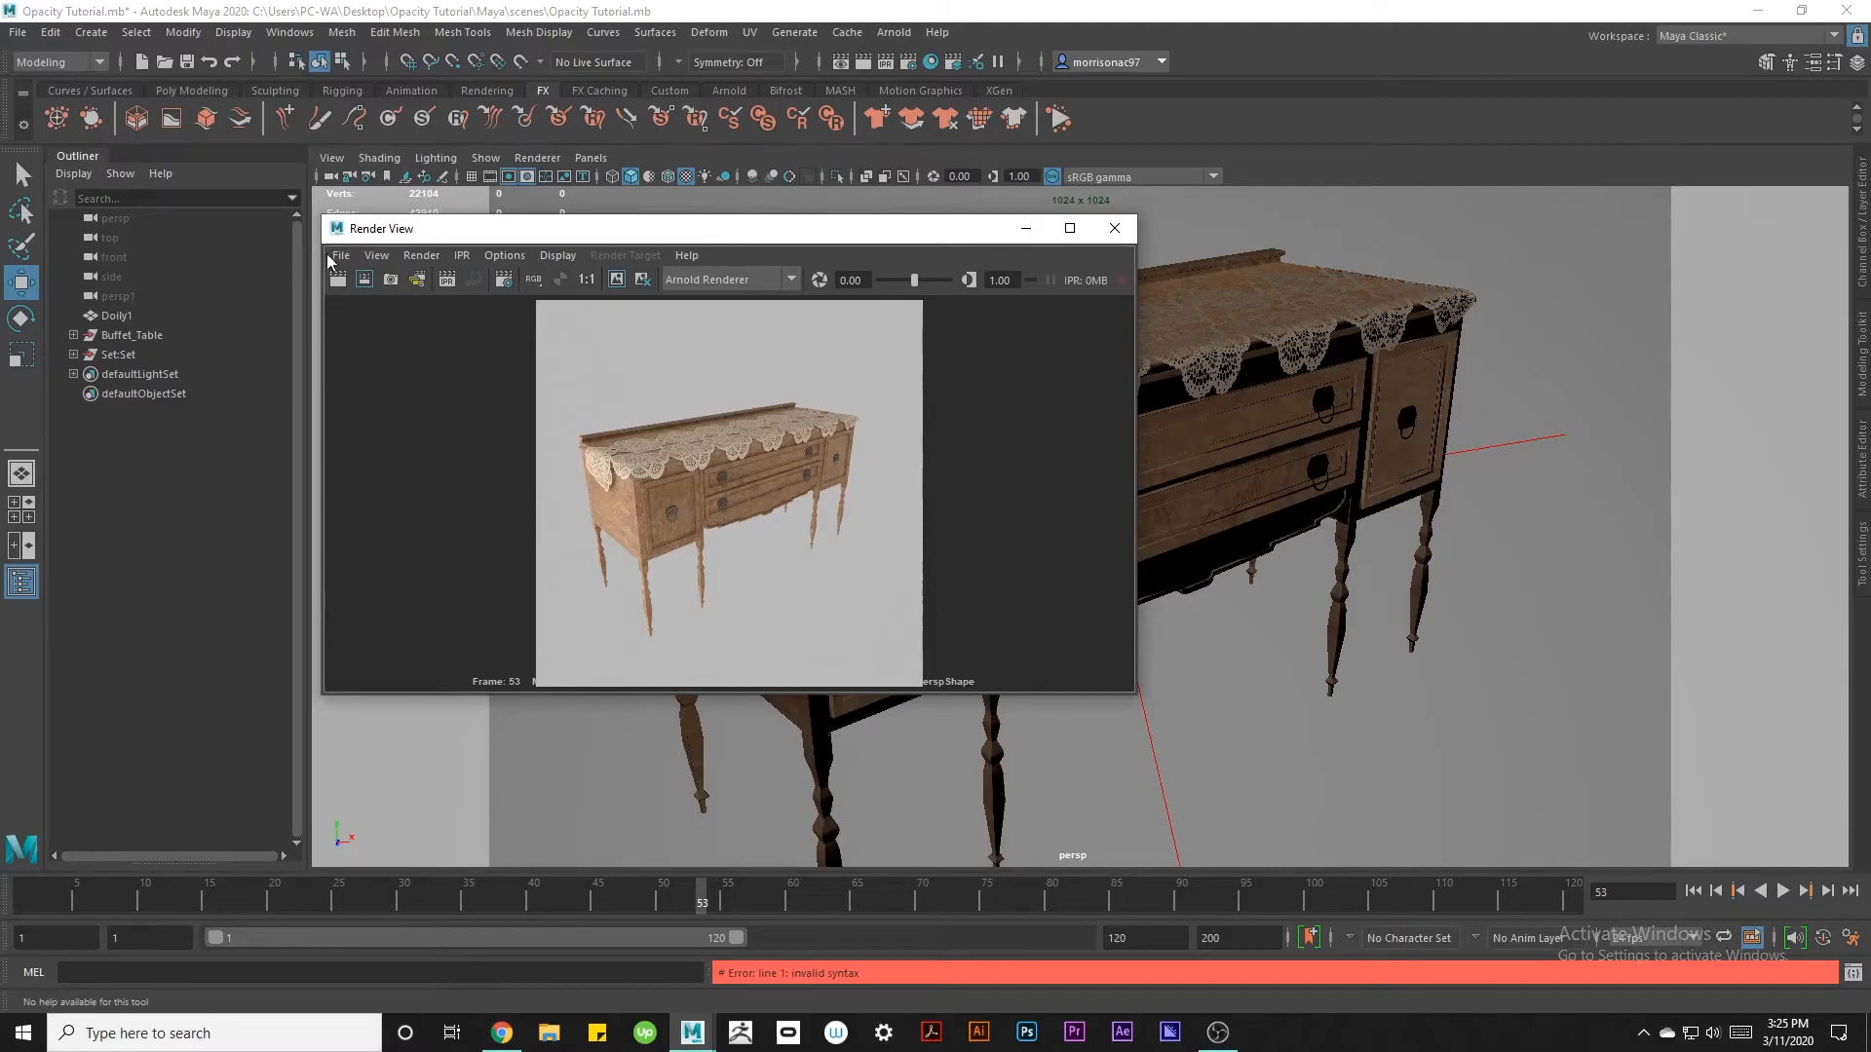
# Save the render as a JPEG named Table, then close Render View.
pyautogui.click(341, 256)
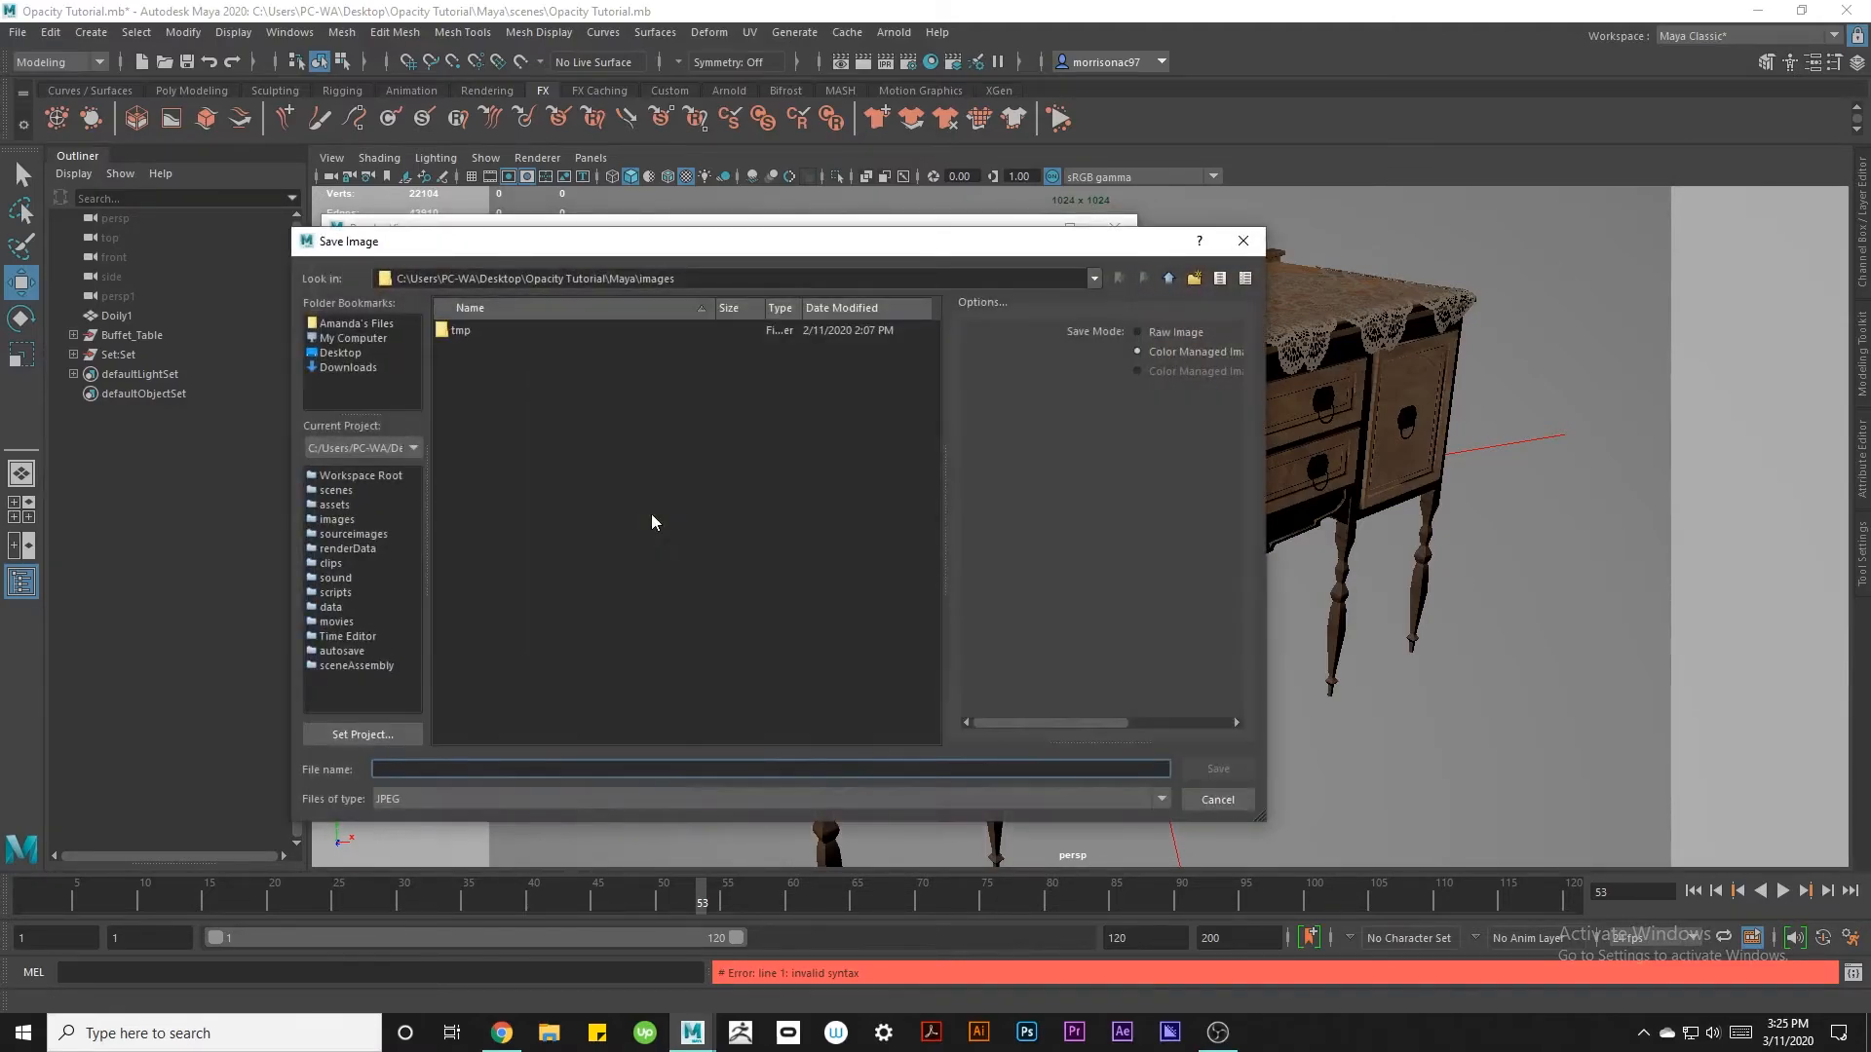
pyautogui.write('Table')
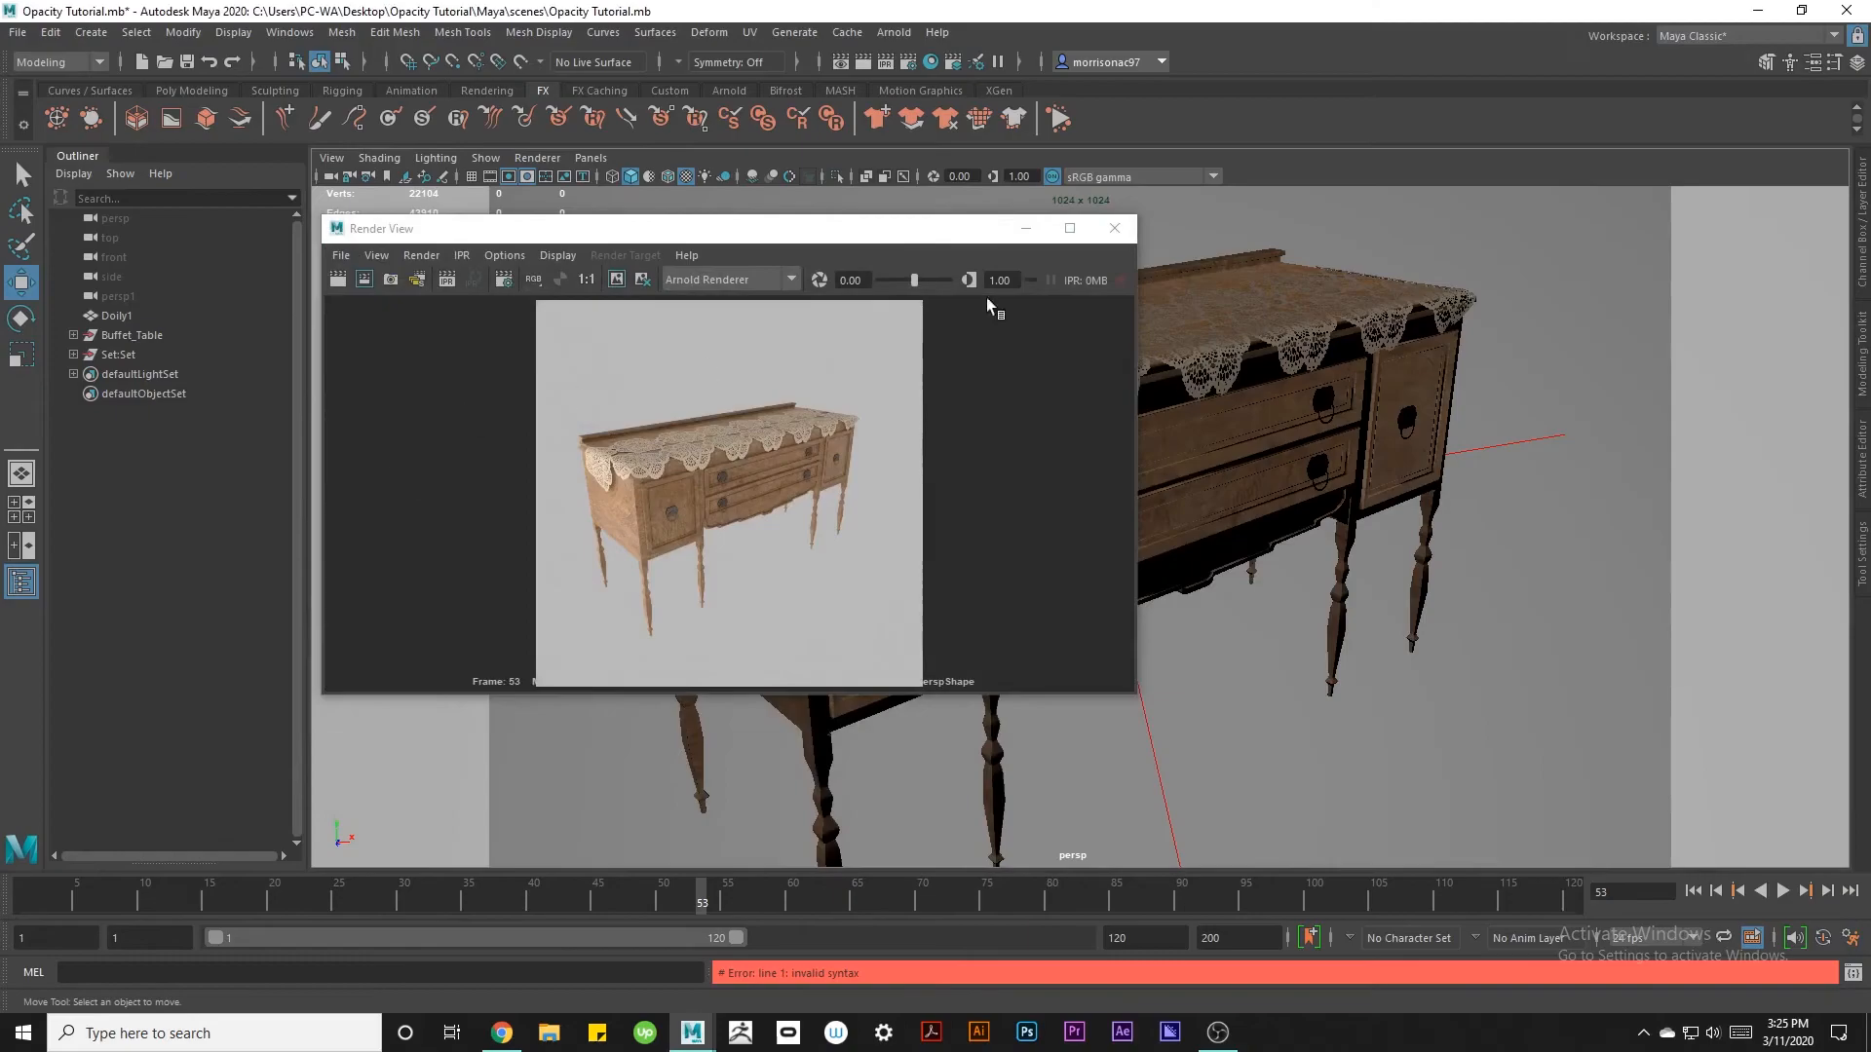
pyautogui.click(1113, 228)
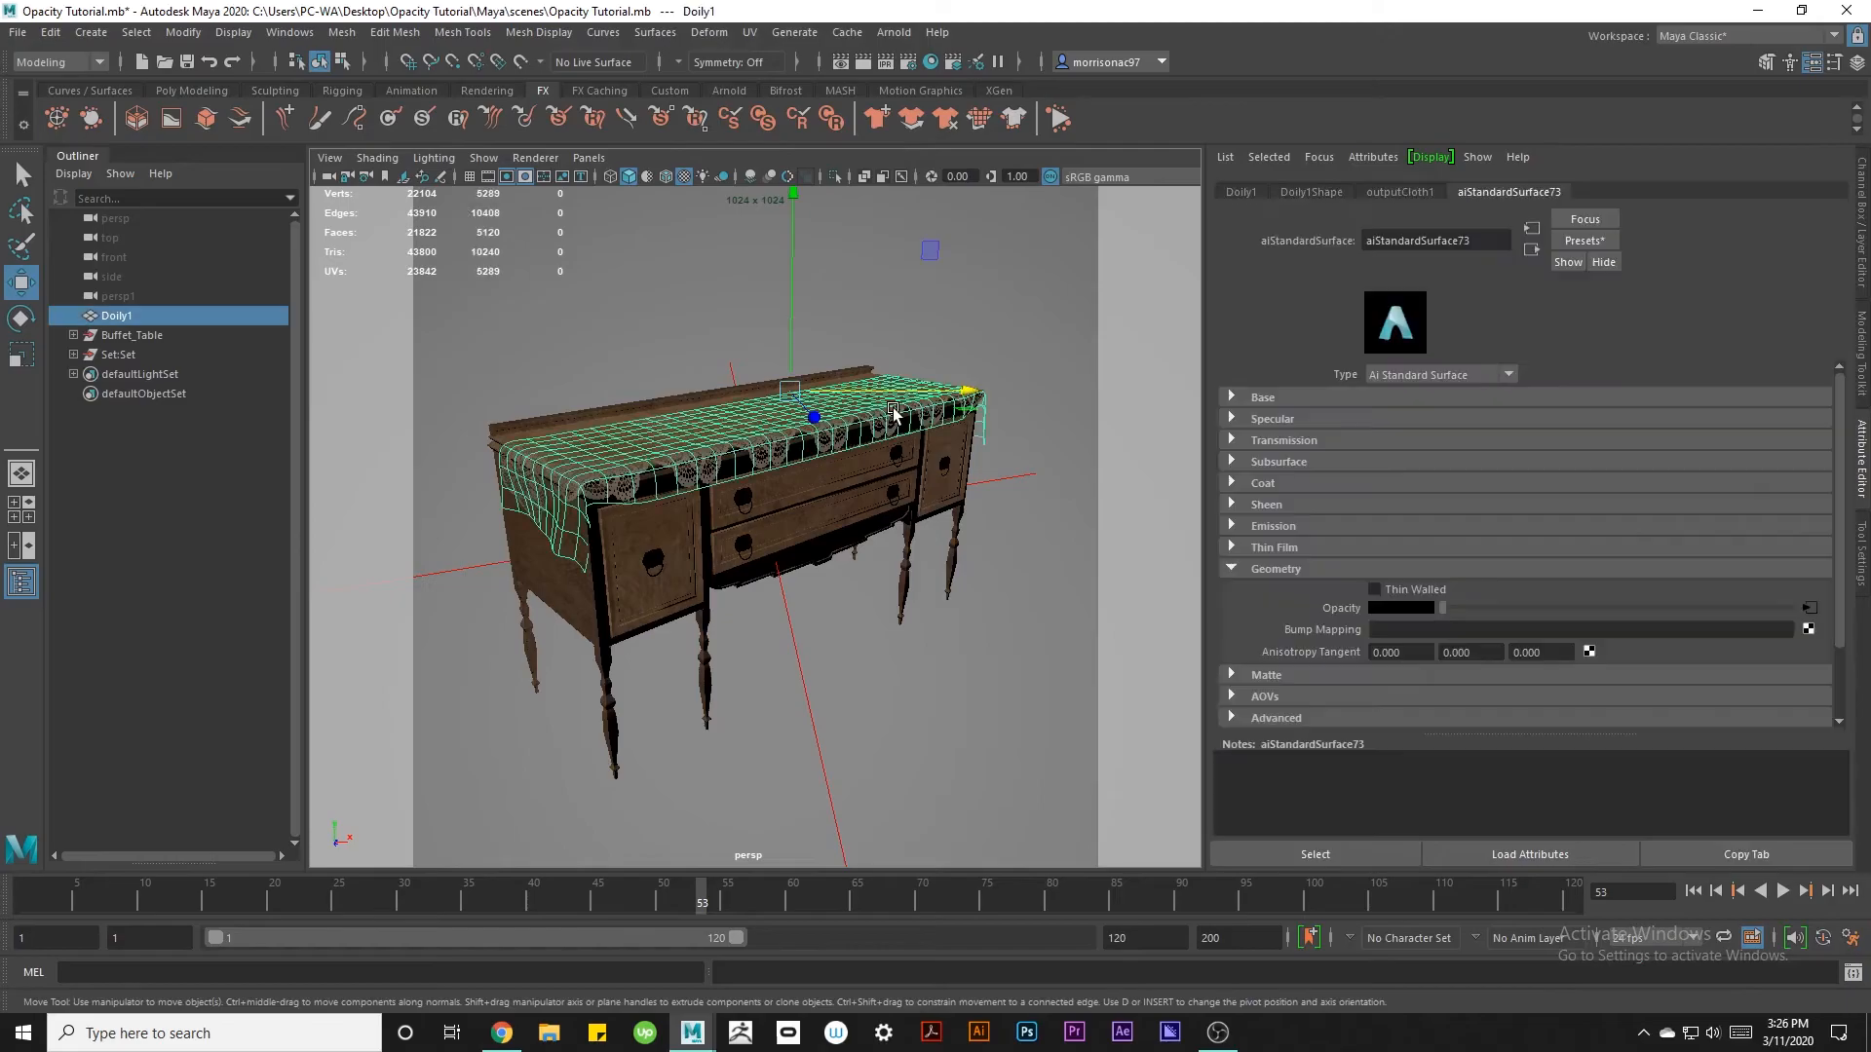
pyautogui.moveTo(1300, 602)
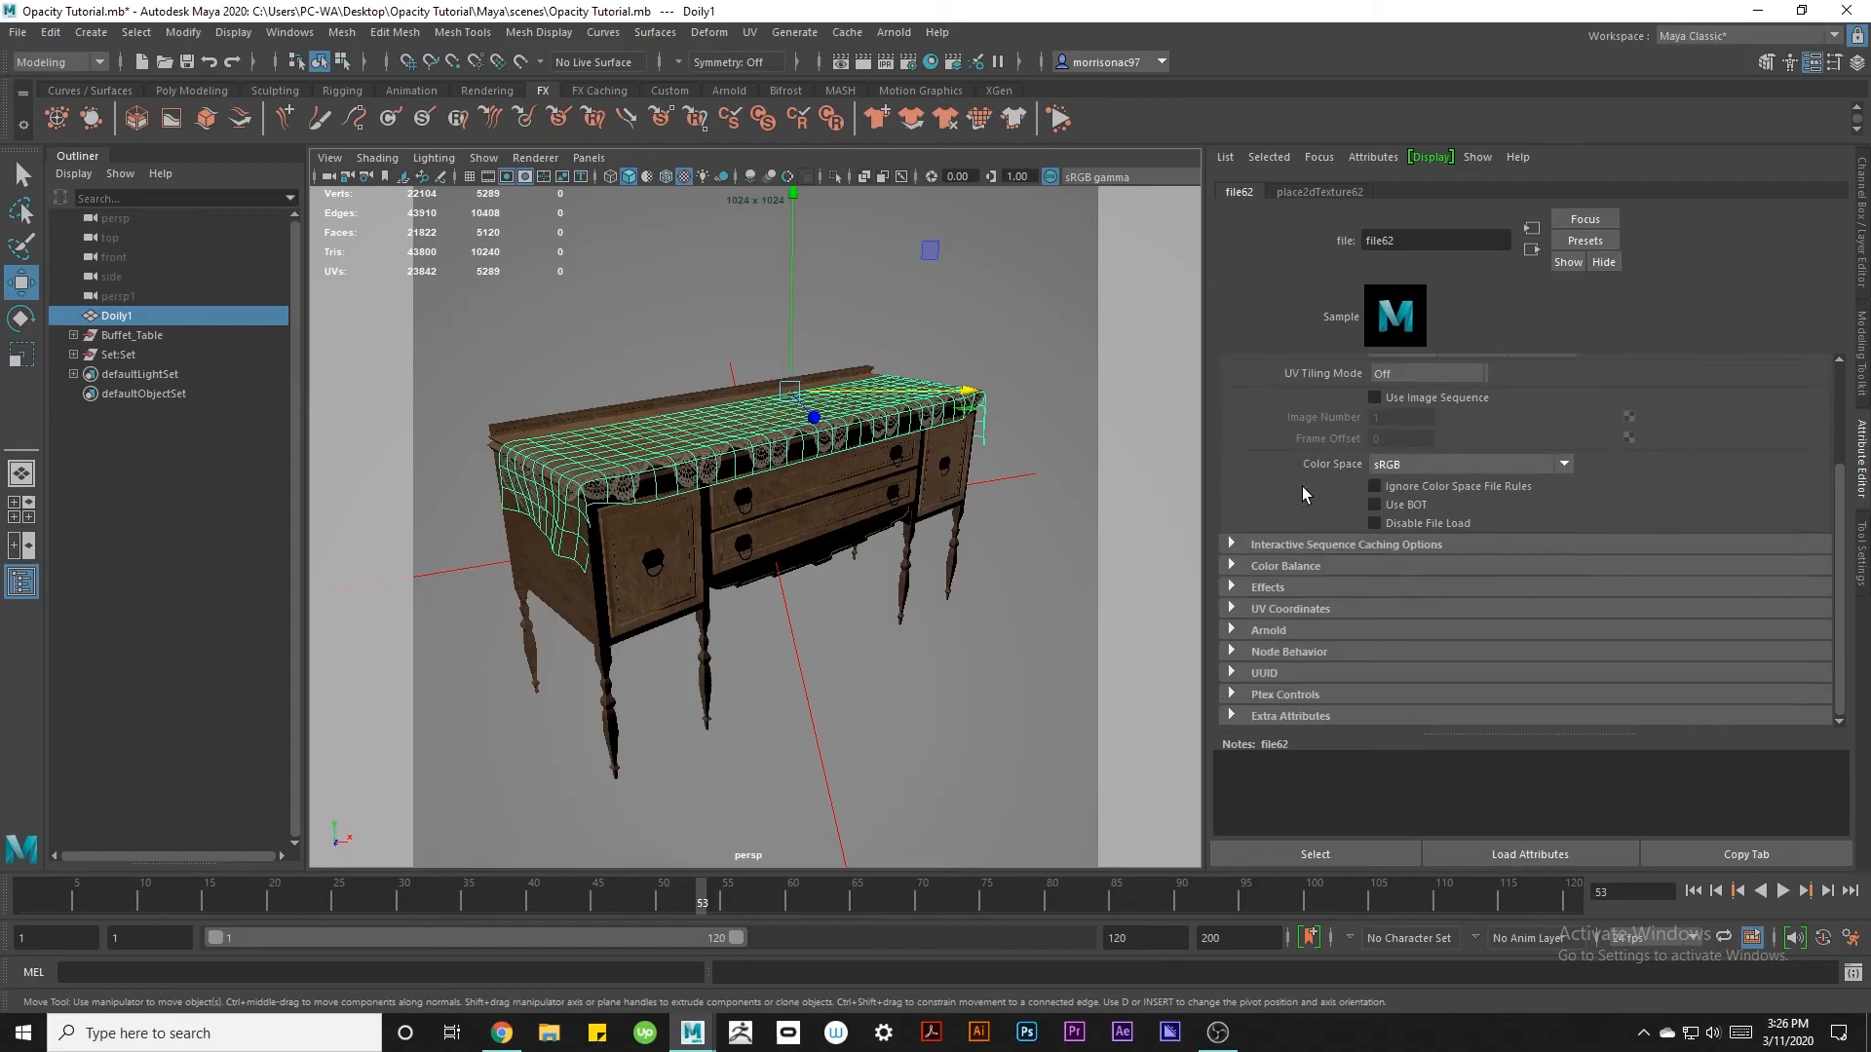
# Invert the file62 opacity texture and start an Arnold RenderView render.
pyautogui.click(1267, 587)
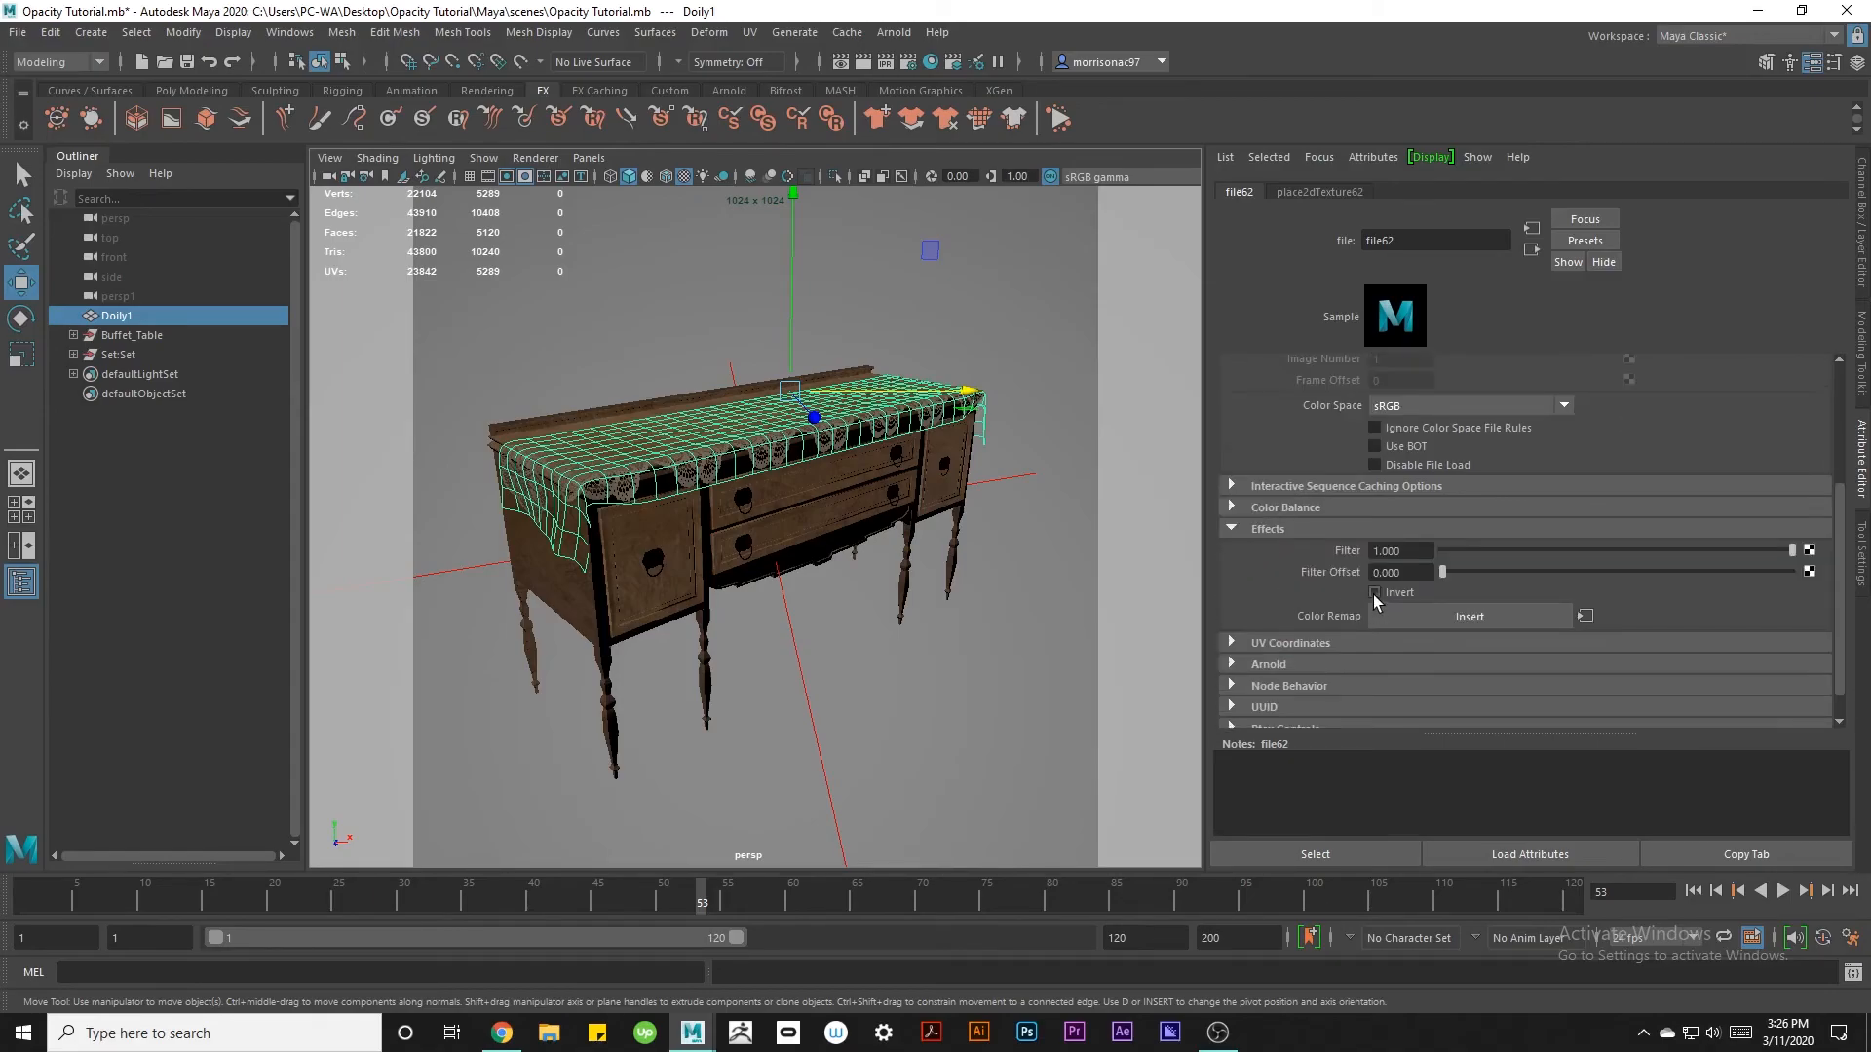
pyautogui.click(1374, 593)
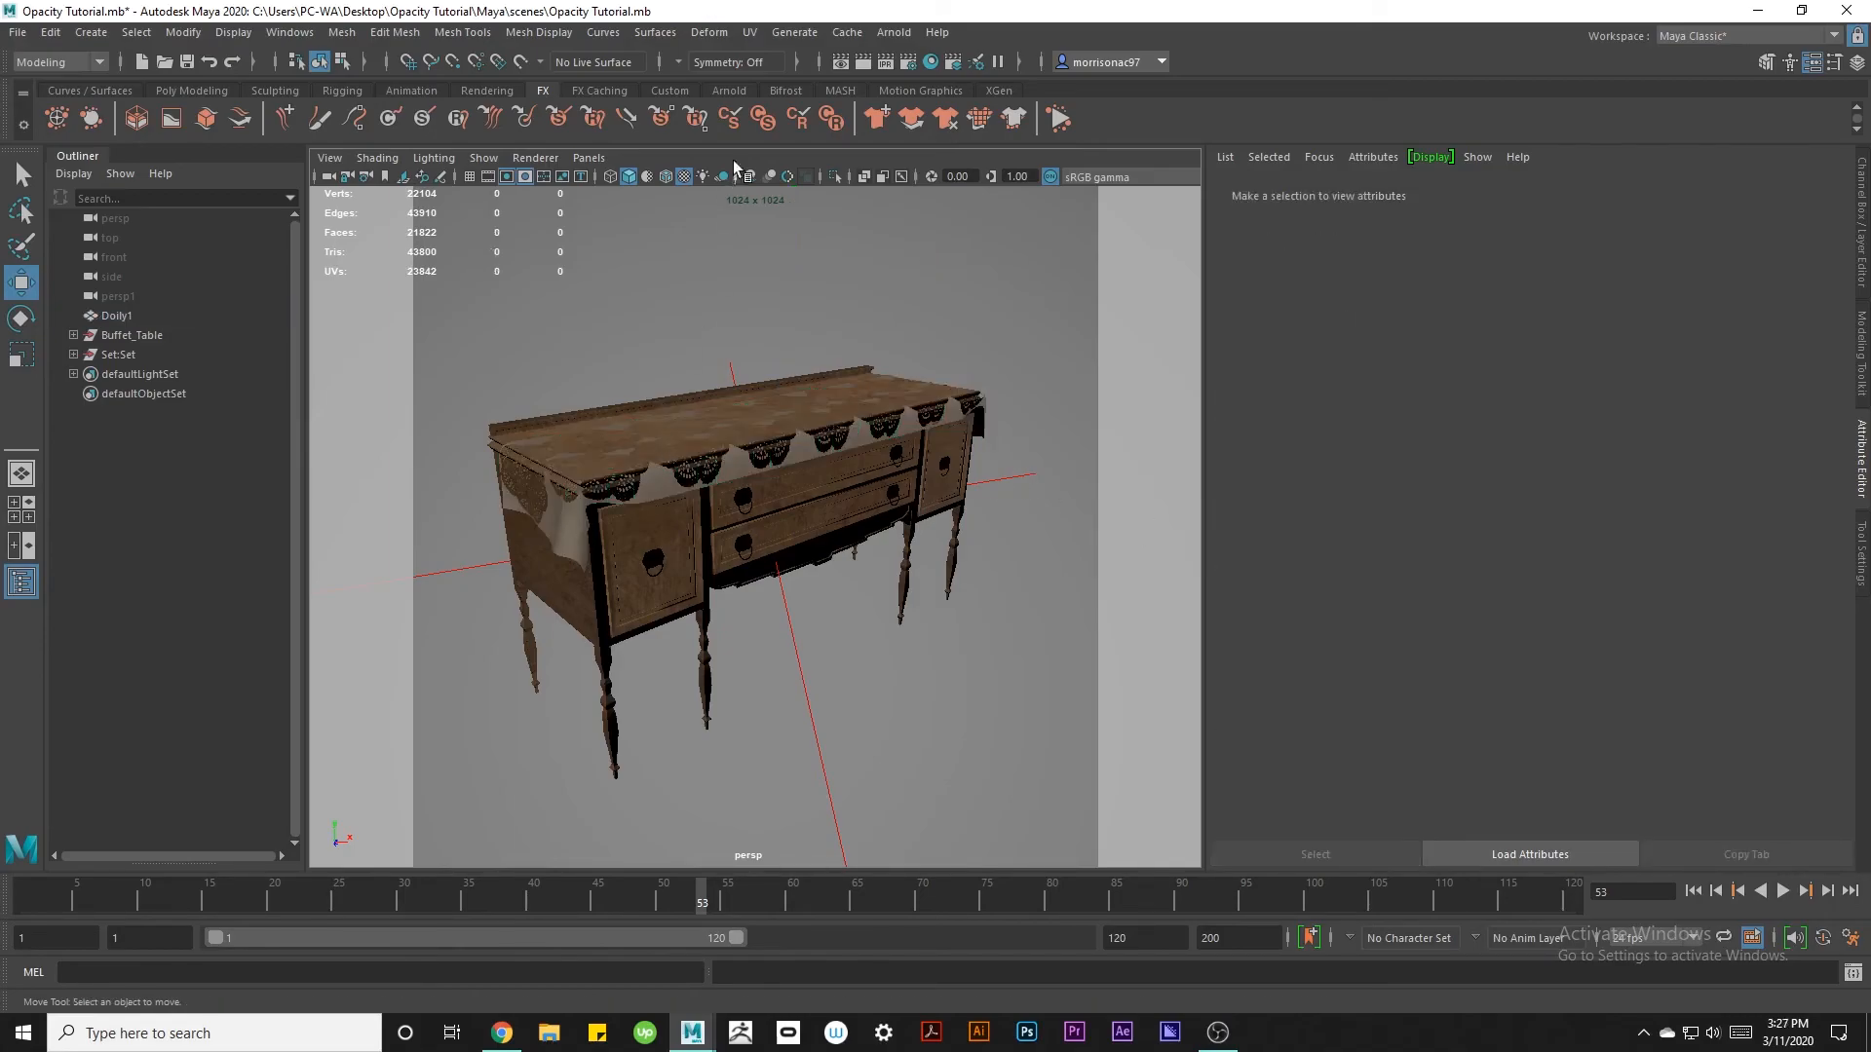
pyautogui.click(735, 119)
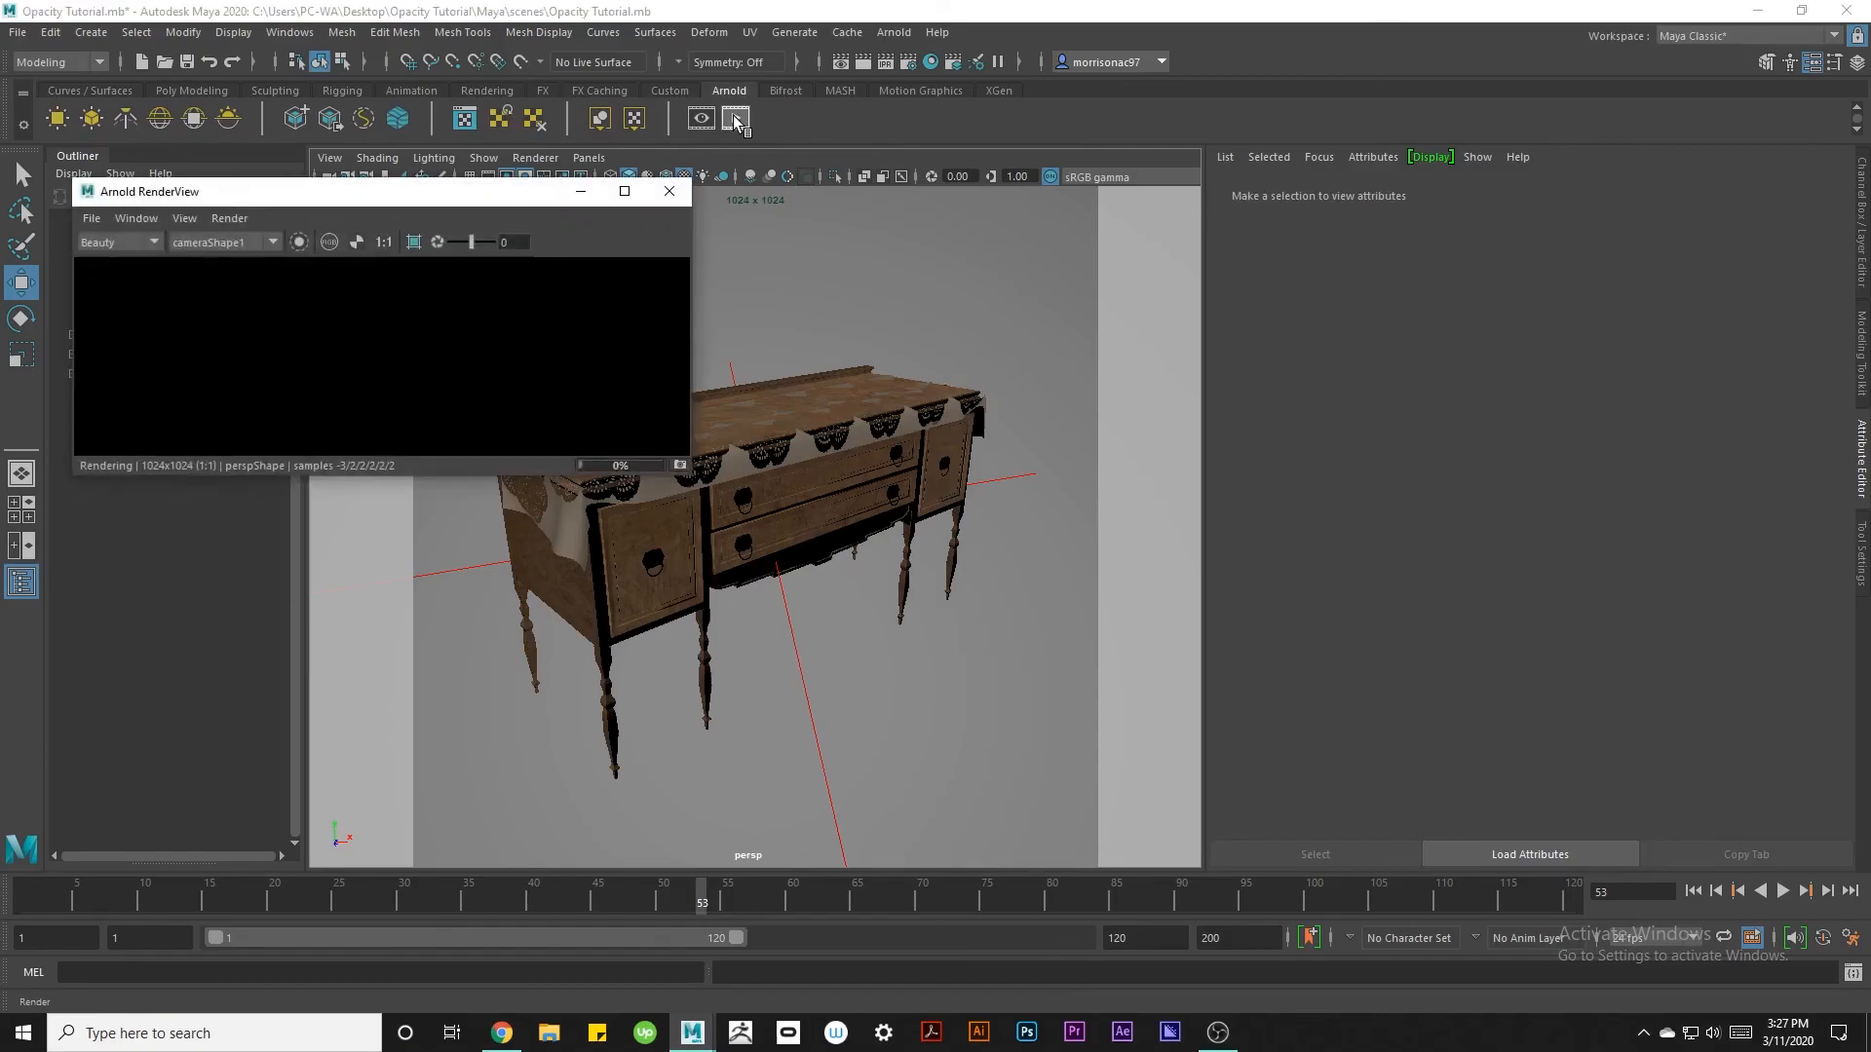
pyautogui.click(734, 119)
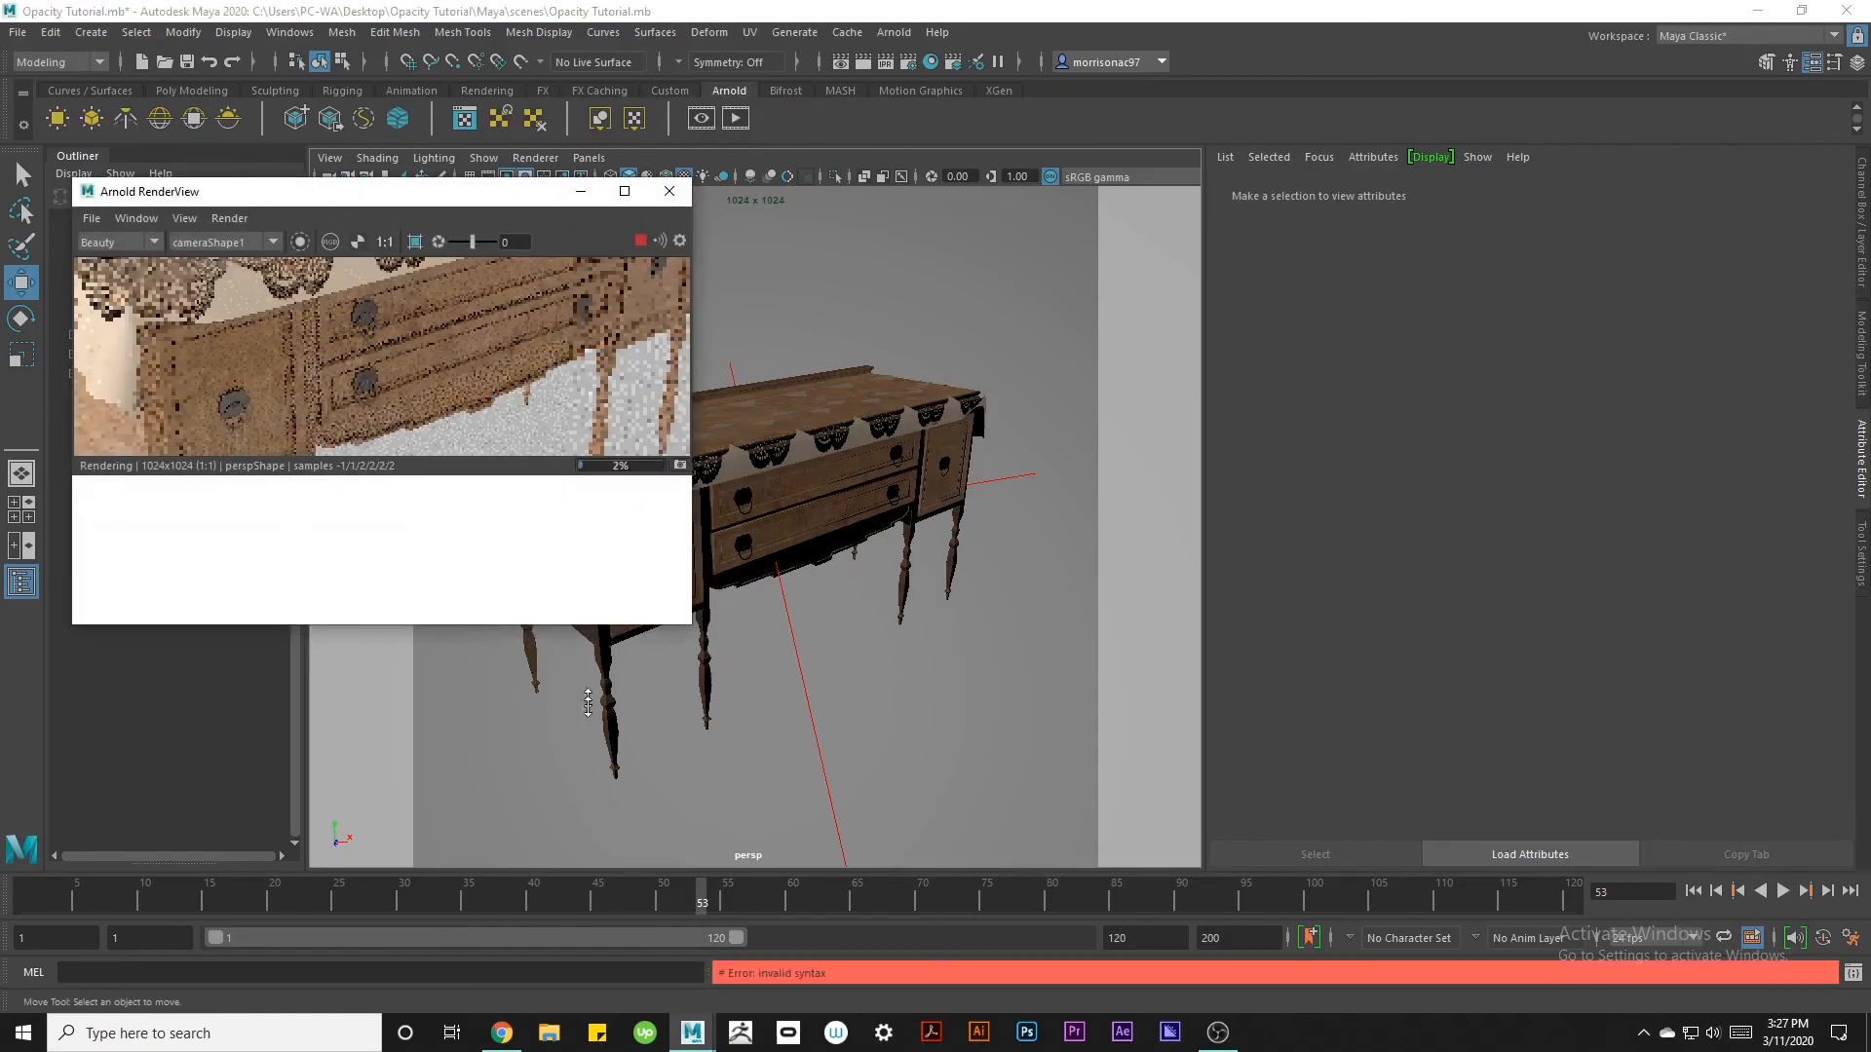